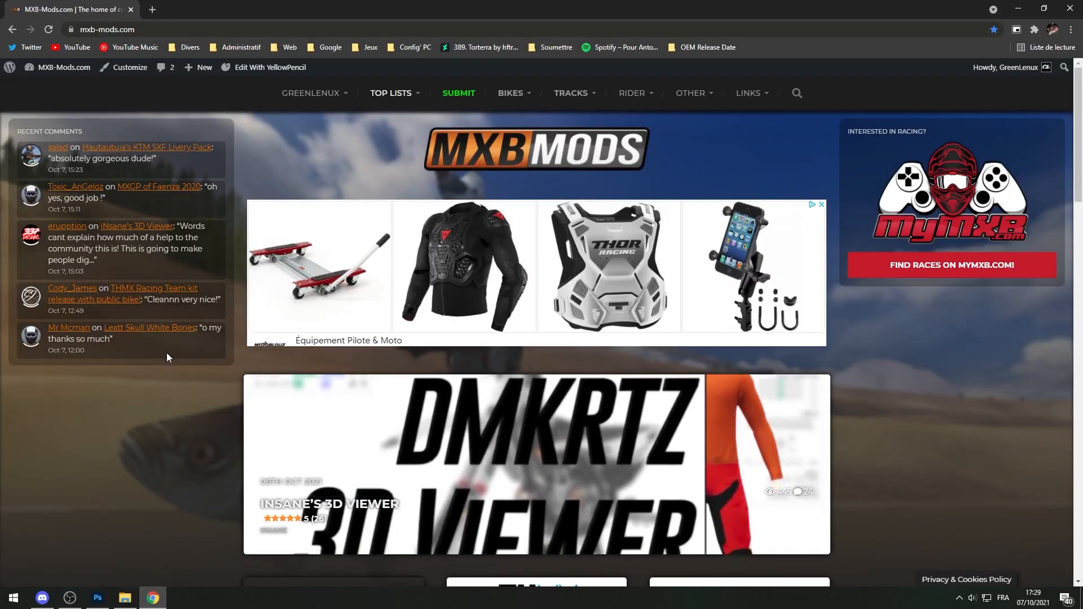
Search MXB-Mods for '3d viewer' and scroll iNsane's 3D Viewer post to the v0.6.1 downloads.
scroll("down", 3)
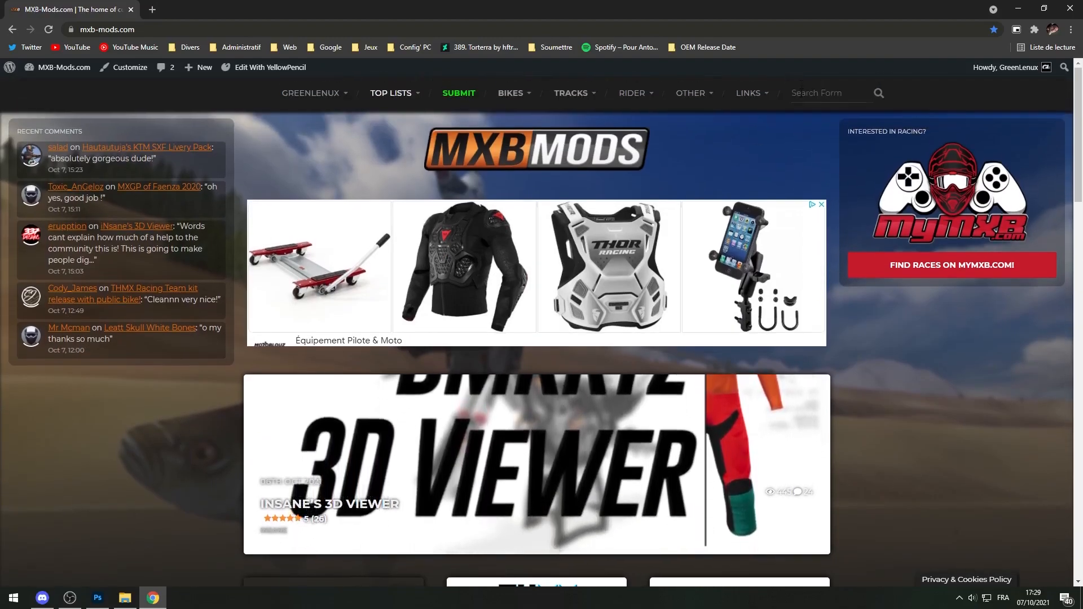
type("3d")
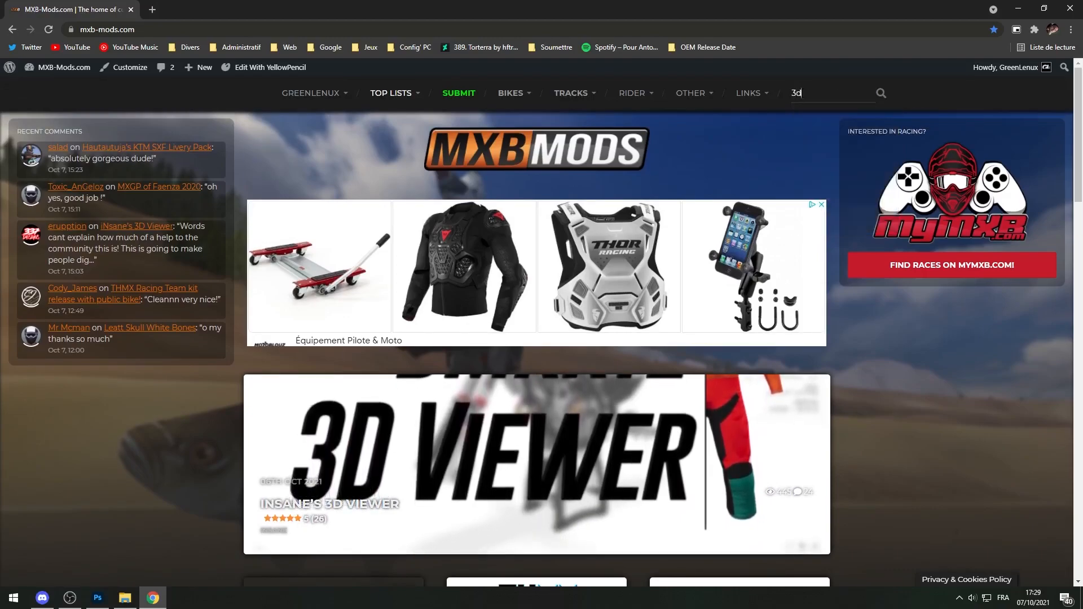
type("viewer")
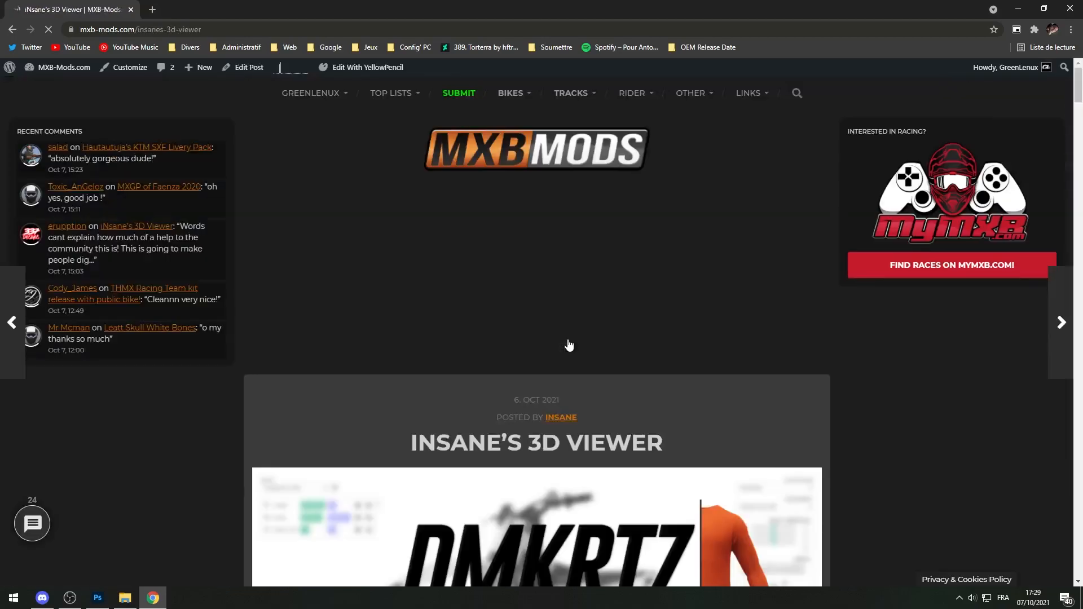
scroll("down", 3)
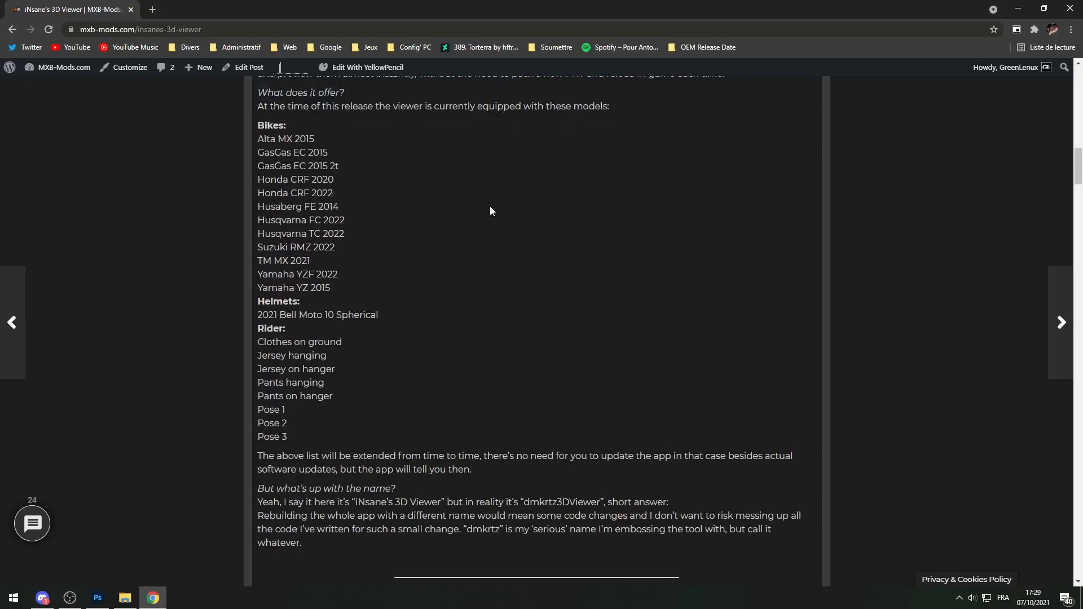
scroll("down", 3)
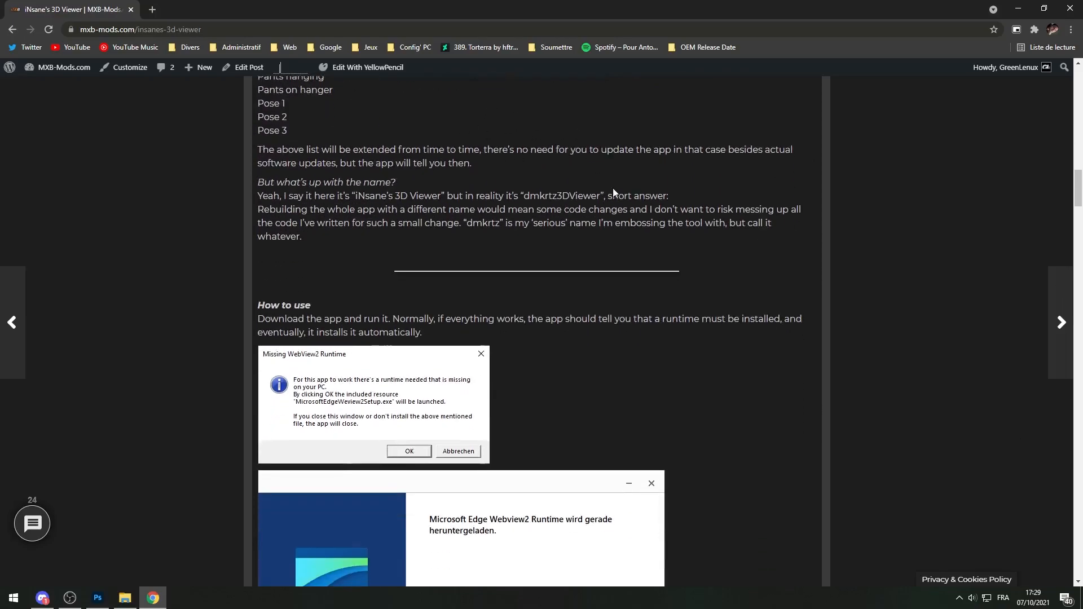
scroll("down", 3)
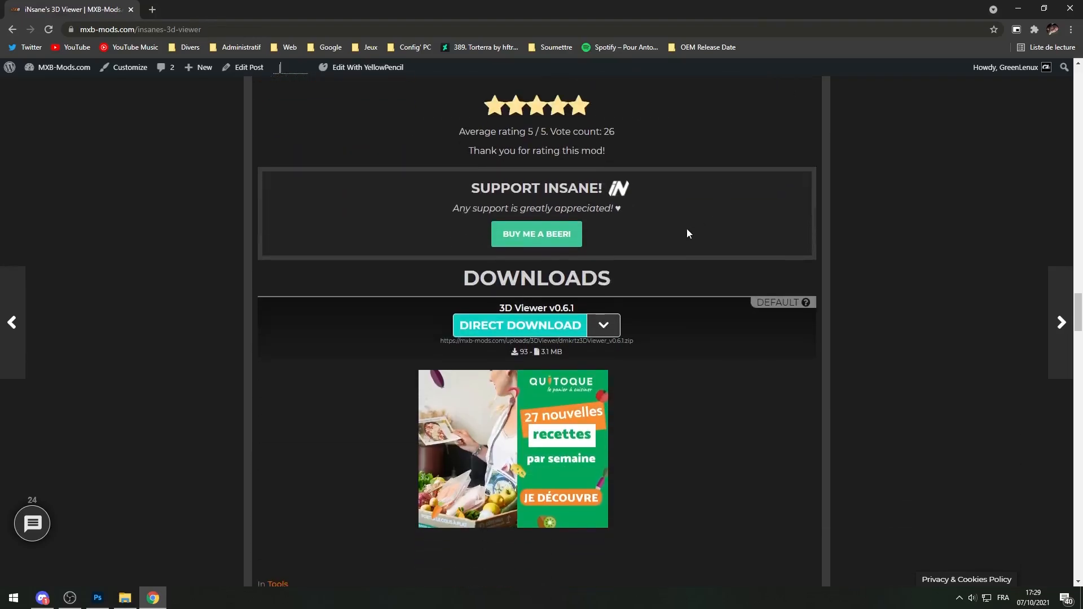
Save the Direct Download zip into a new desktop folder named '3D Viewer'.
left_click(520, 325)
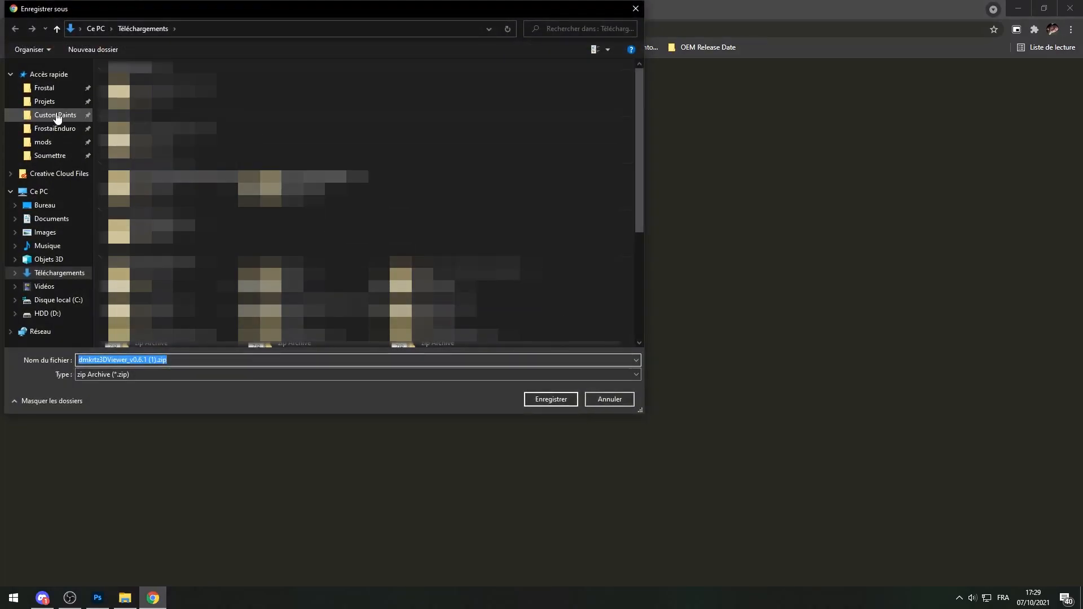
left_click(43, 205)
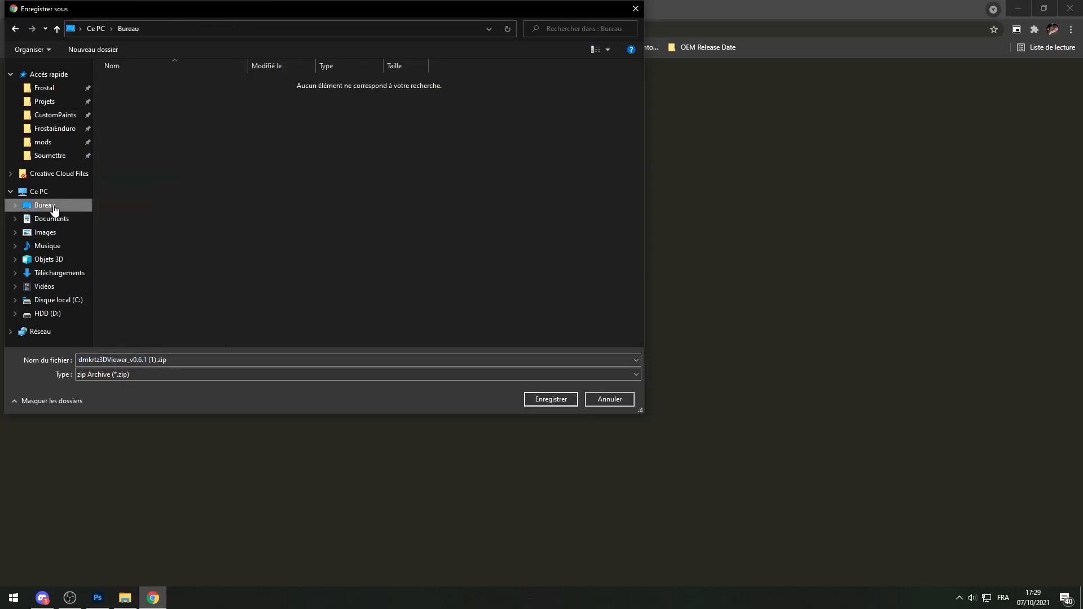
left_click(93, 49)
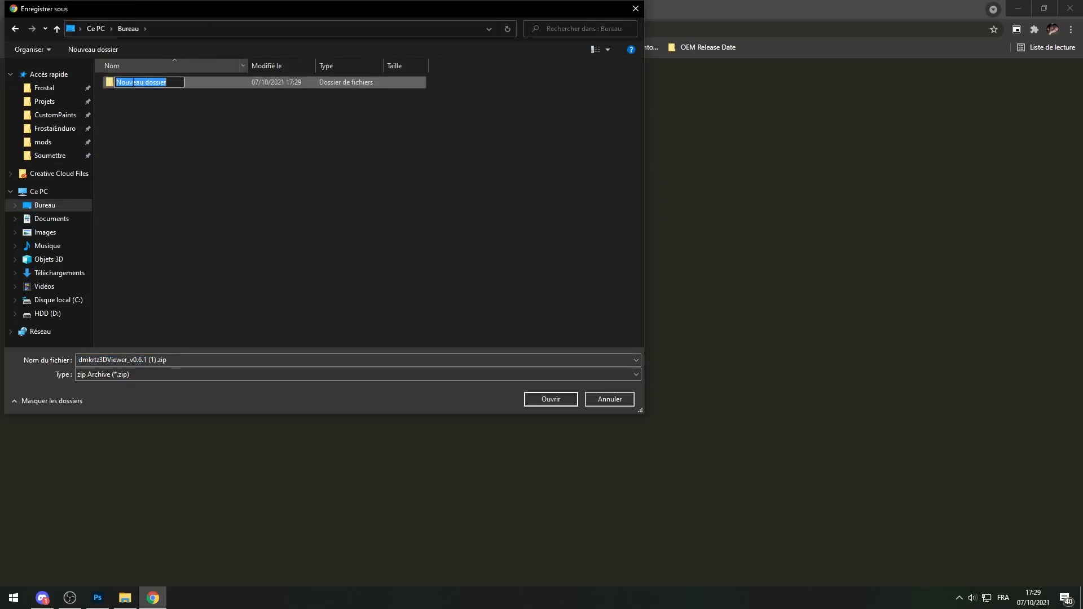
type("3D")
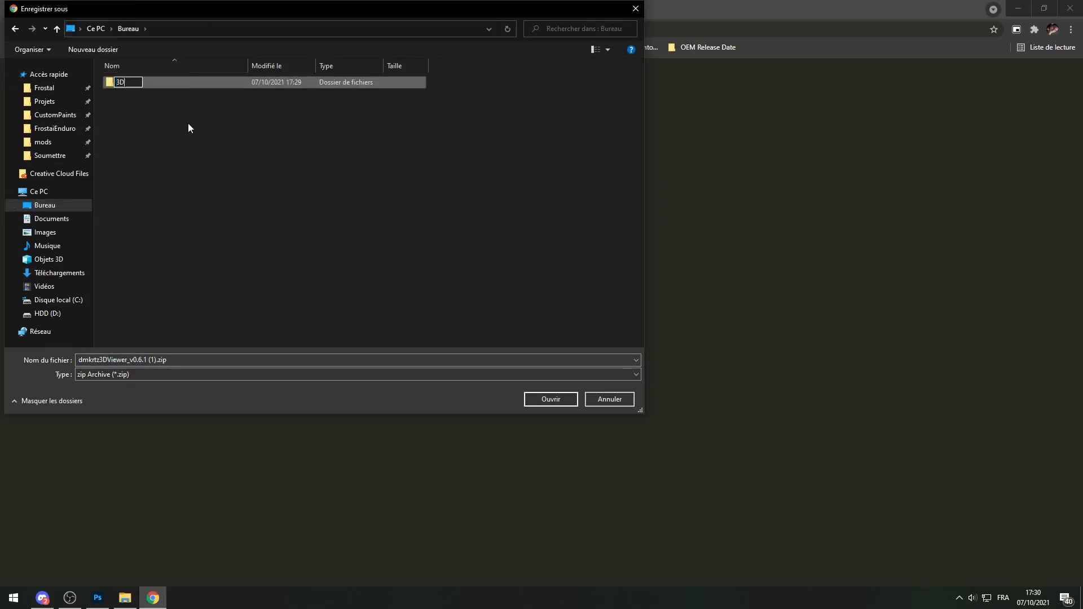
type("View")
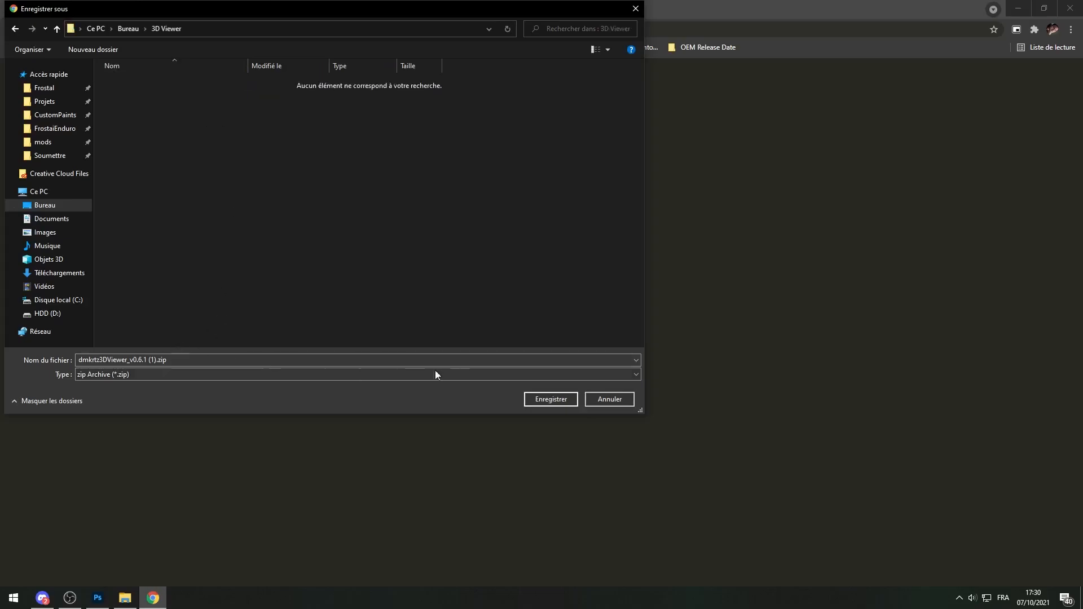
left_click(550, 400)
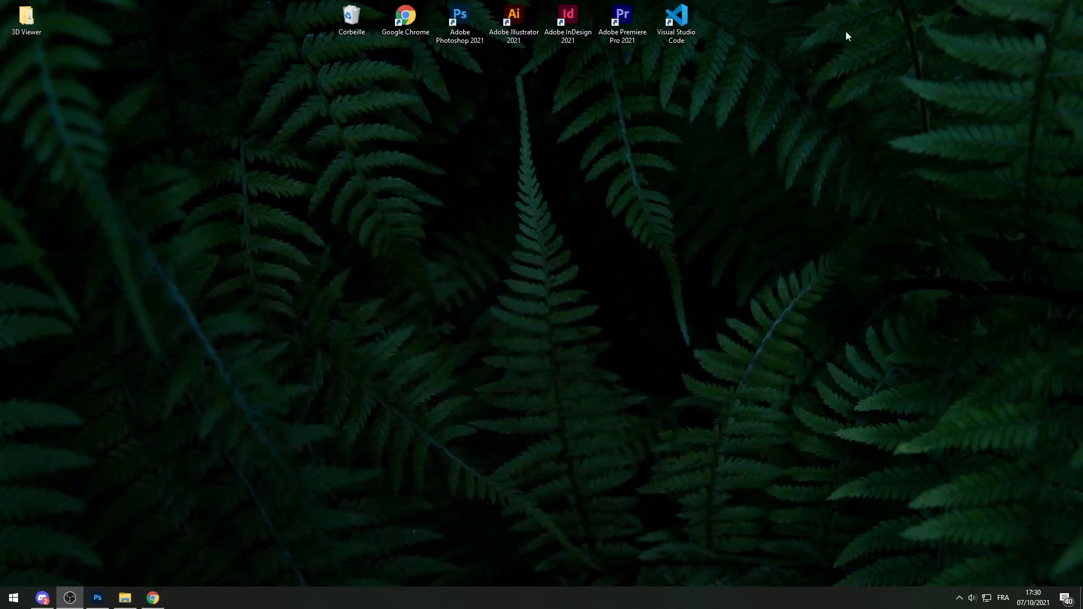
Open the 3D Viewer folder and extract the viewer program from the zip.
left_click_drag(26, 18, 513, 174)
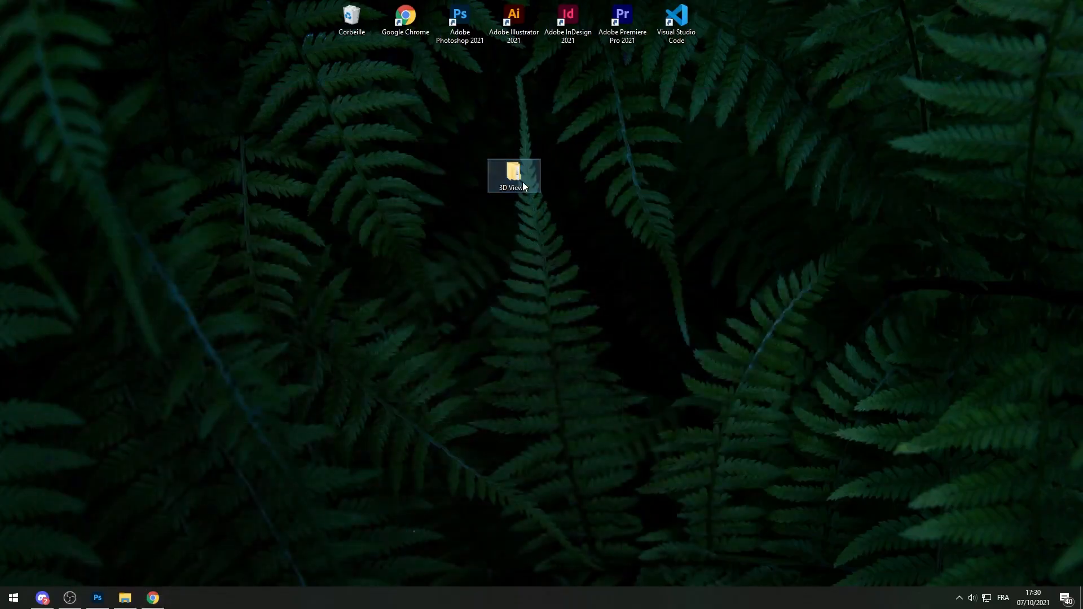
double_click(514, 175)
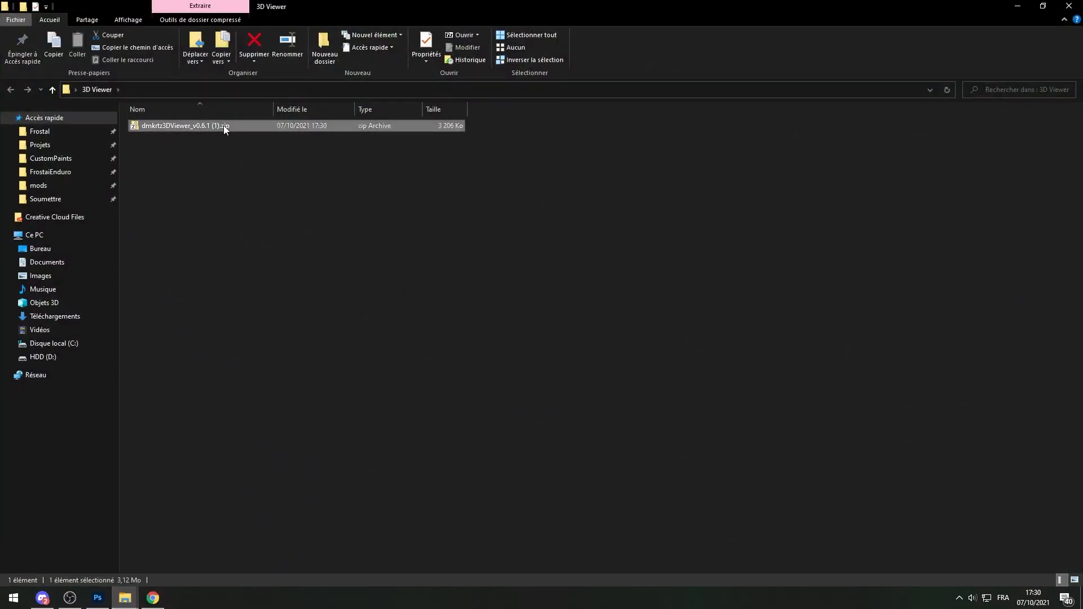
double_click(185, 126)
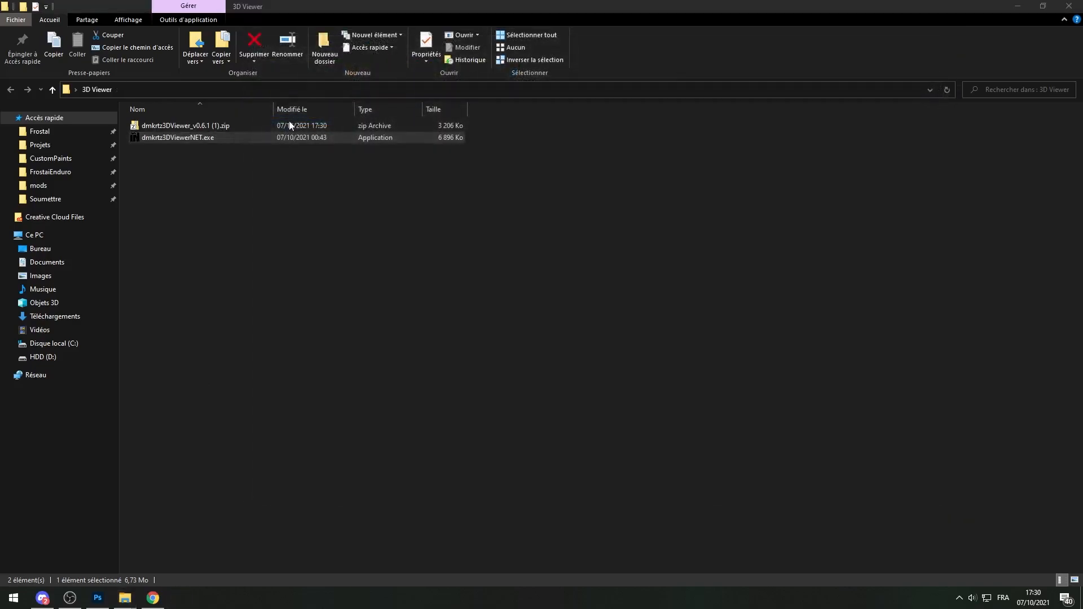
Permanently delete the zip archive and launch dmkrtz3DViewerNET.exe.
left_click(253, 45)
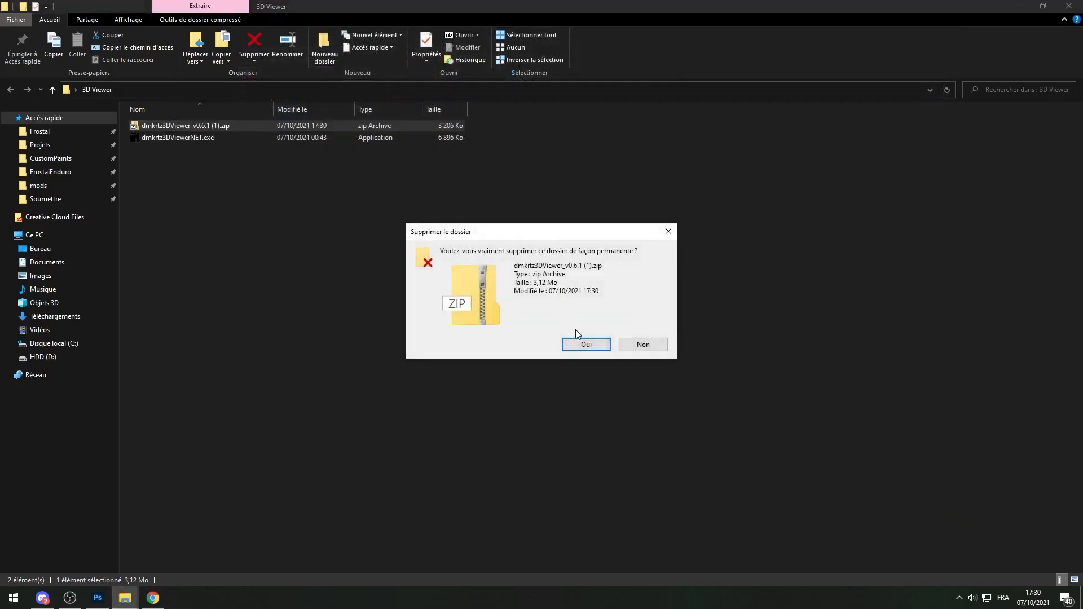
left_click(585, 344)
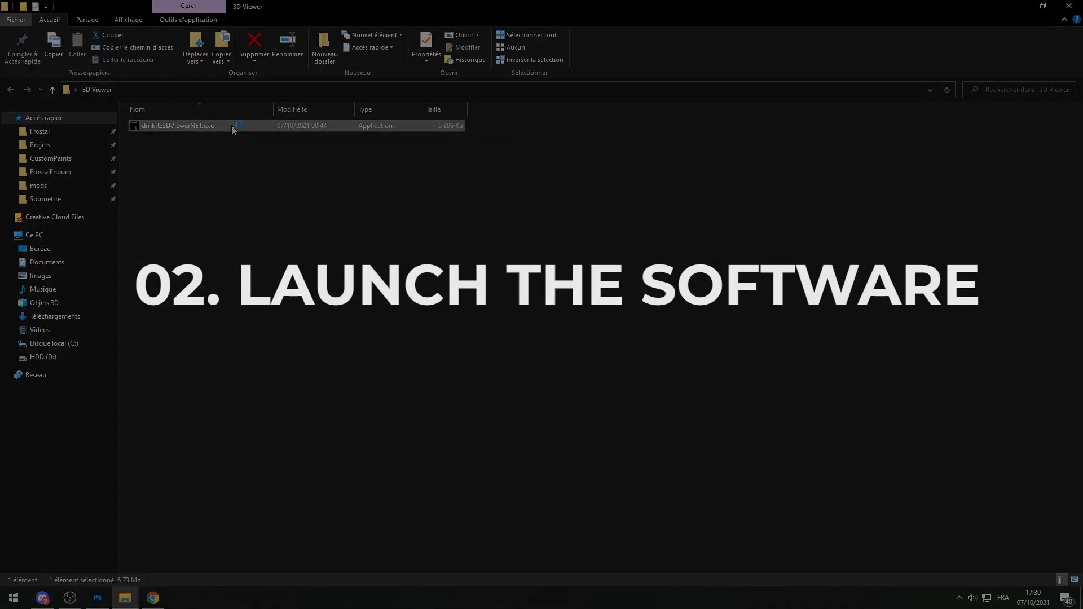
double_click(178, 125)
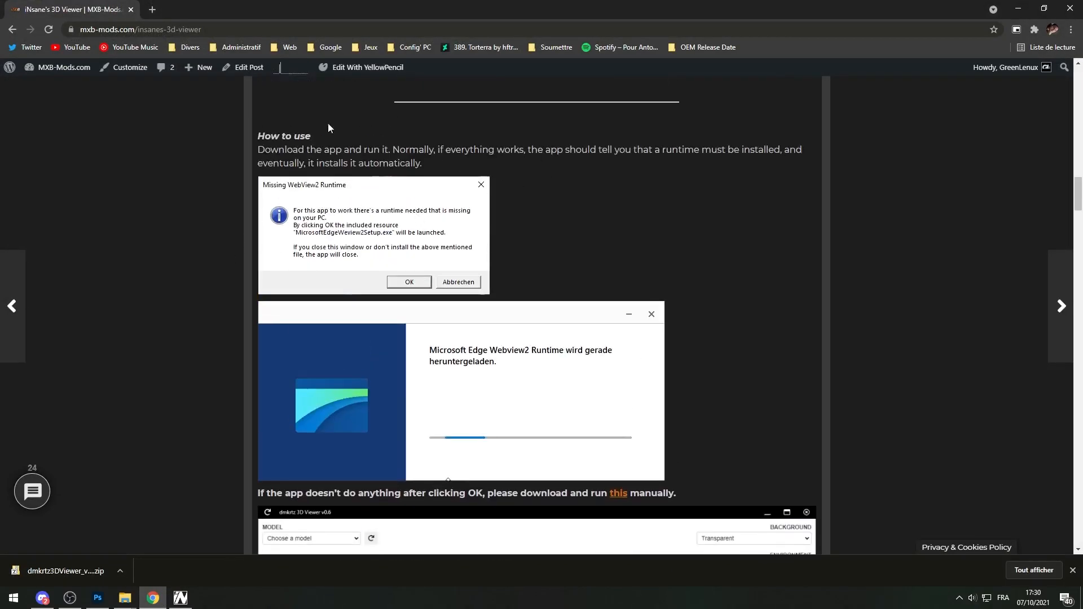
Scroll the 3D Viewer post to the How to use section on the WebView2 runtime.
scroll("down", 3)
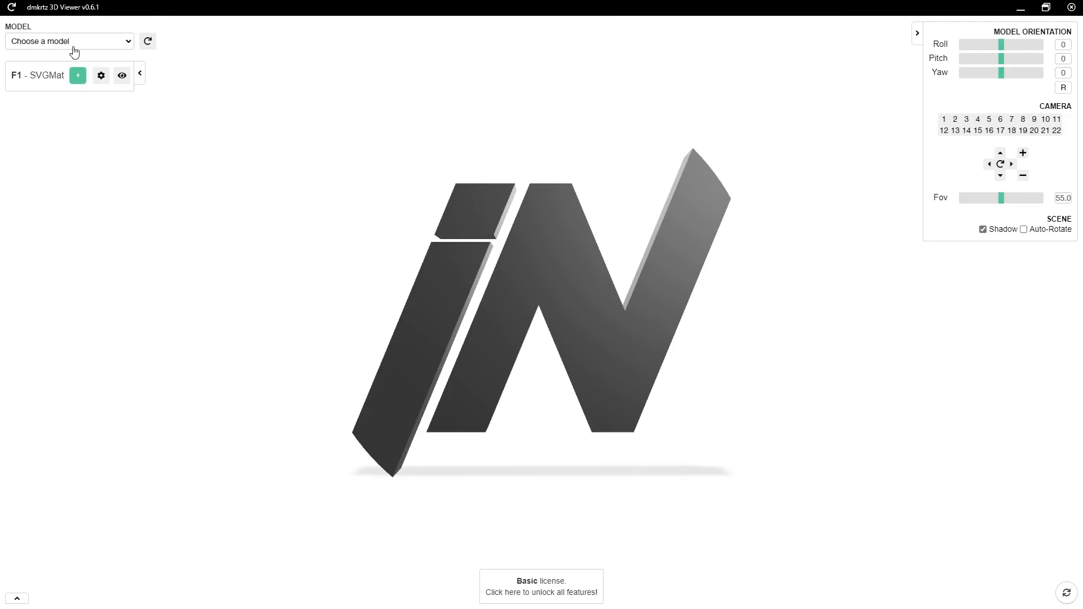
left_click(68, 40)
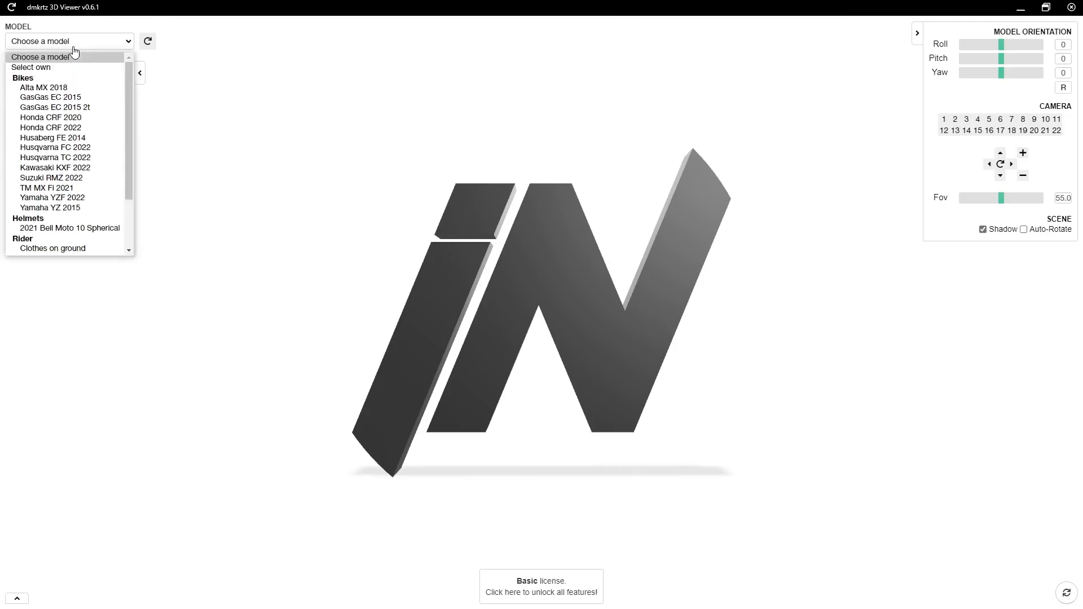
mouse_move(44, 87)
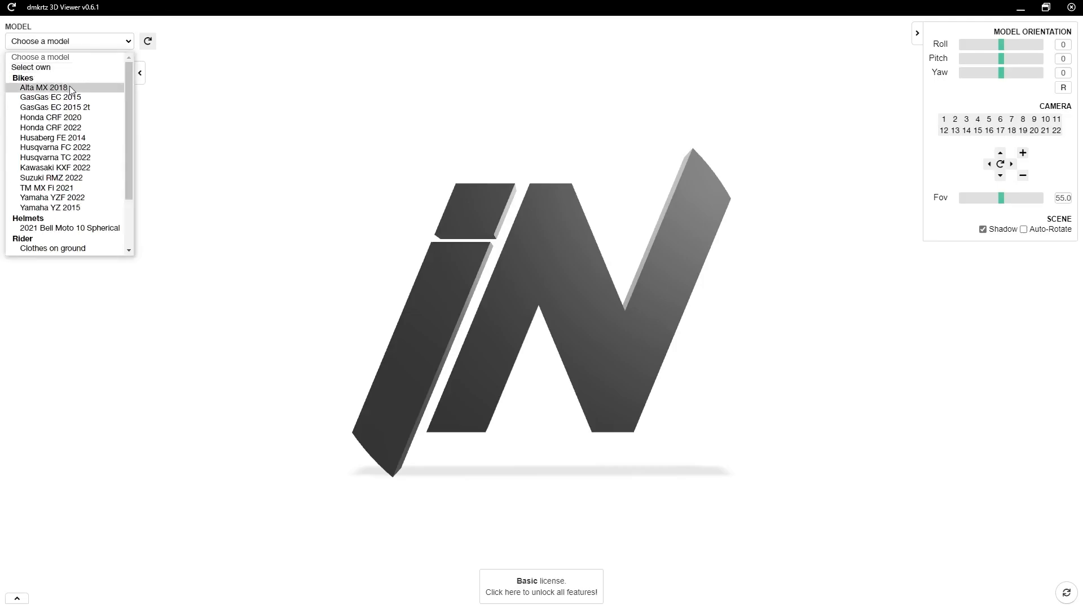
mouse_move(54, 107)
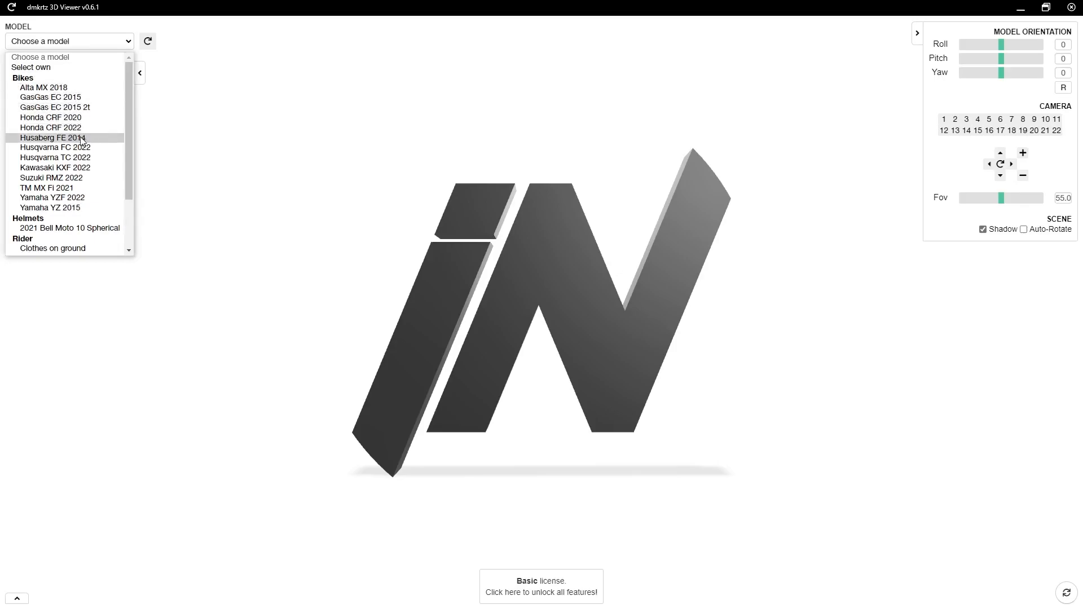
mouse_move(55, 157)
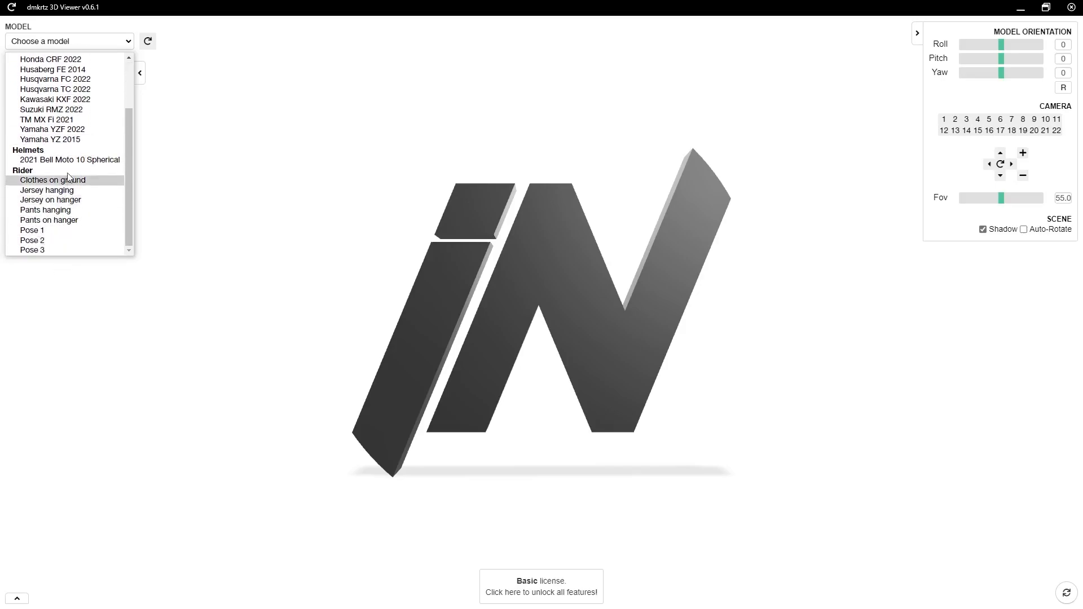
mouse_move(59, 240)
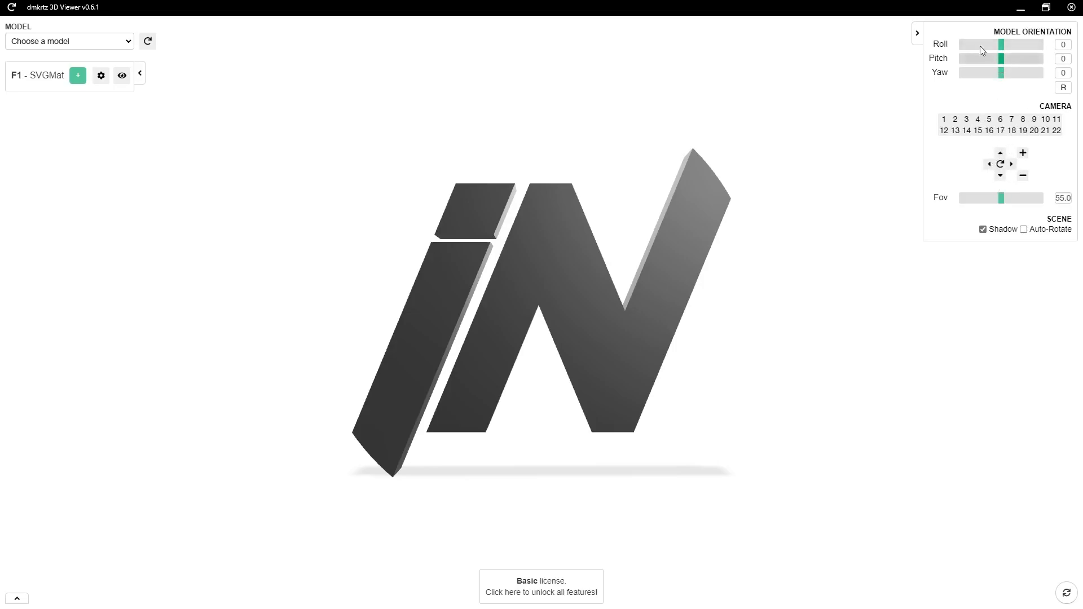
Tilt the iN logo to roll 5, pitch 20, yaw −15, then reopen the MODEL list.
left_click_drag(1001, 44, 1004, 44)
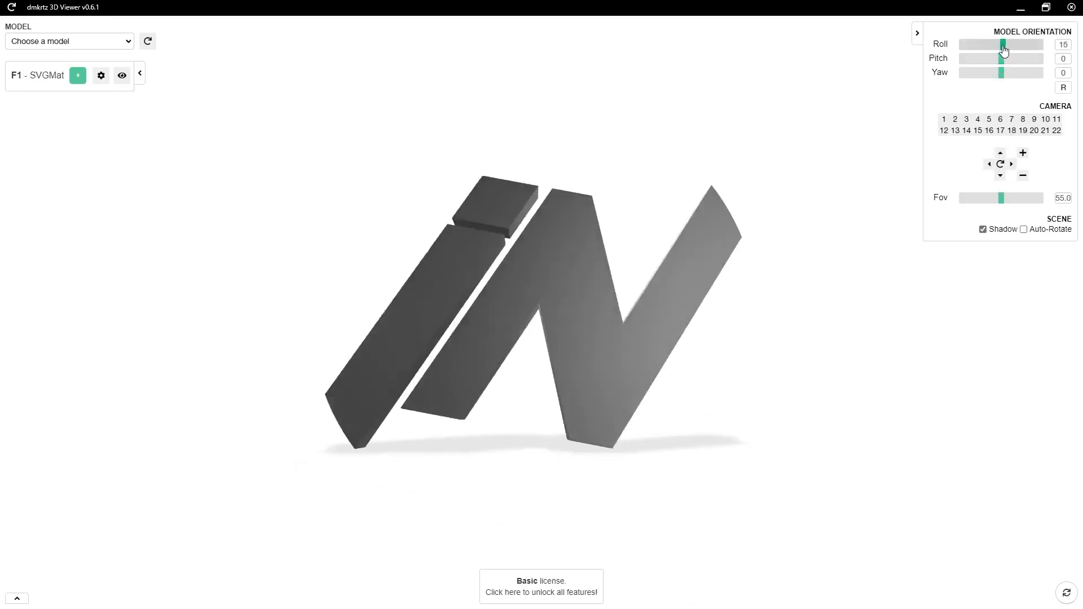
left_click_drag(1003, 58, 1002, 59)
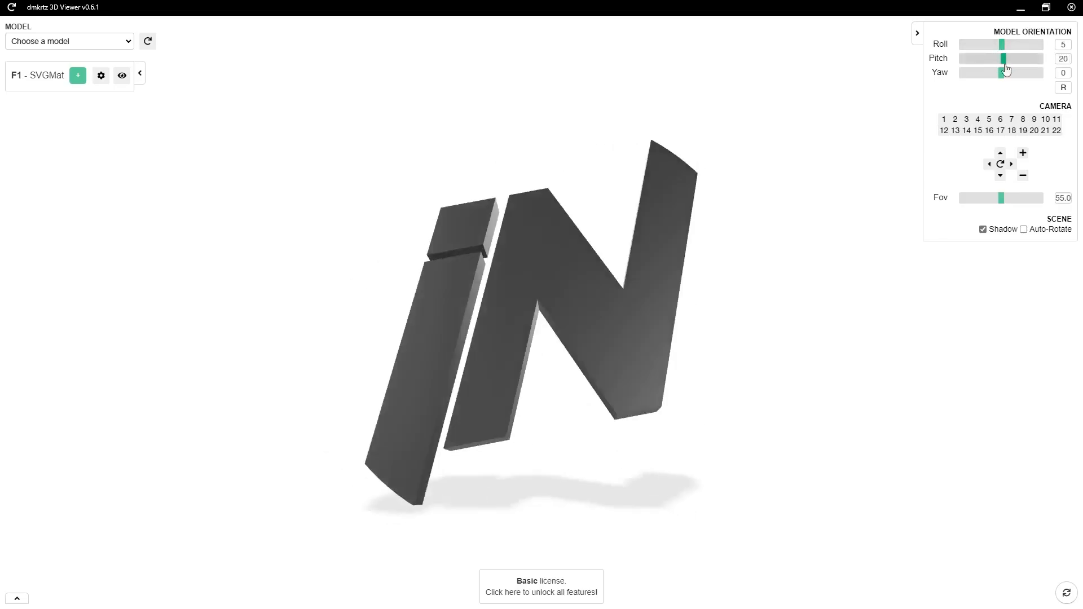
left_click_drag(1003, 72, 1000, 72)
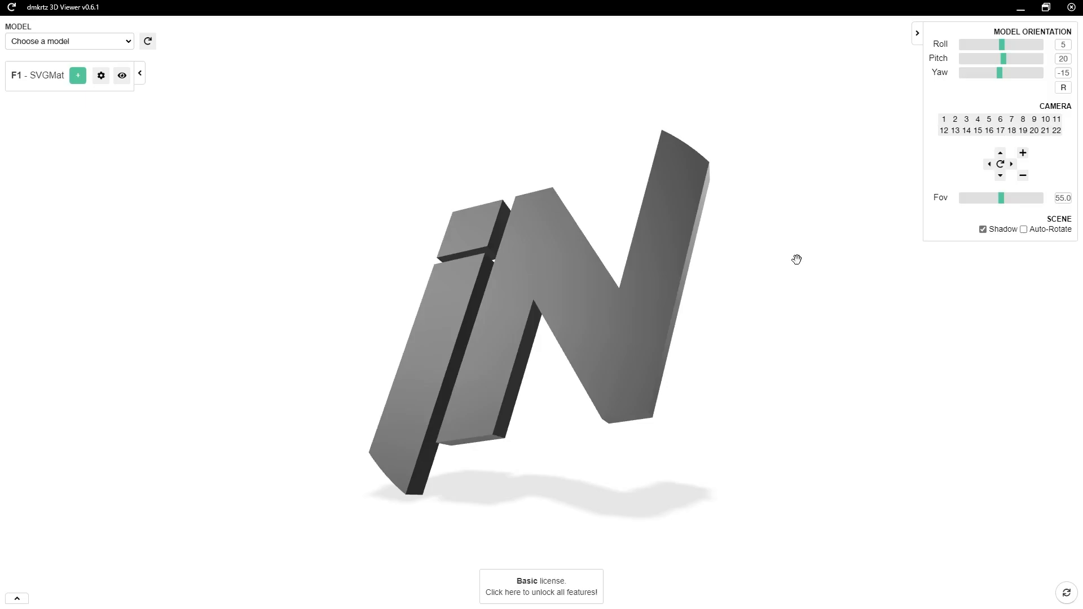
left_click(69, 41)
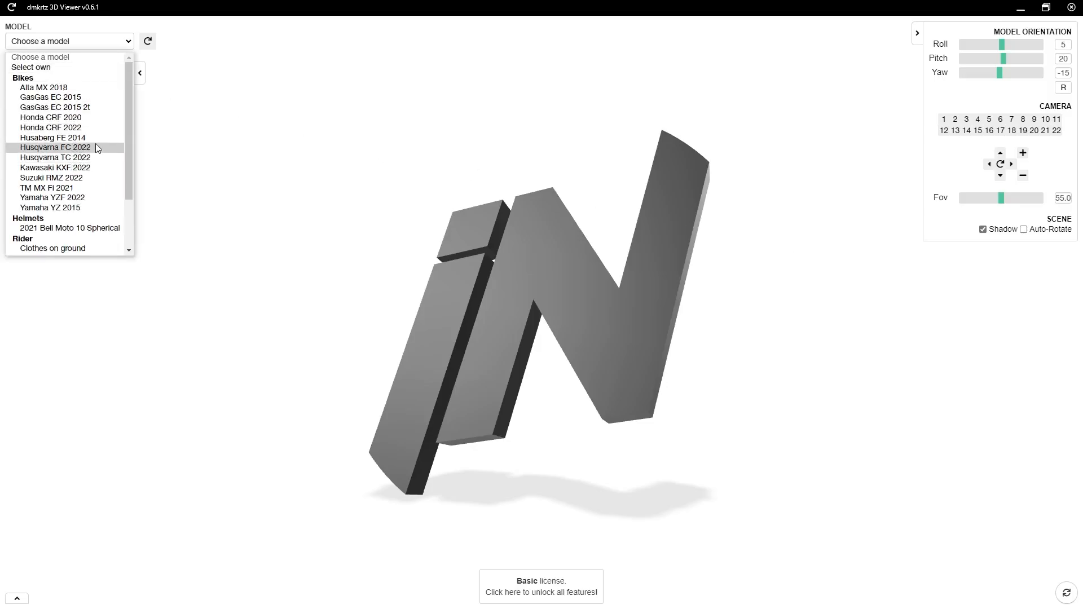
Choose Husqvarna FC 2022 from the MODEL dropdown.
left_click(55, 147)
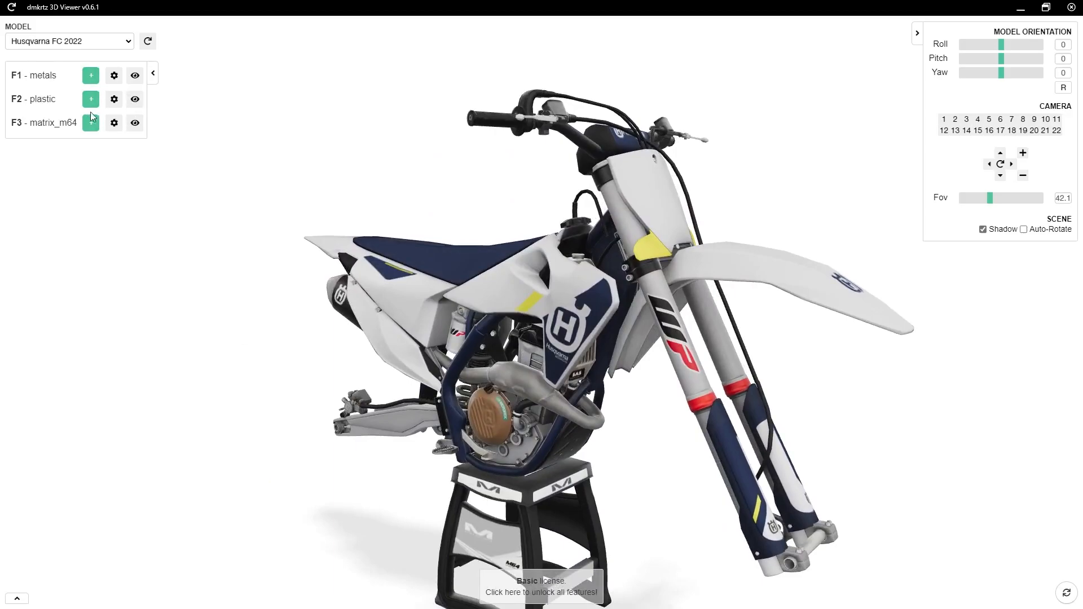
mouse_move(90, 123)
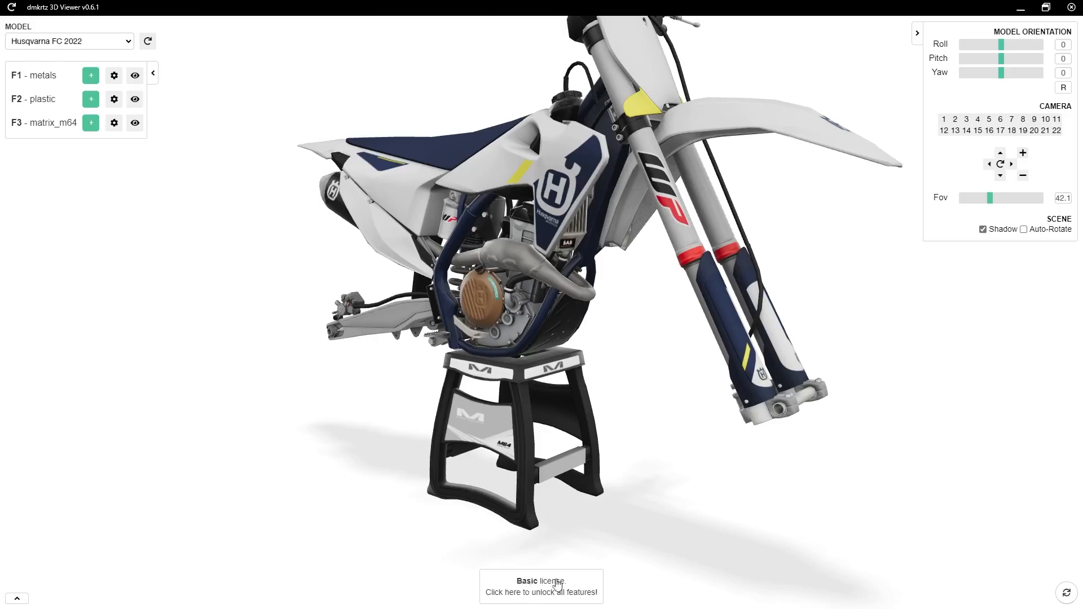
Copy the license ID from the Basic license offer and go to the 5 € PayPal donation.
left_click(541, 586)
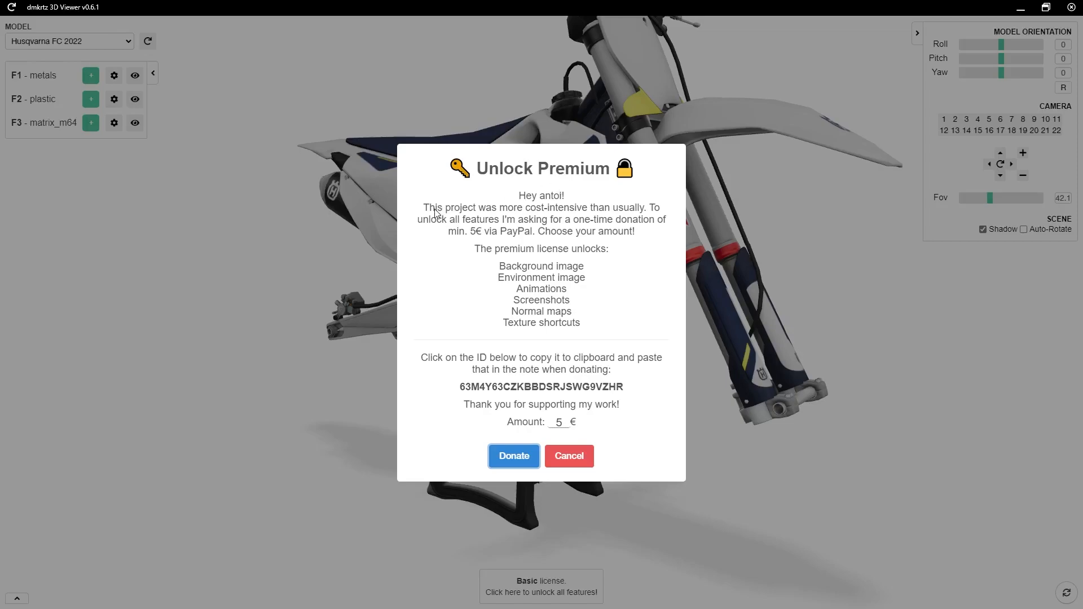
mouse_move(575, 215)
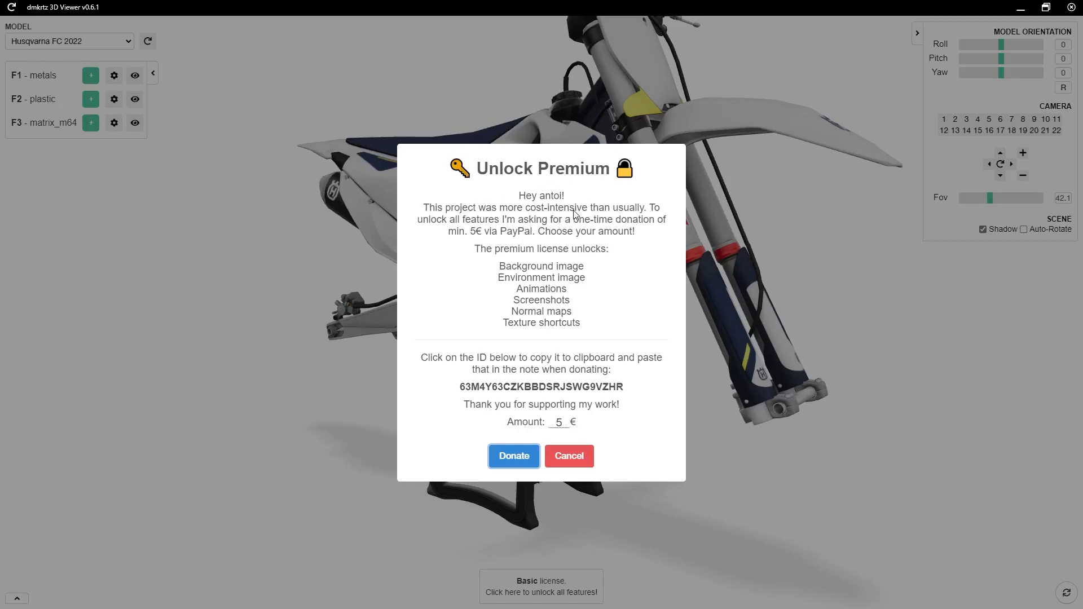
mouse_move(487, 243)
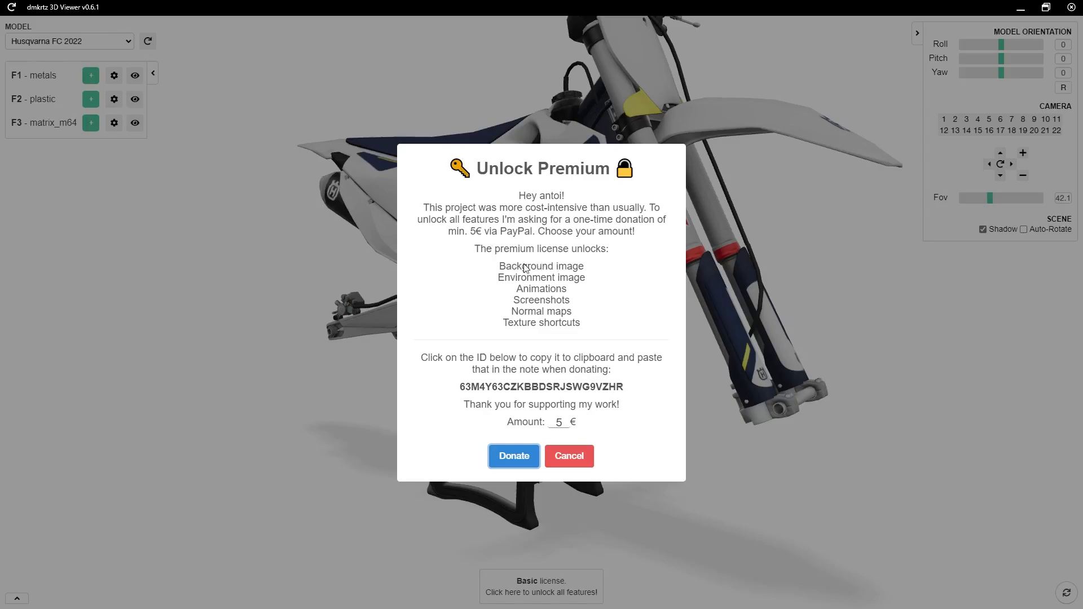
mouse_move(523, 314)
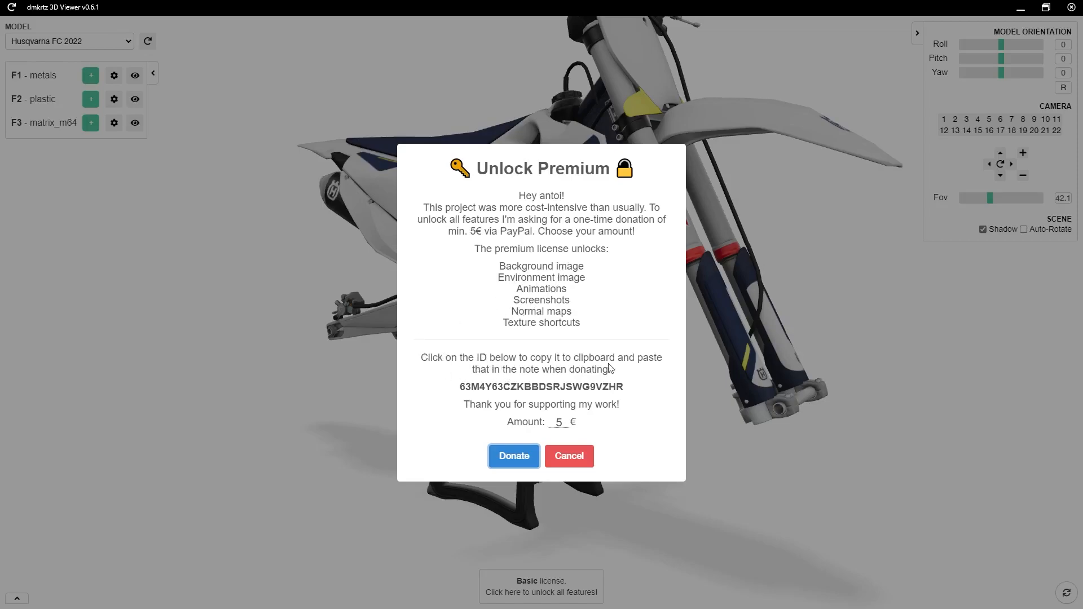
left_click(541, 386)
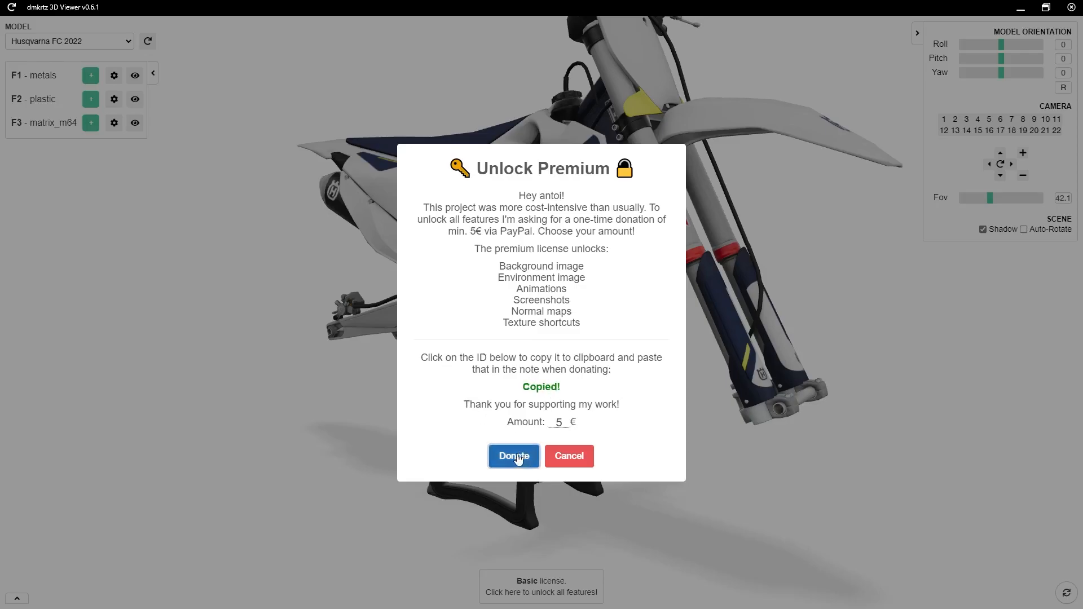
left_click(514, 456)
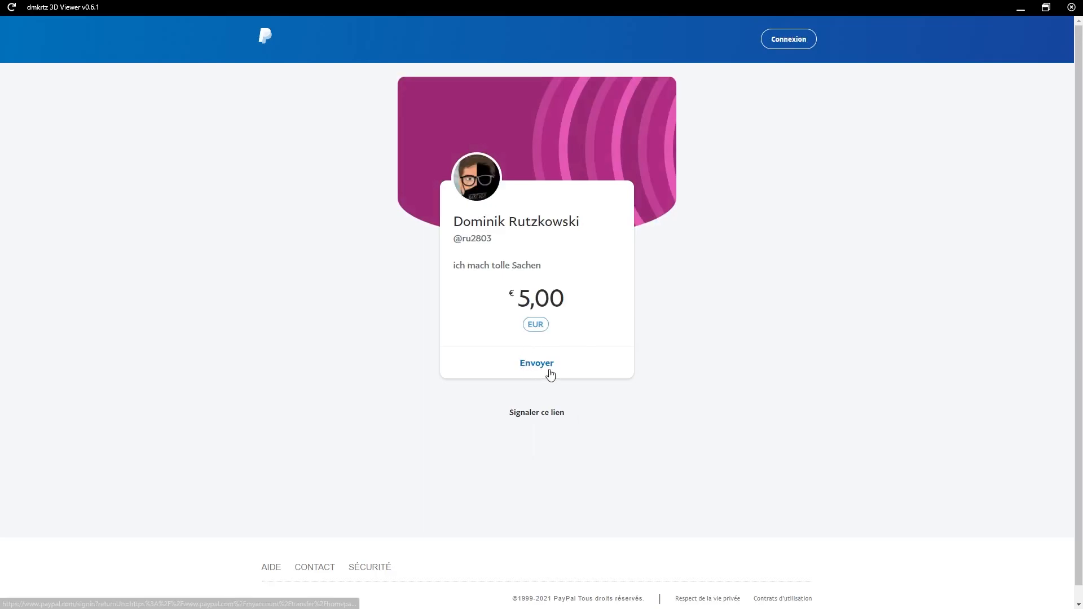
Log in to PayPal with email and password to reach the 5,00 EUR send summary.
left_click(536, 363)
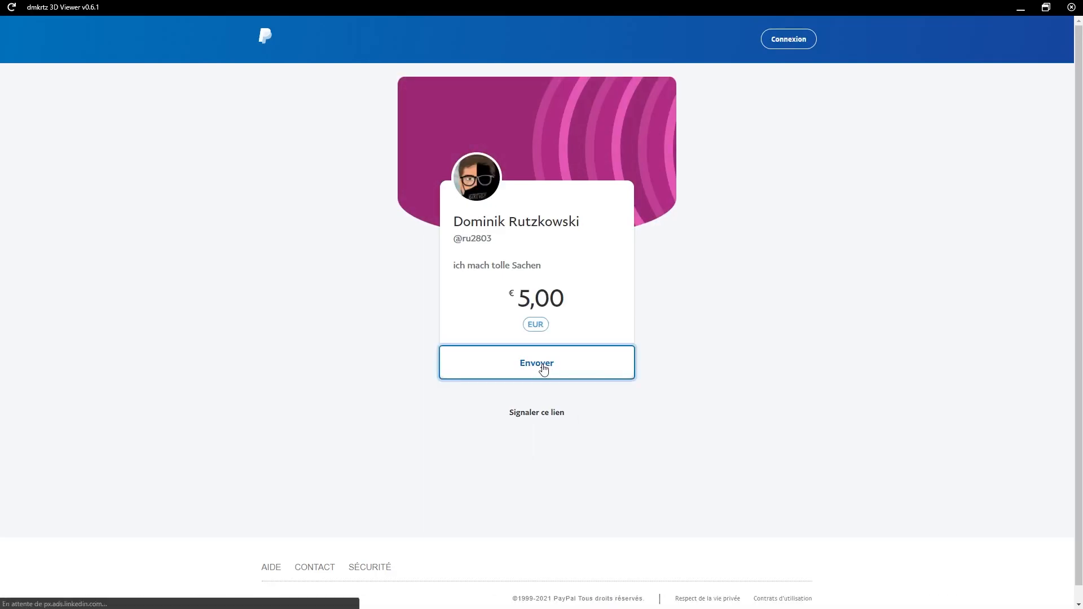
left_click(536, 363)
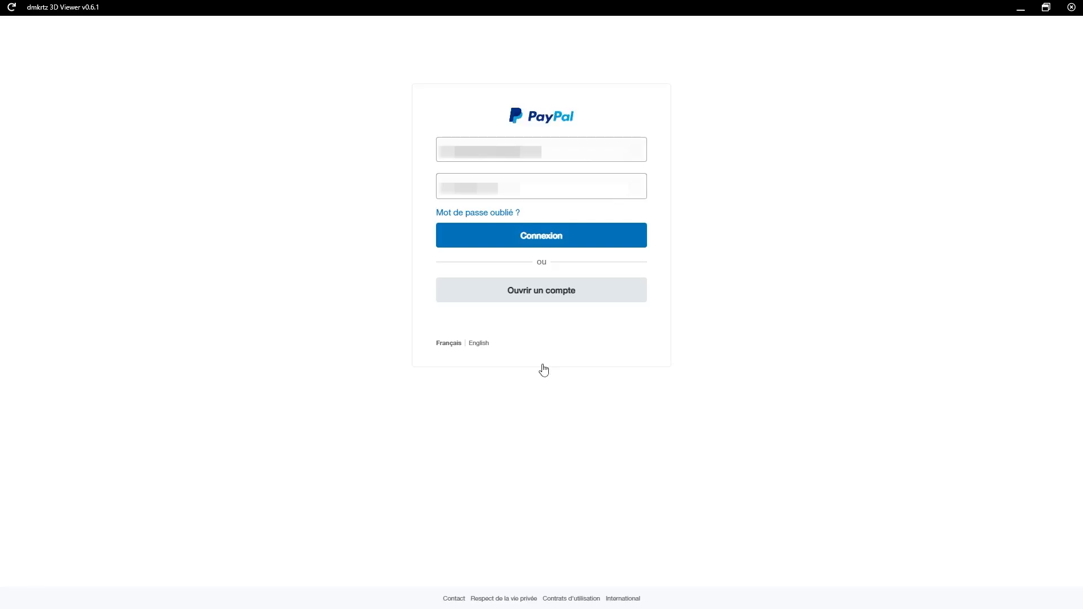
left_click(541, 186)
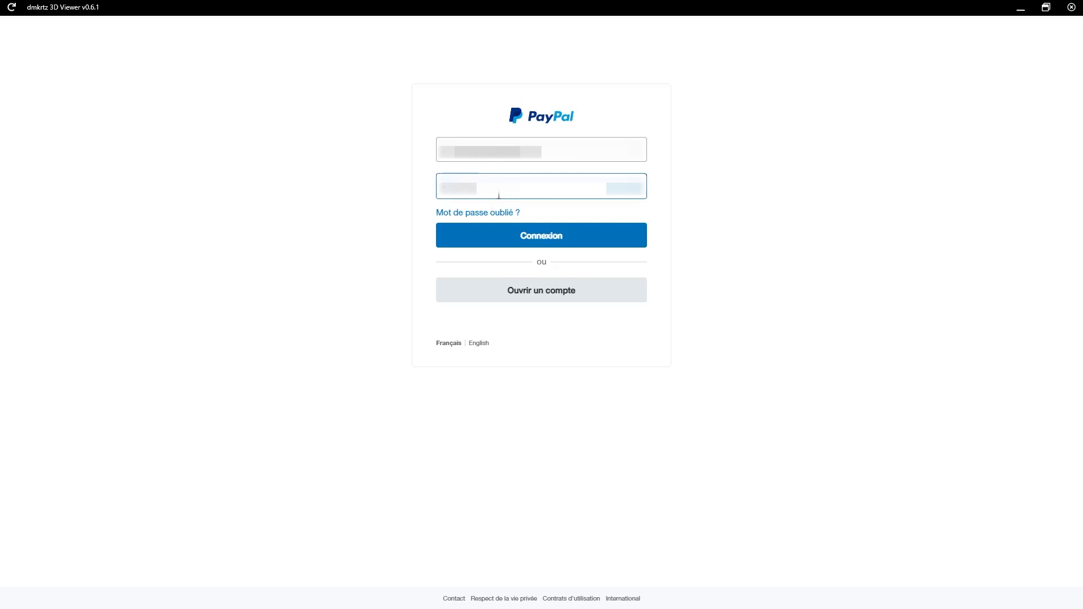
left_click(541, 235)
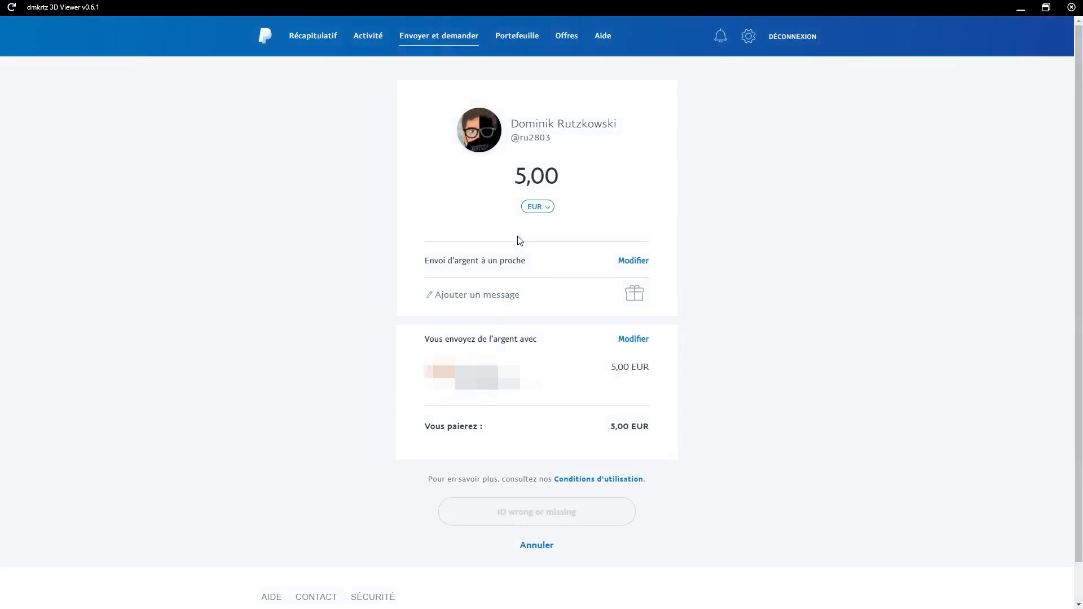
mouse_move(523, 490)
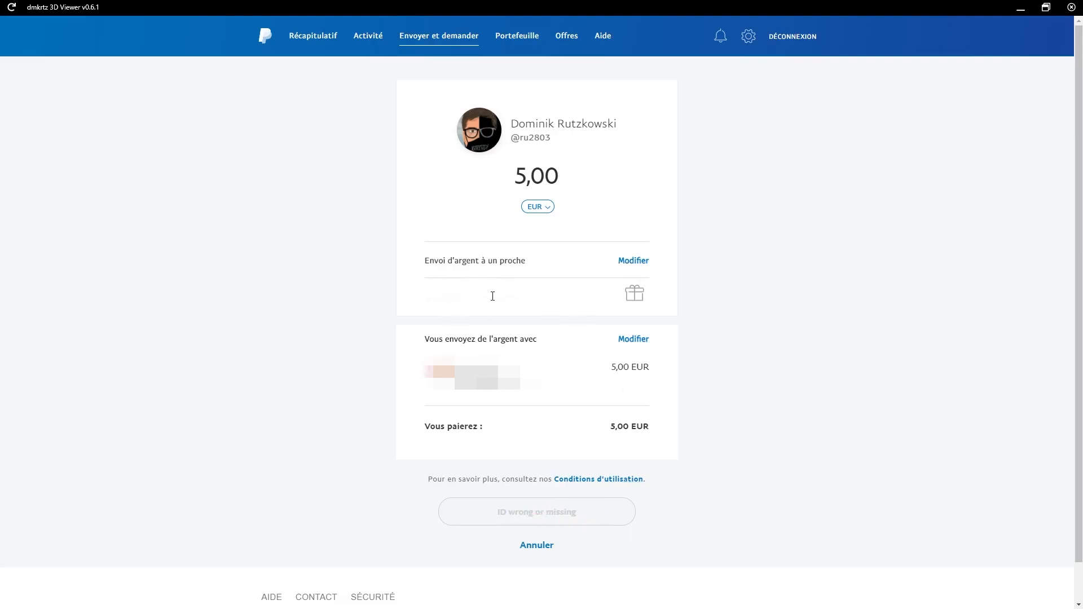
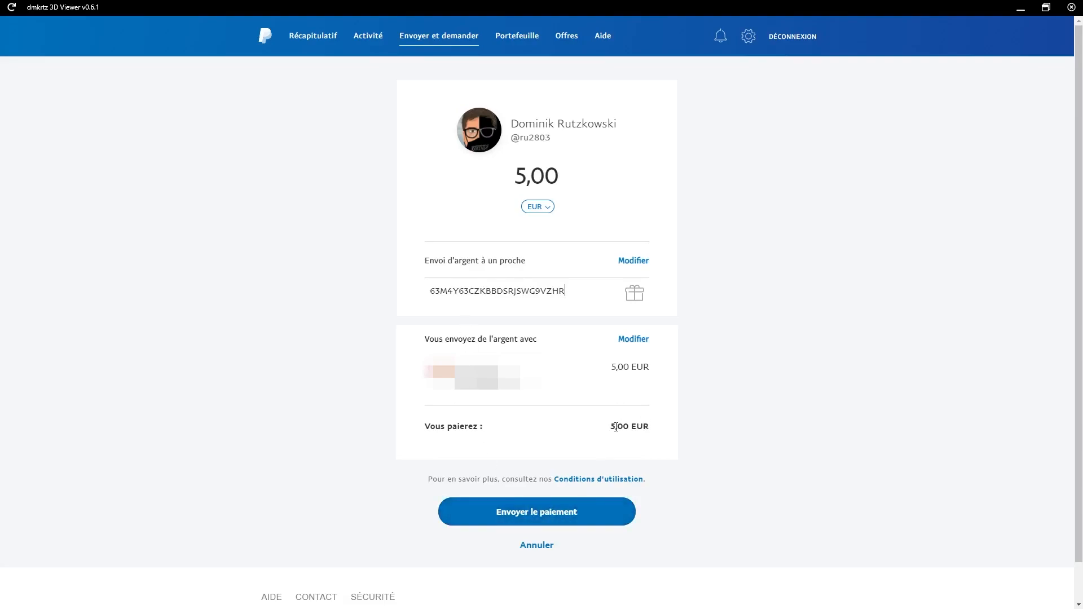
mouse_move(619, 388)
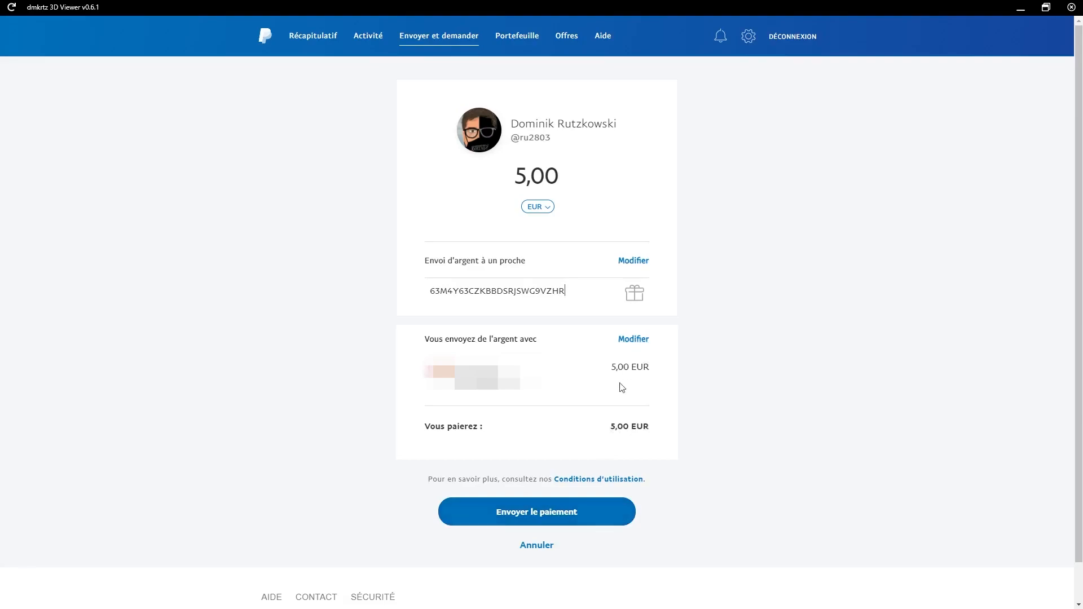
left_click(536, 512)
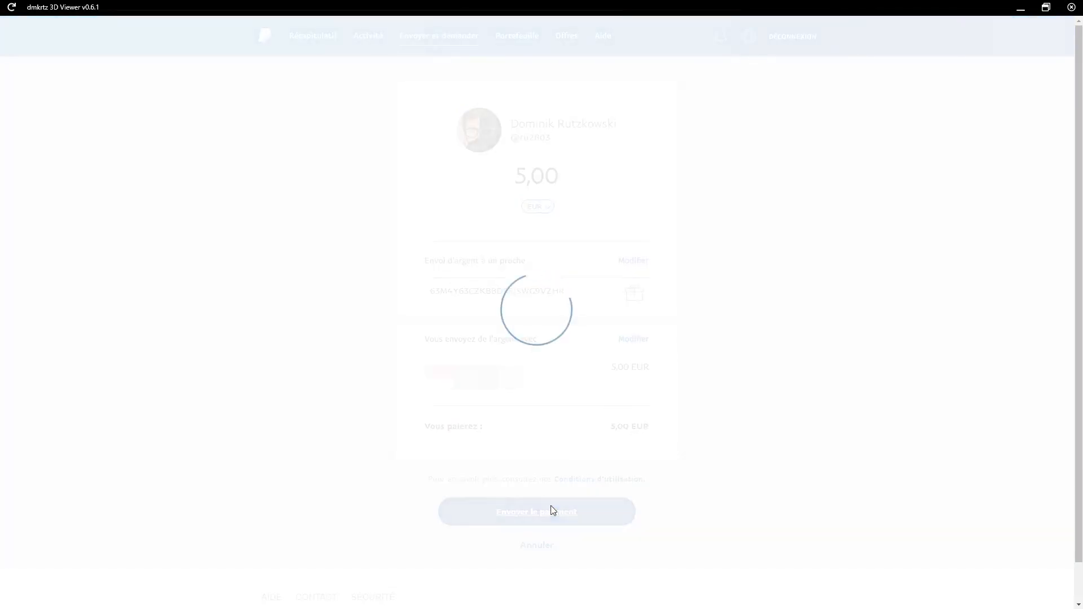
left_click(536, 512)
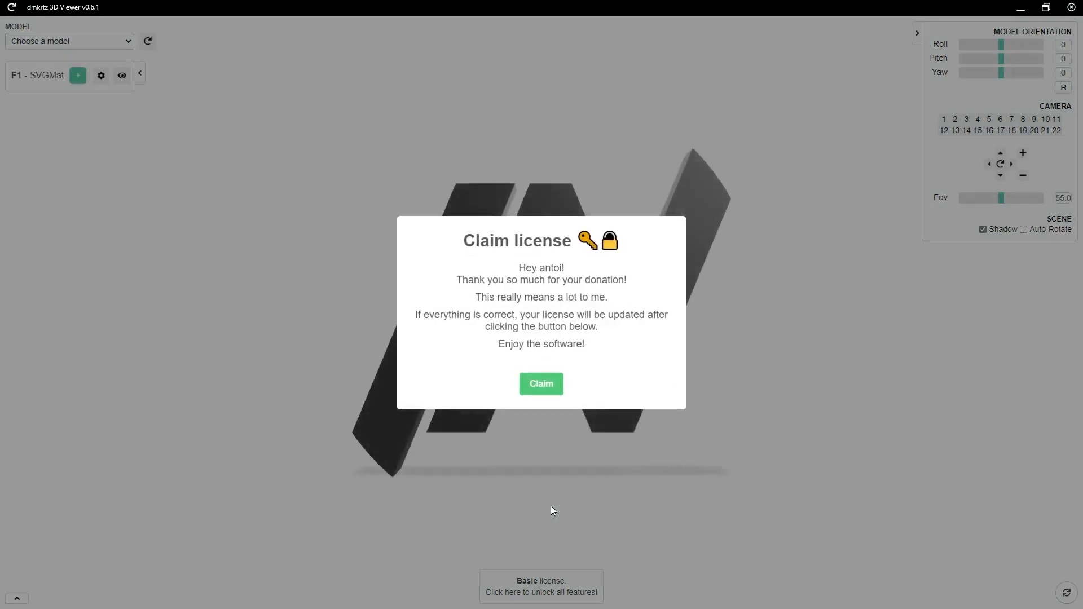
mouse_move(495, 362)
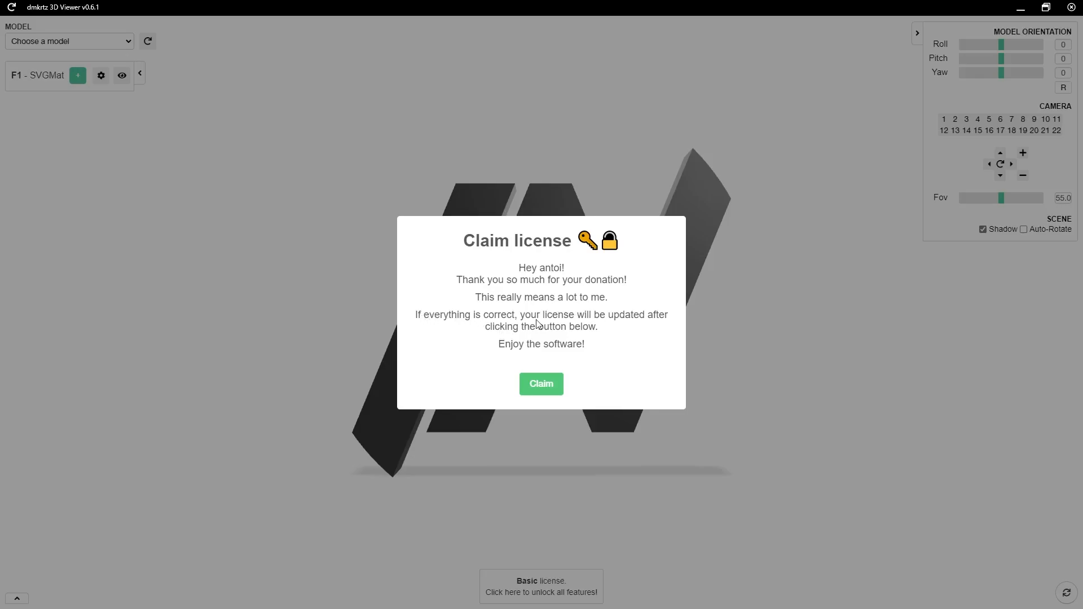
mouse_move(582, 337)
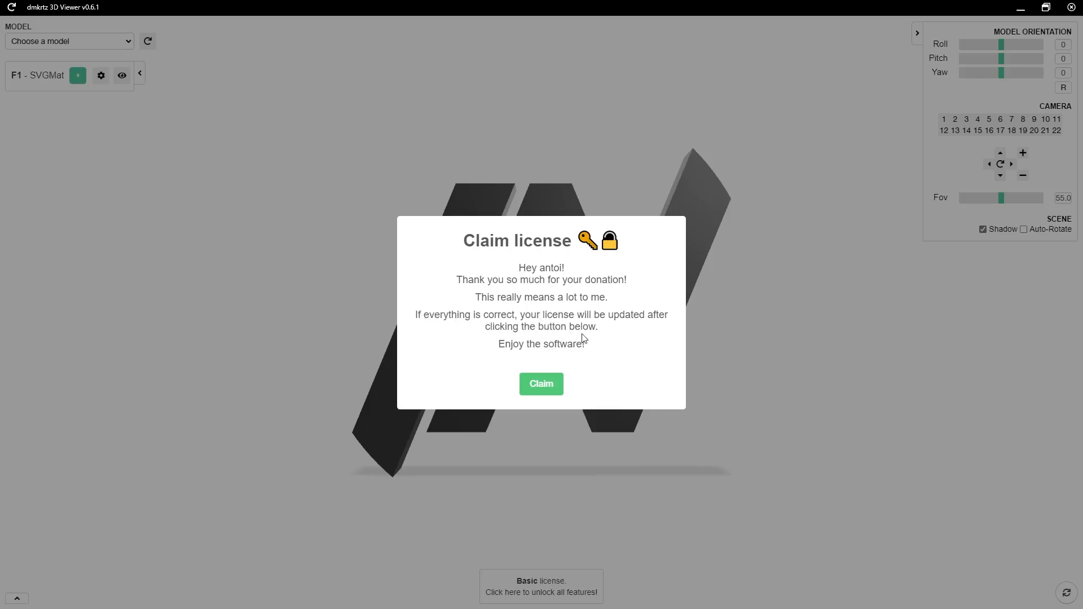
Confirm the premium license with the green Claim button in the Claim license dialog.
left_click(541, 384)
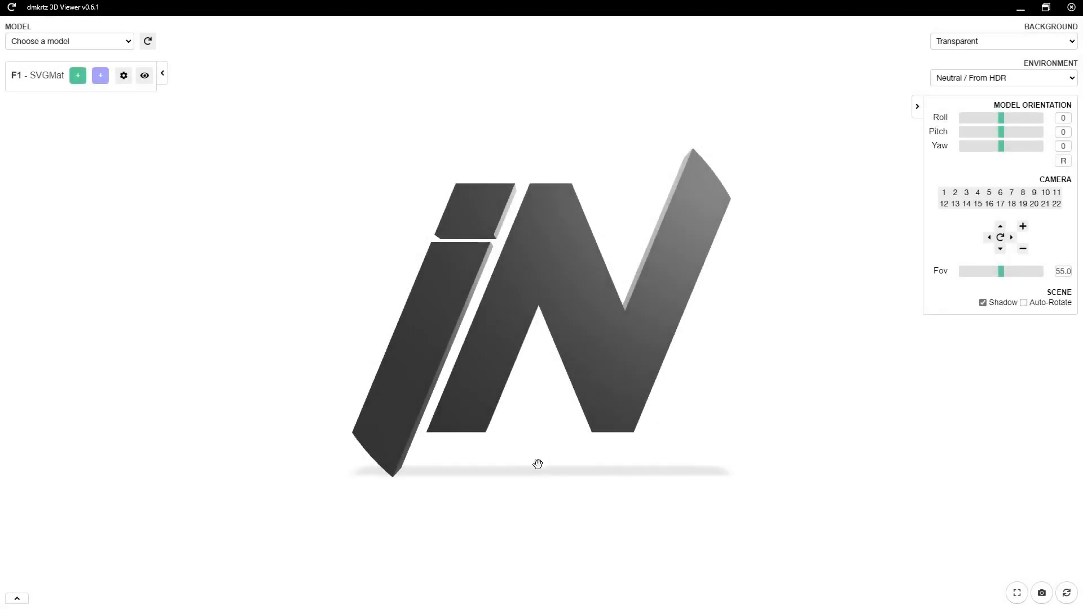
Toggle the model's automatic rotation on and then off again.
left_click(99, 75)
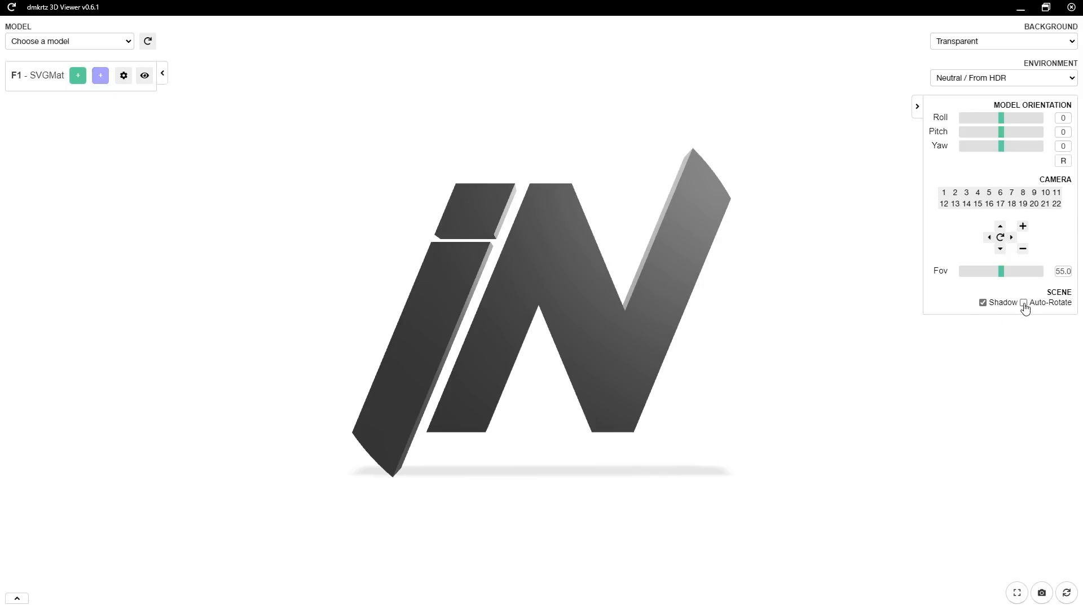
left_click(1024, 302)
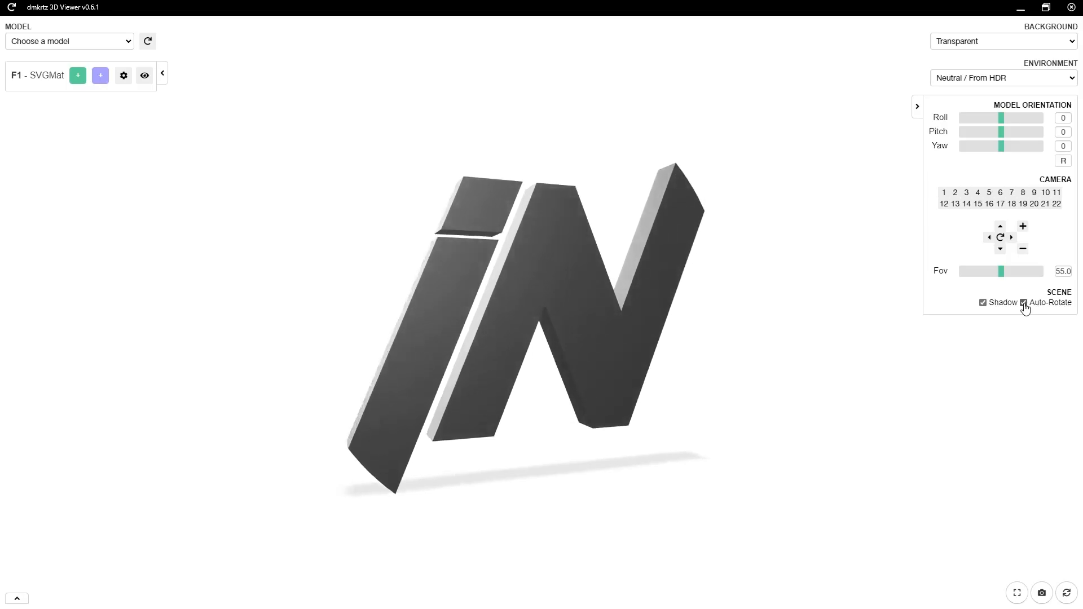
left_click(1024, 302)
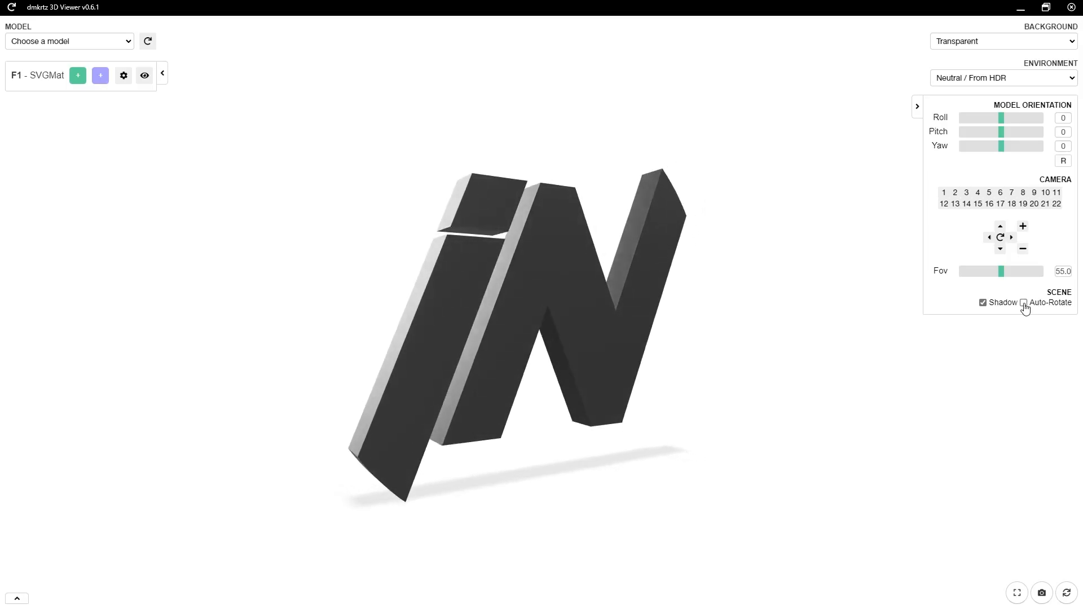
Try a blue solid-colour background, reset it to transparent, and reopen the model list.
left_click(1002, 40)
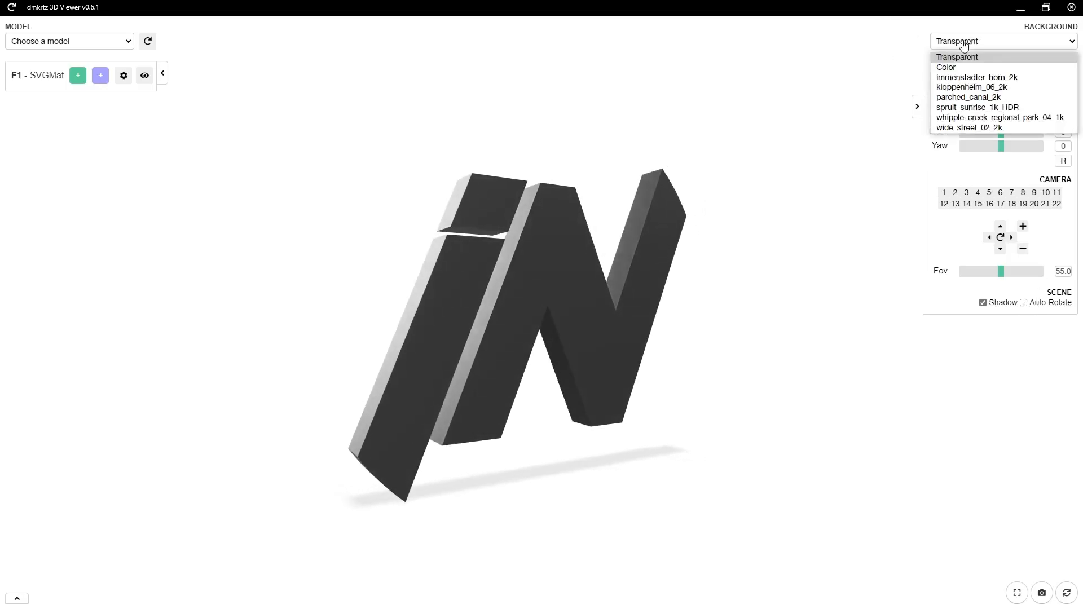
left_click(945, 67)
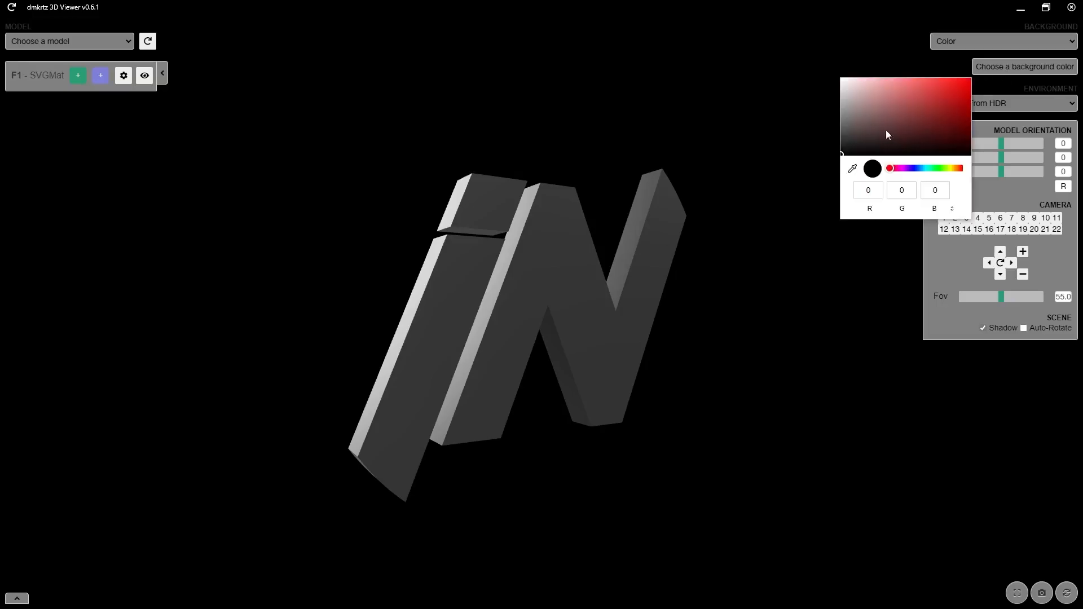
left_click_drag(892, 169, 915, 168)
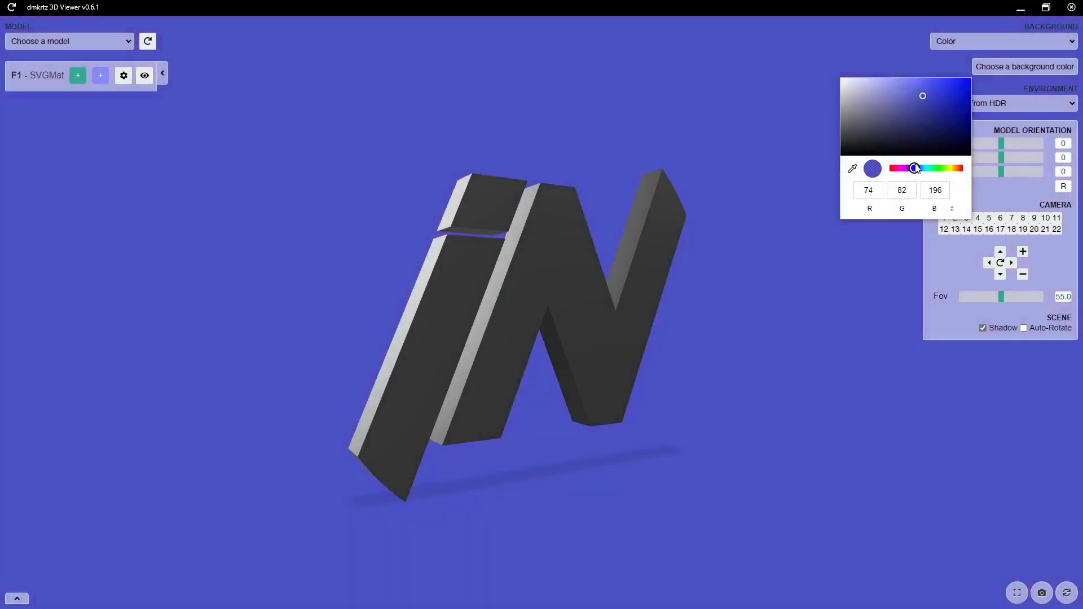
left_click_drag(916, 168, 901, 168)
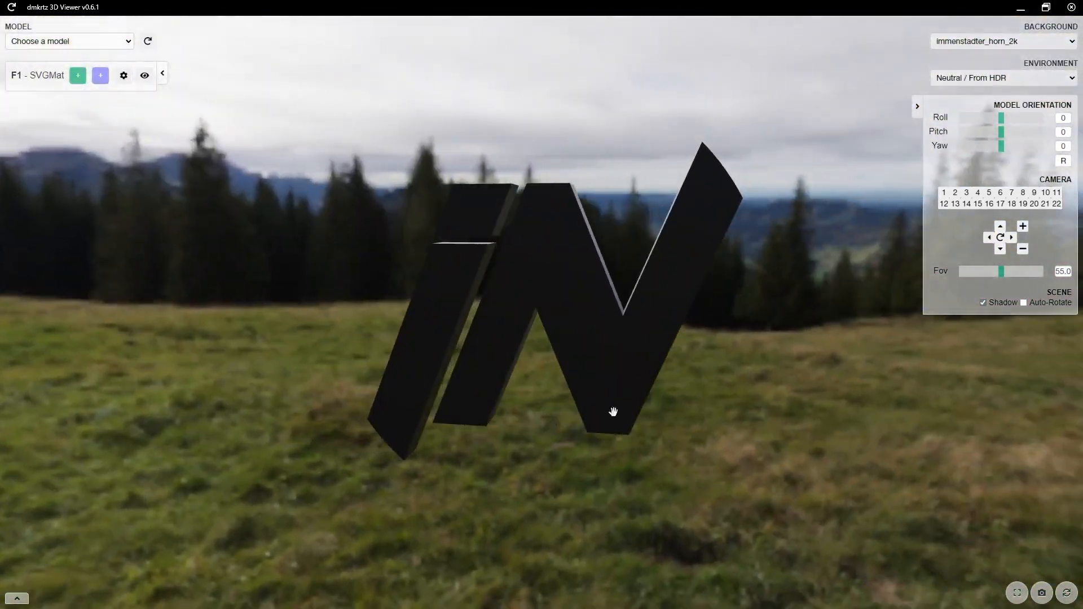
left_click(1002, 40)
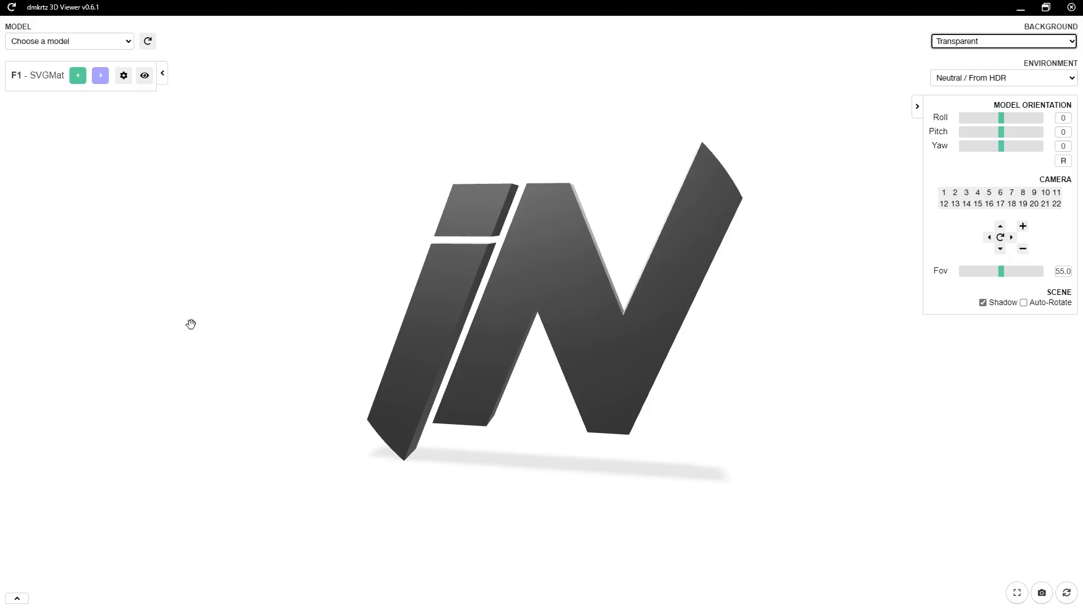
left_click(69, 41)
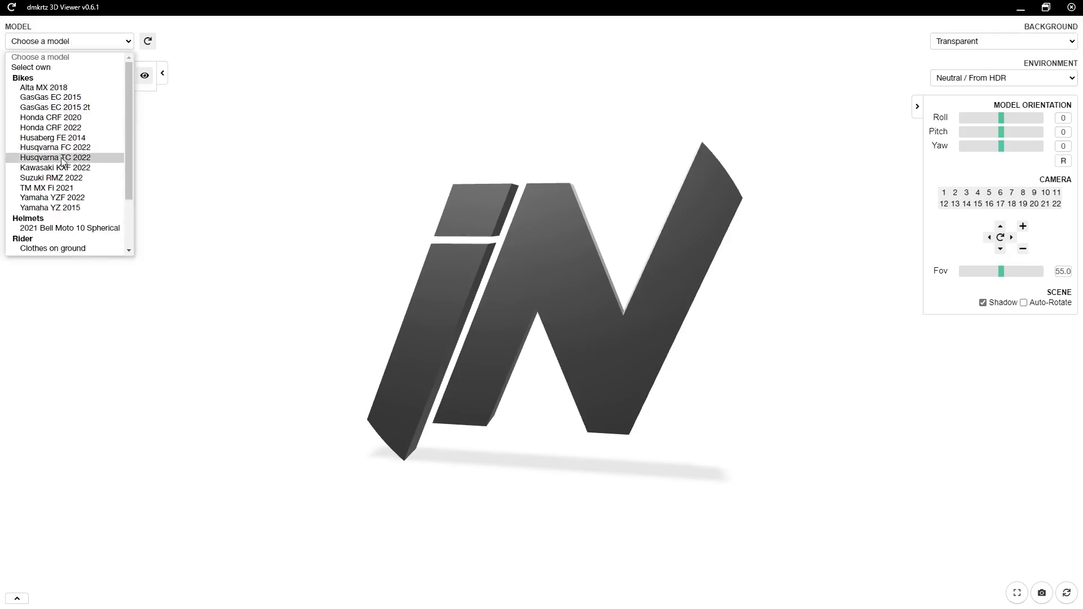
Choose Husqvarna FC 2022 from the model list.
left_click(56, 147)
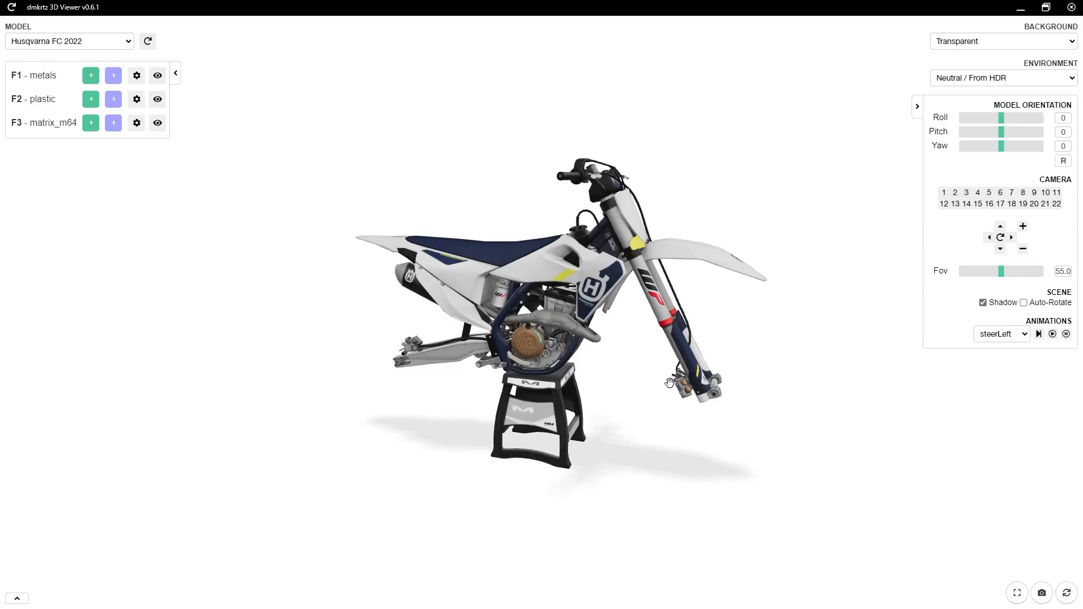
mouse_move(661, 384)
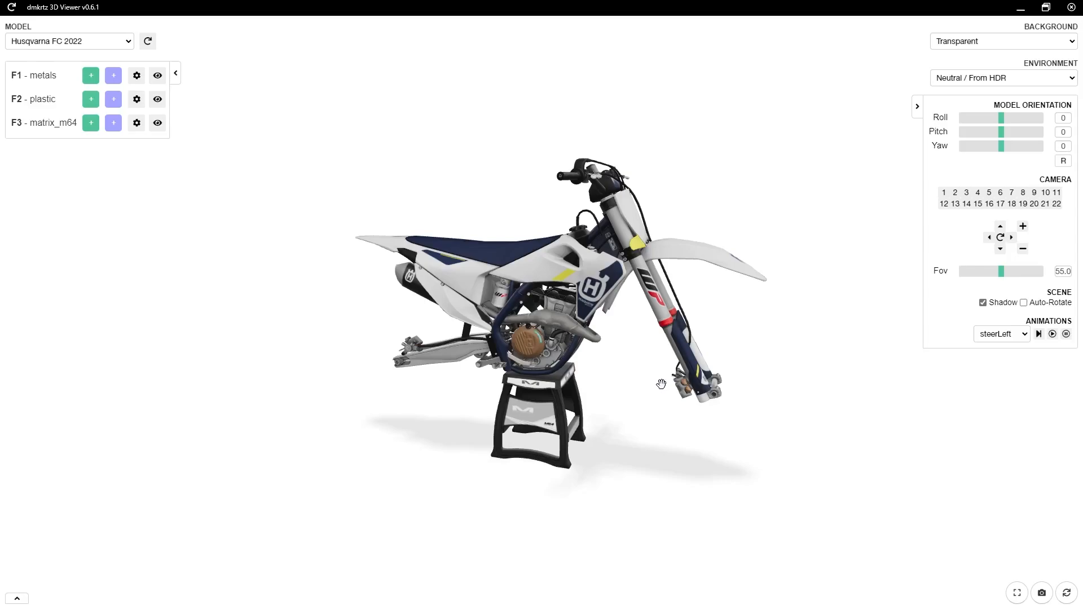
mouse_move(657, 384)
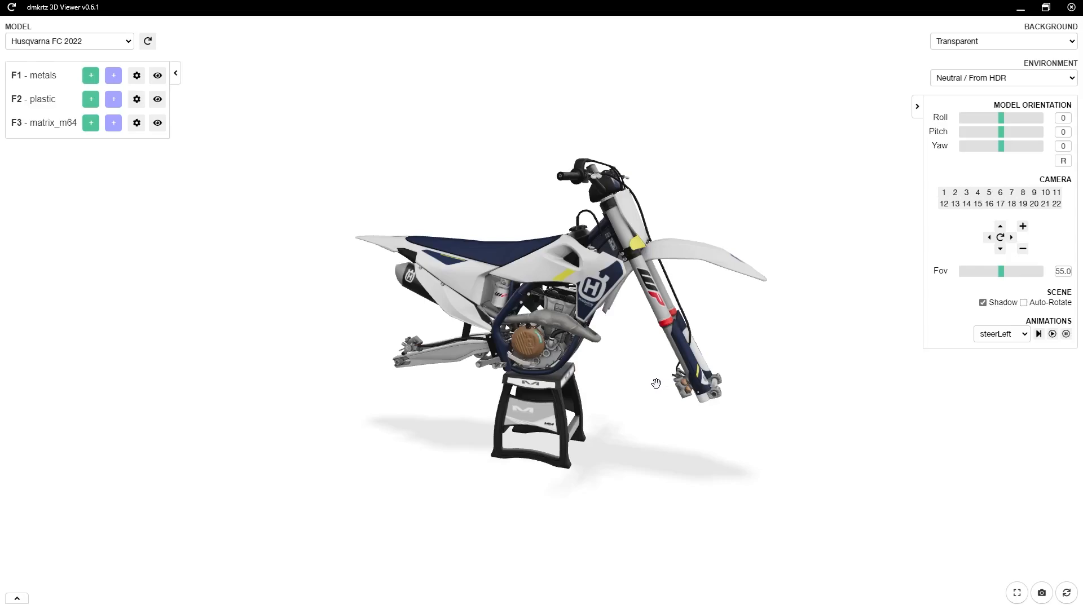
mouse_move(634, 379)
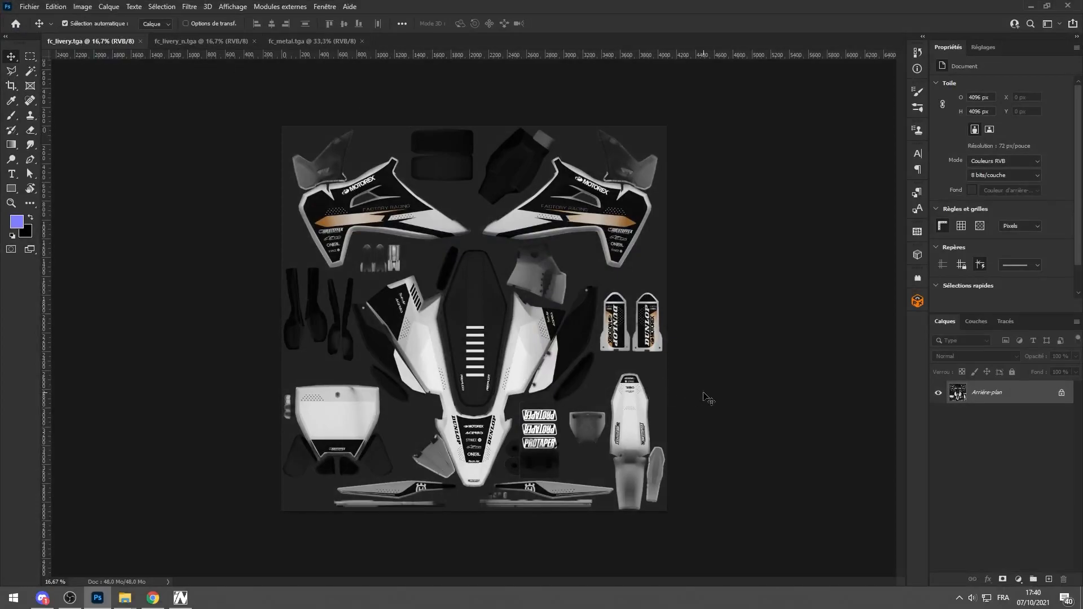
mouse_move(82, 6)
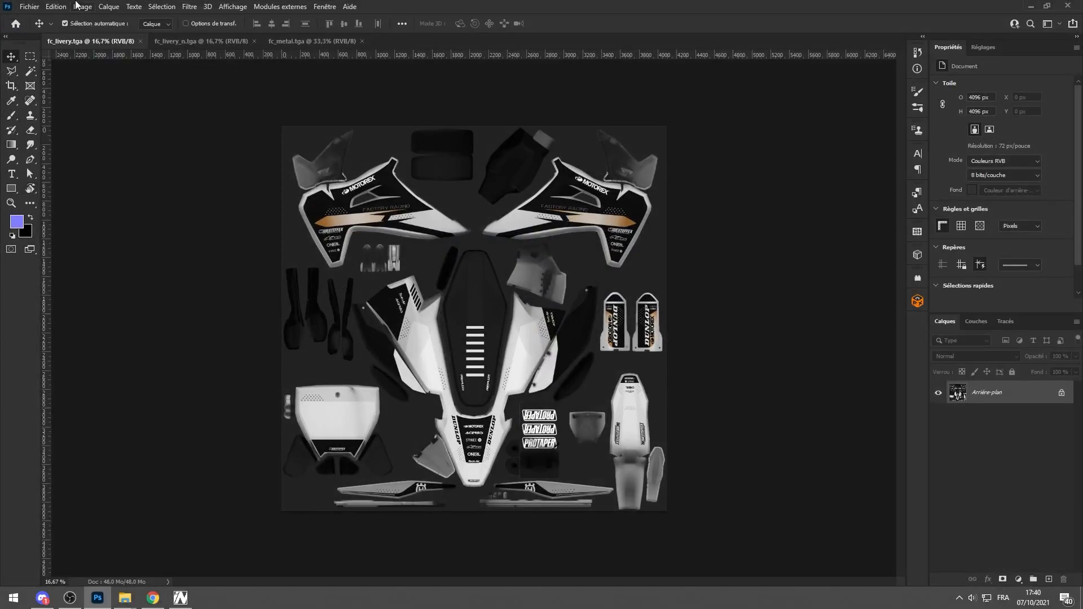
Export fc_livery as a PNG without transparency into CustomPaints > Husqvarna.
left_click(29, 6)
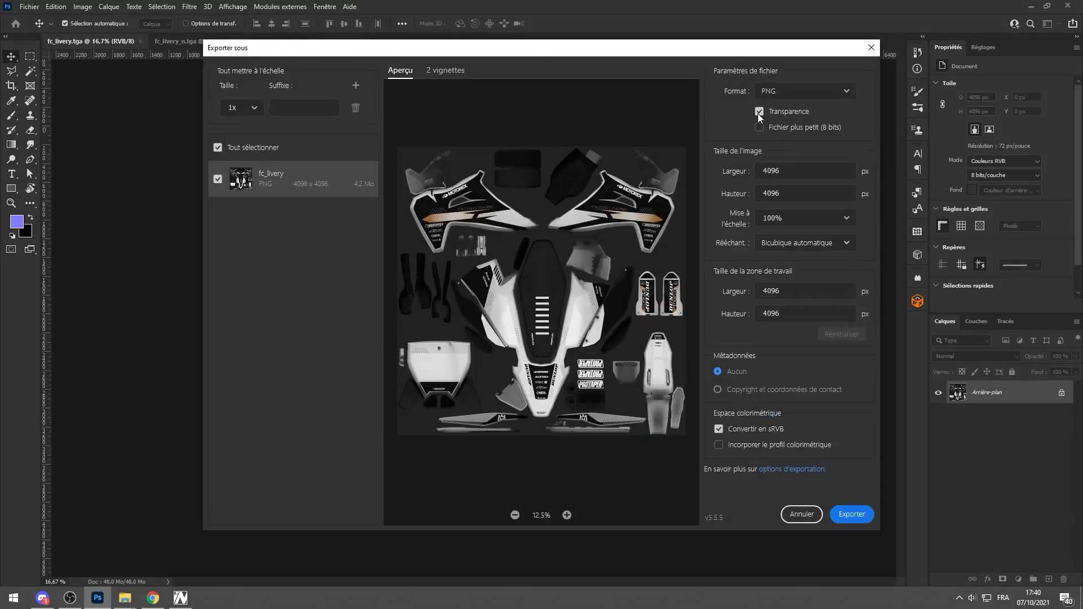
left_click(760, 112)
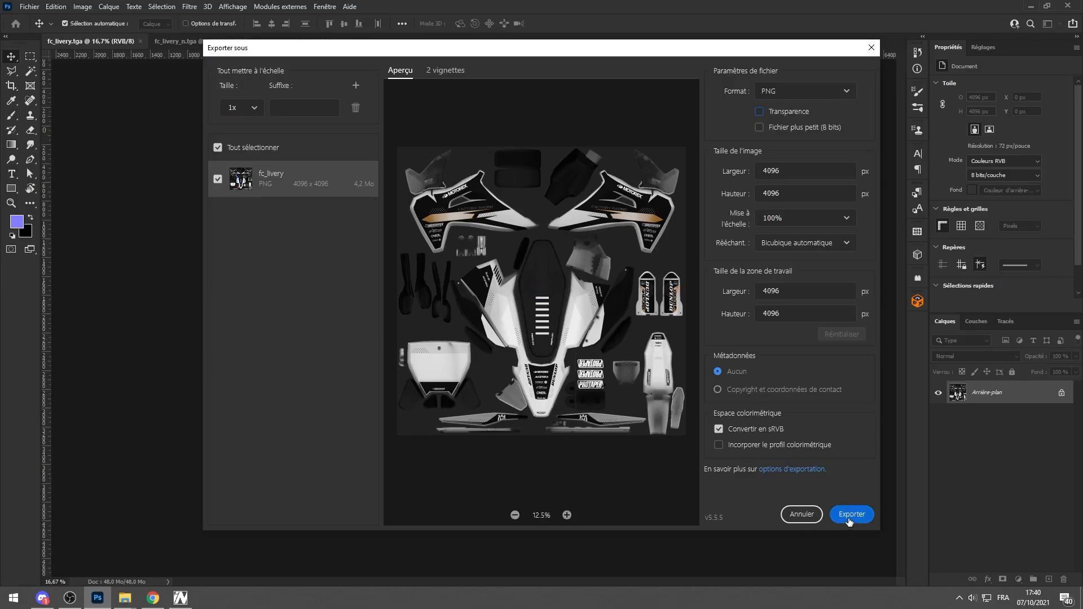
left_click(852, 514)
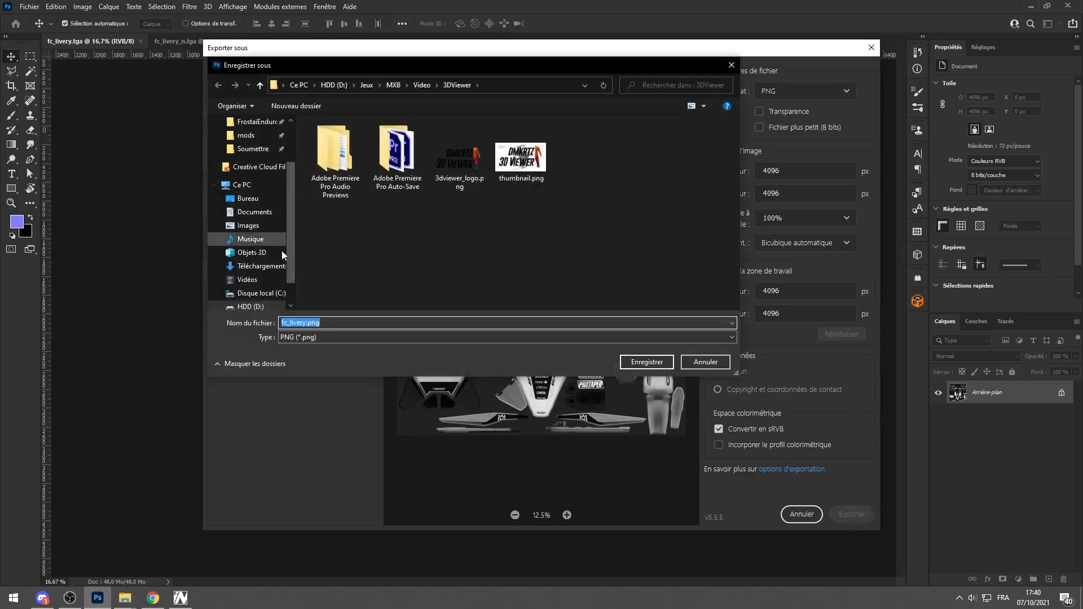
left_click(214, 130)
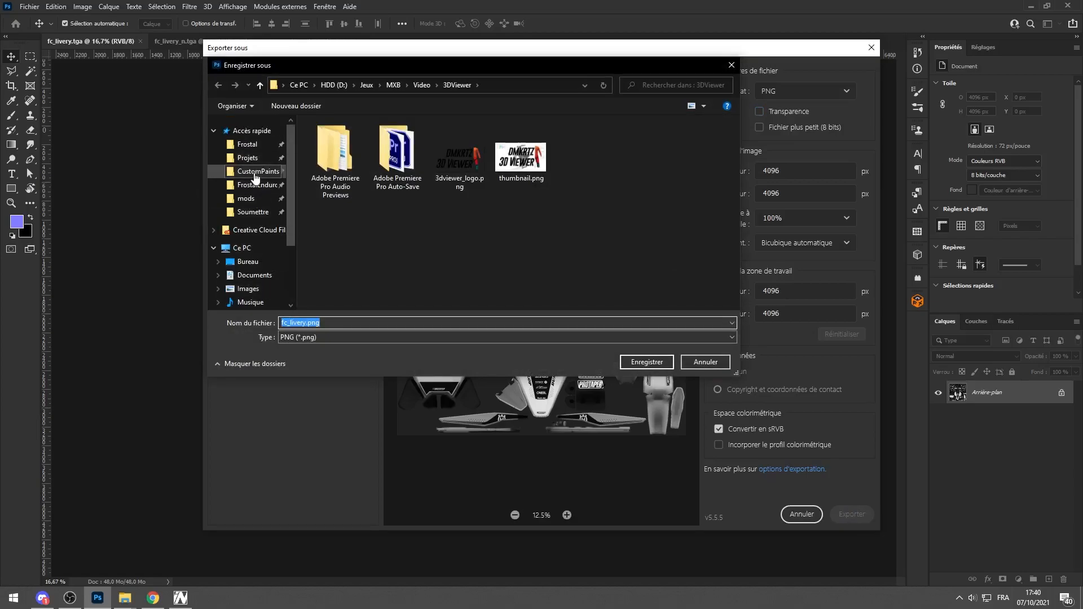
left_click(258, 172)
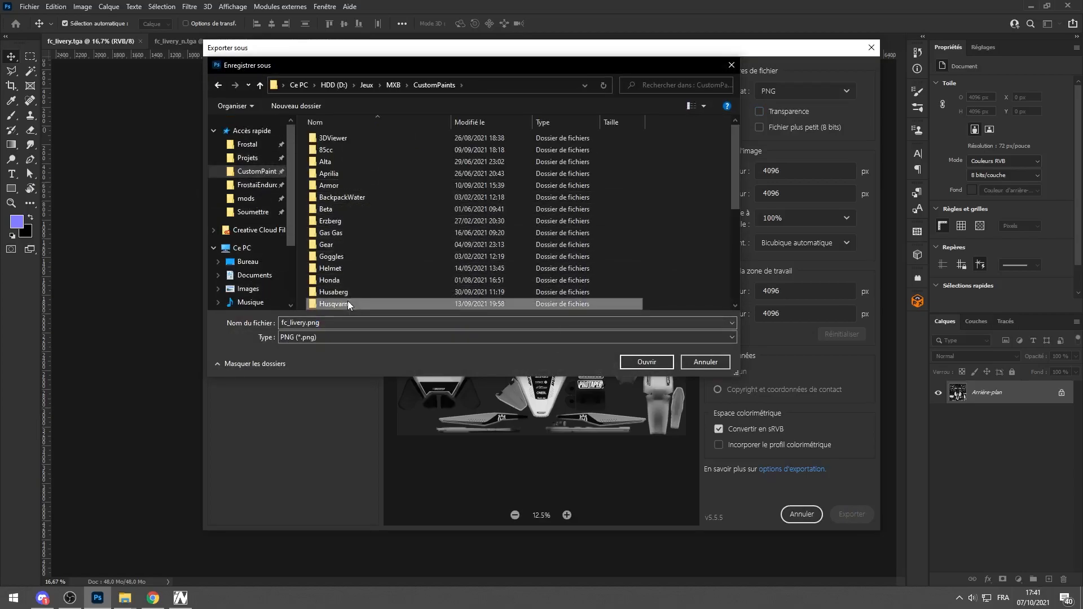
double_click(334, 304)
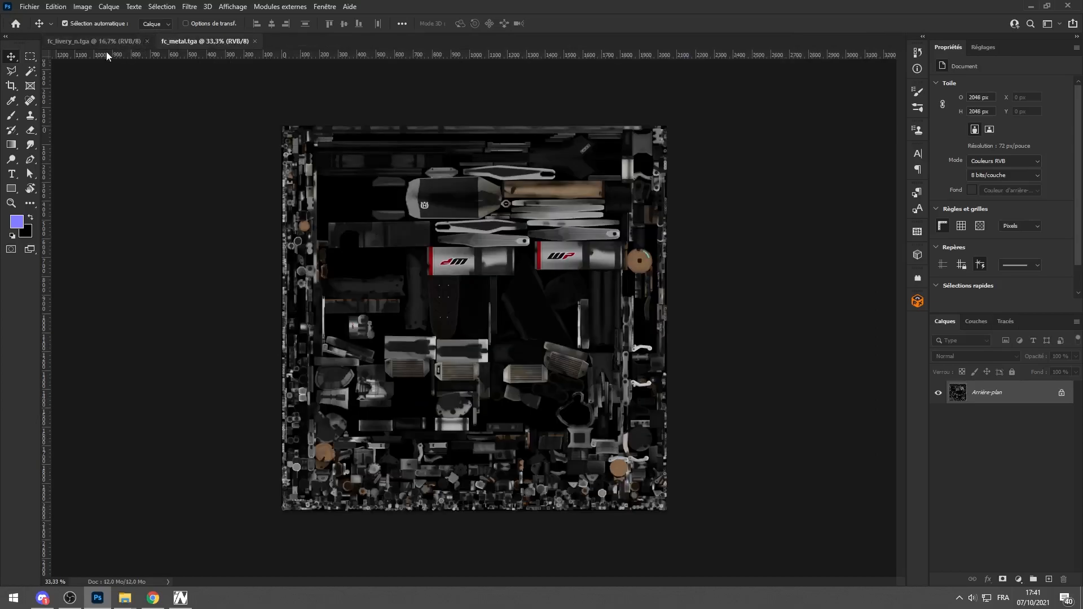
Export fc_livery_n as a transparency-free PNG into the same folder as the livery PNG.
left_click(29, 6)
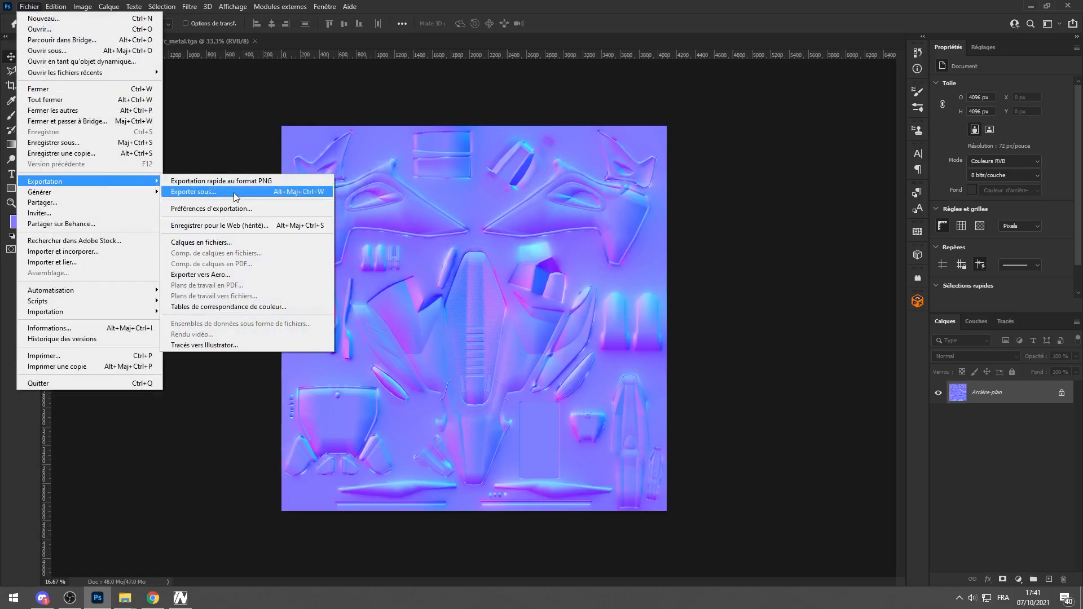
left_click(194, 192)
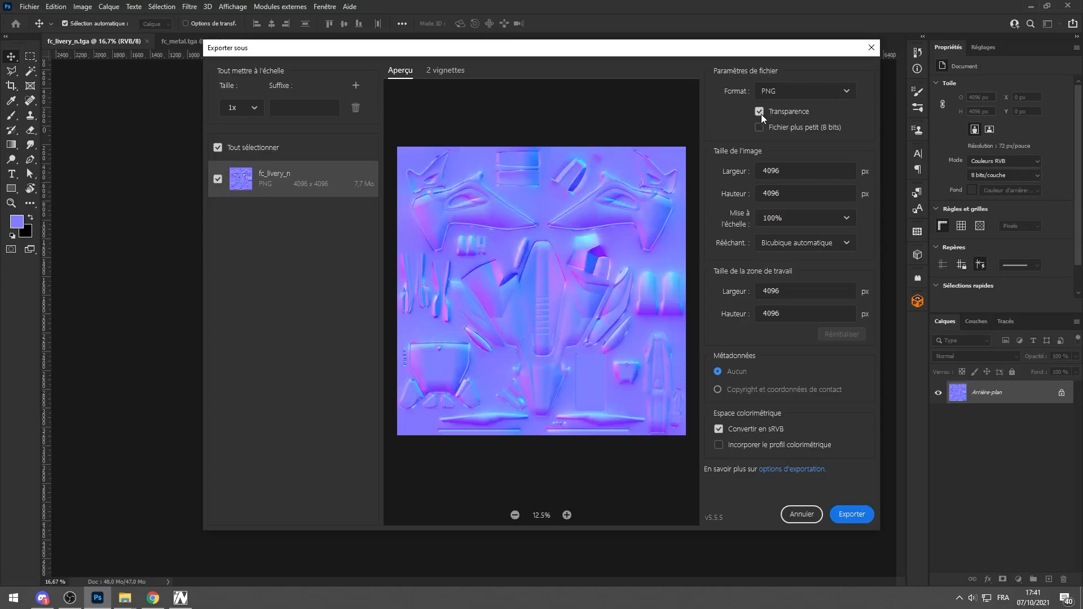
mouse_move(760, 119)
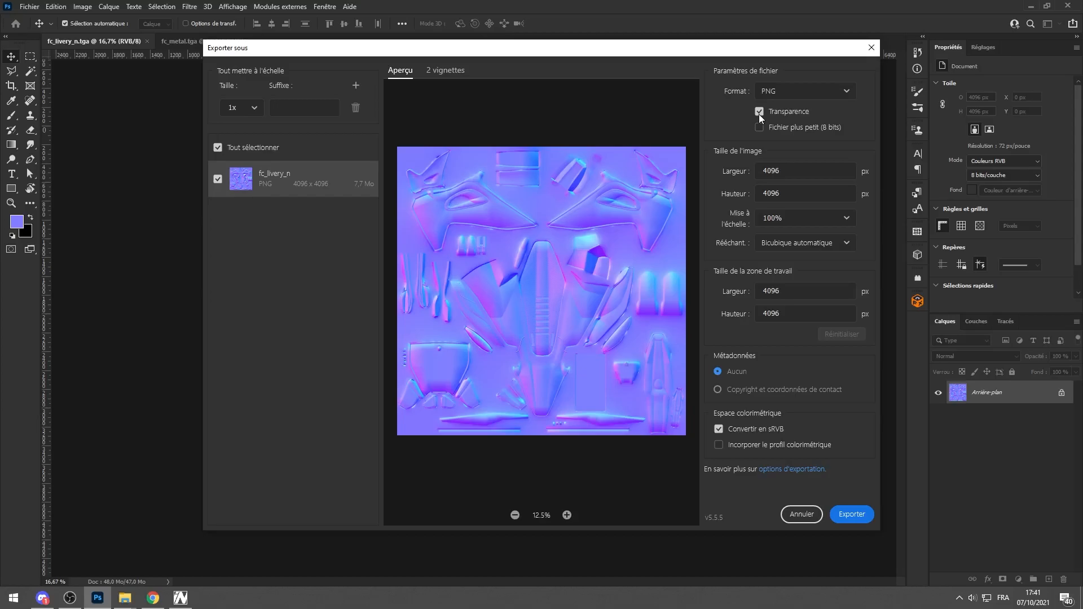
left_click(760, 111)
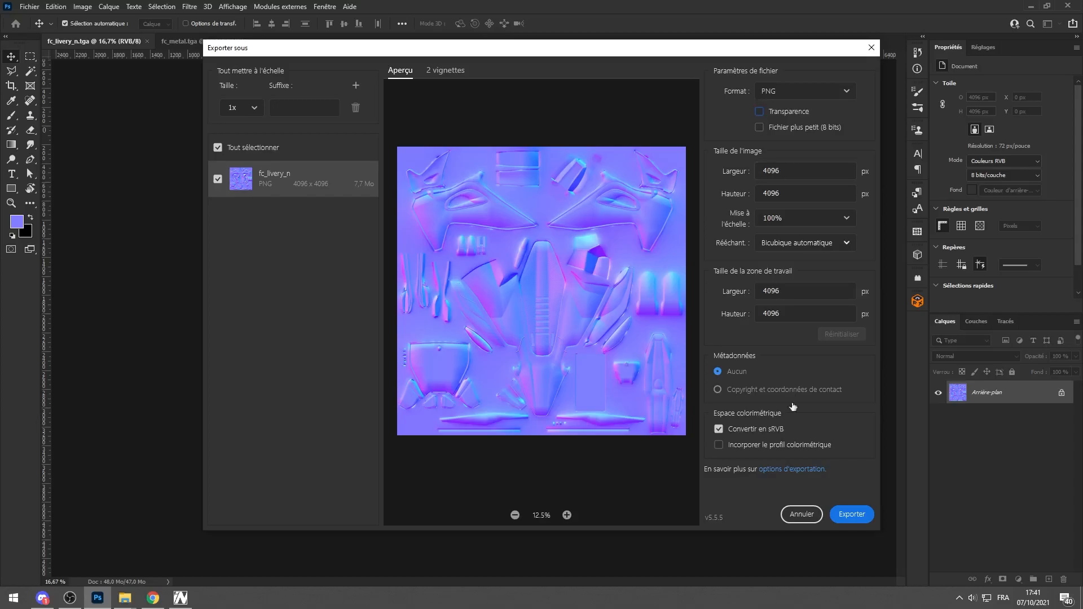
left_click(851, 514)
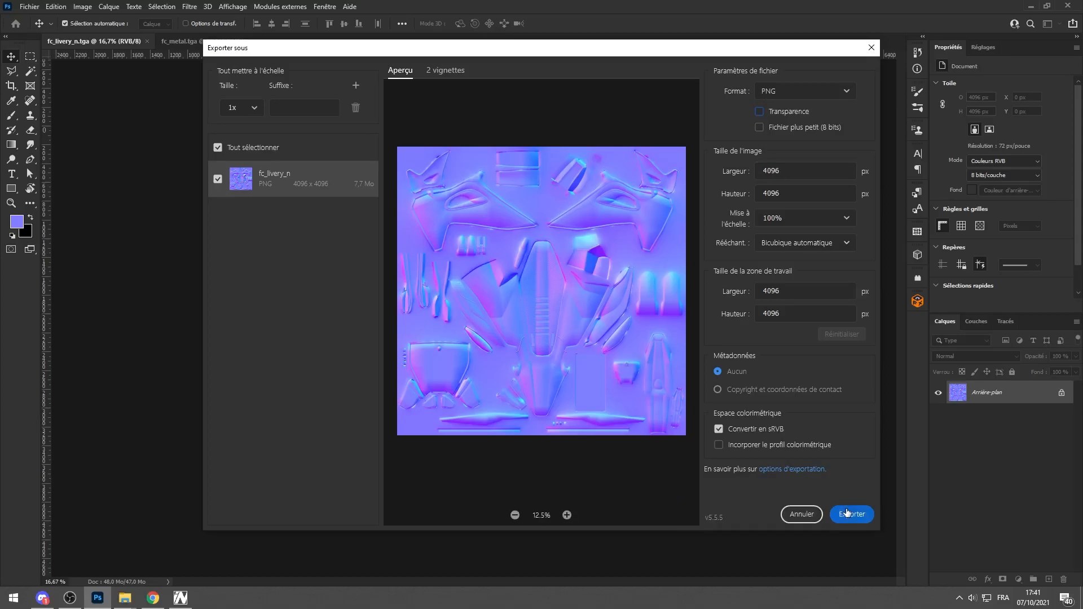
left_click(851, 514)
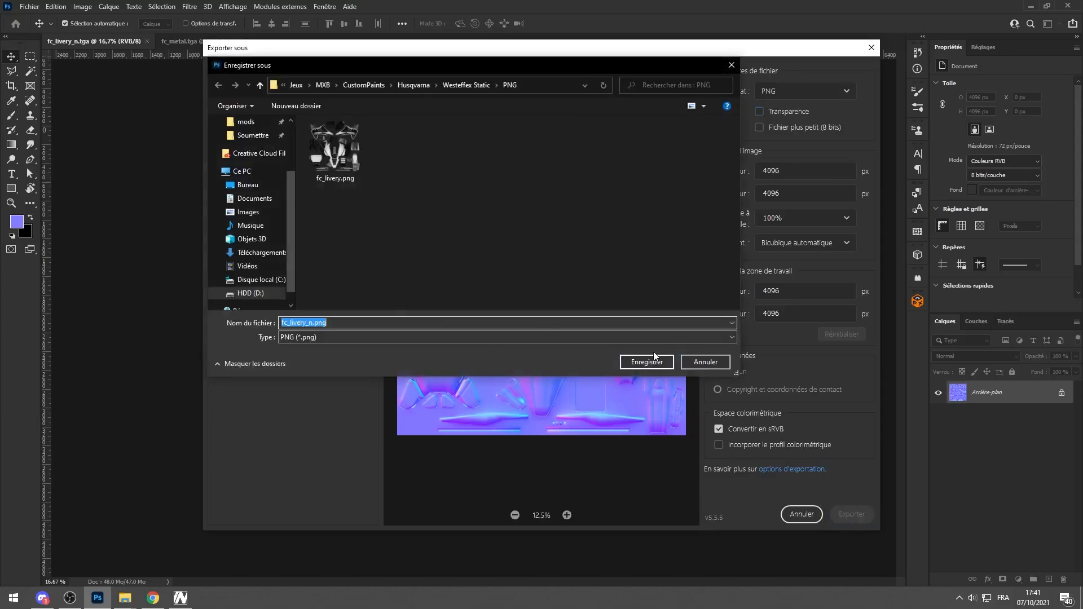
left_click(645, 362)
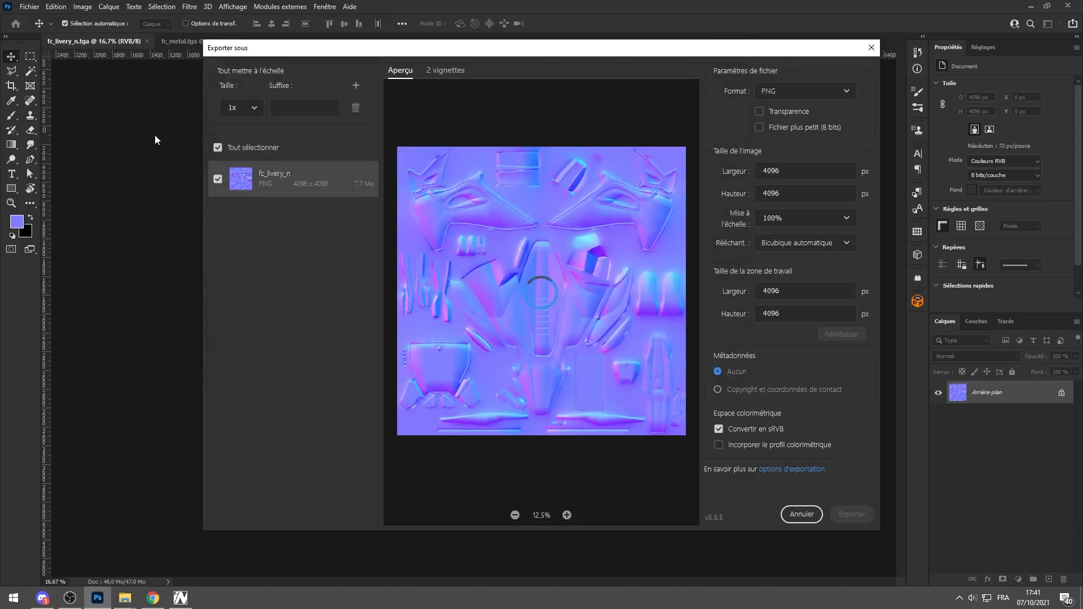
left_click(800, 514)
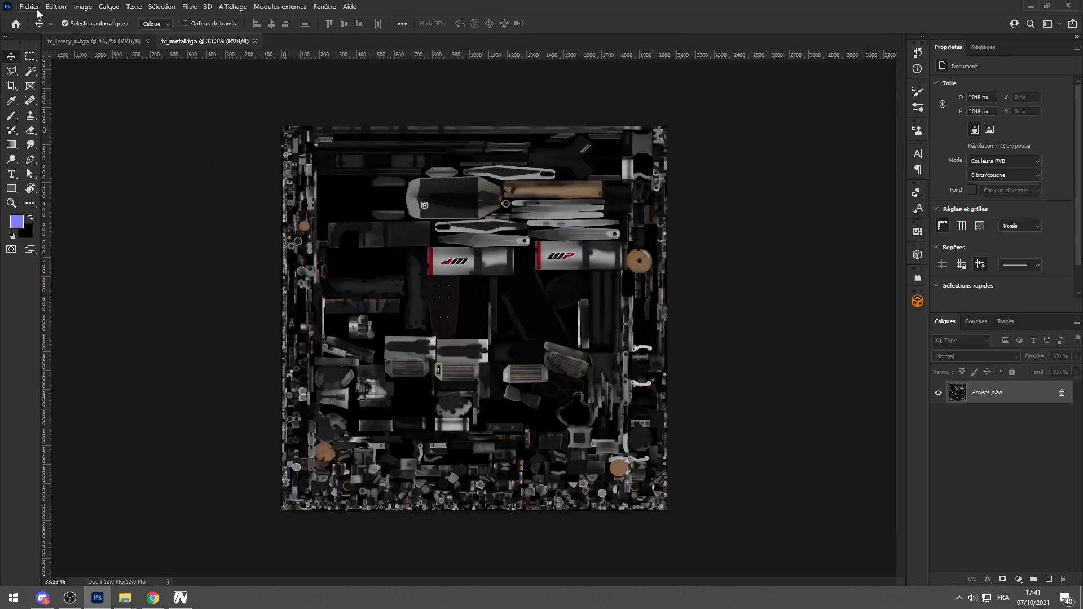
Export fc_metal as a PNG into the folder holding the livery PNGs.
left_click(28, 6)
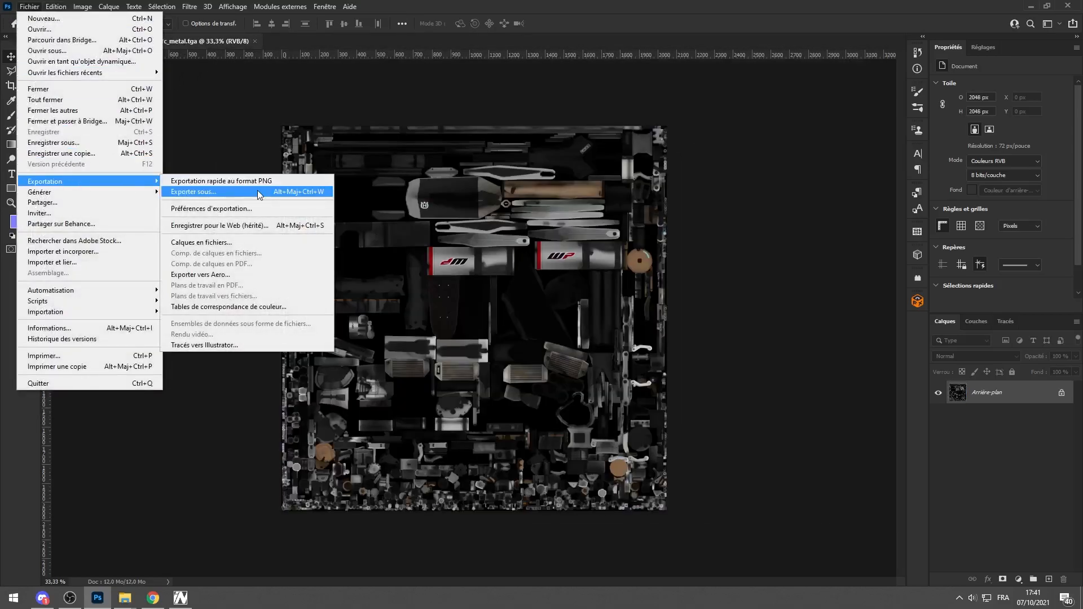
left_click(195, 191)
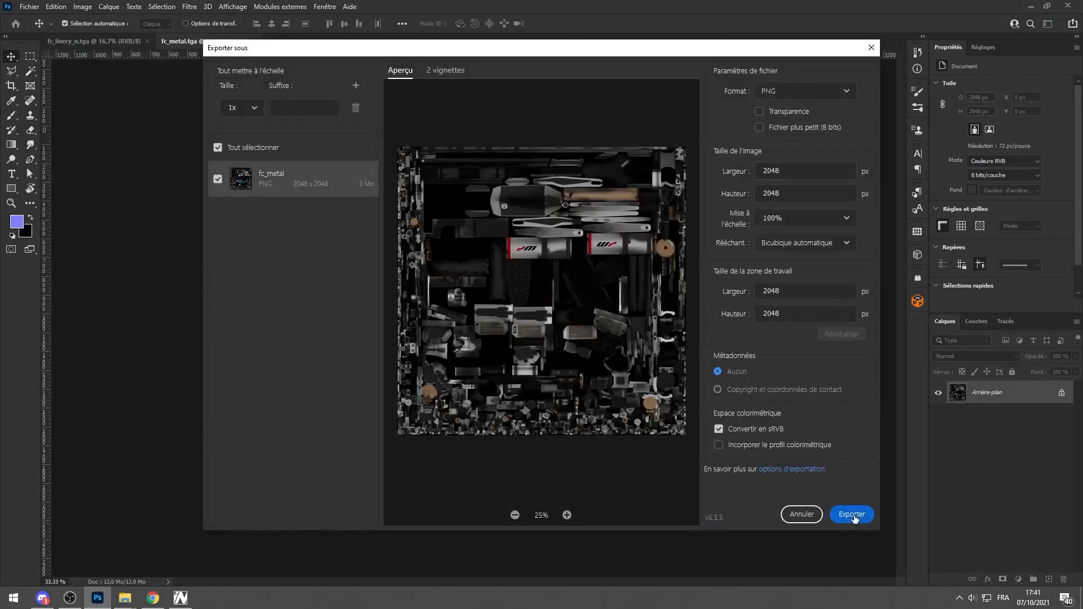
left_click(852, 514)
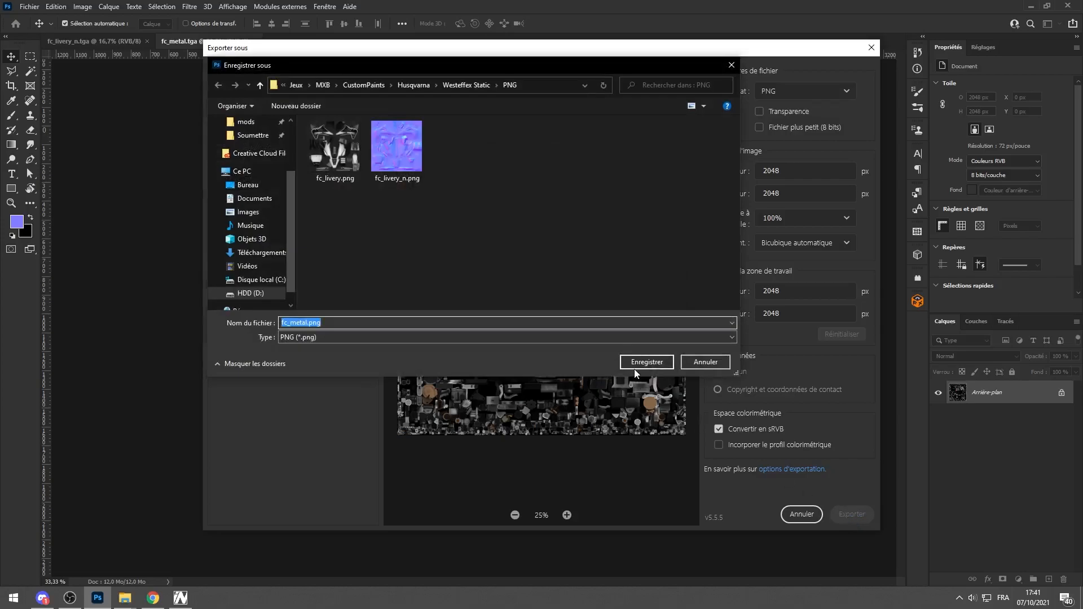
left_click(645, 362)
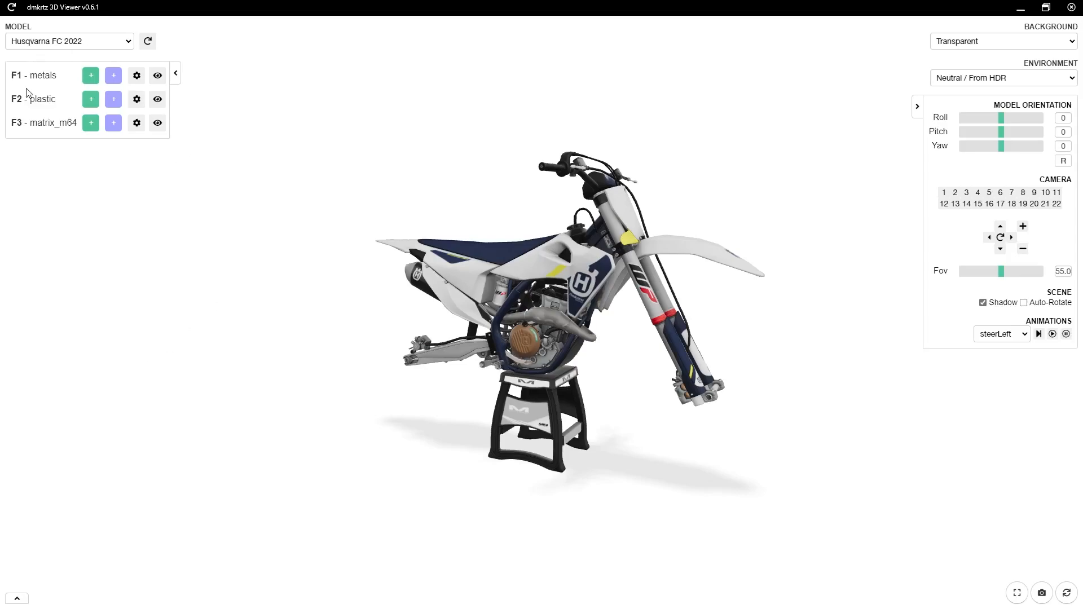
mouse_move(36, 108)
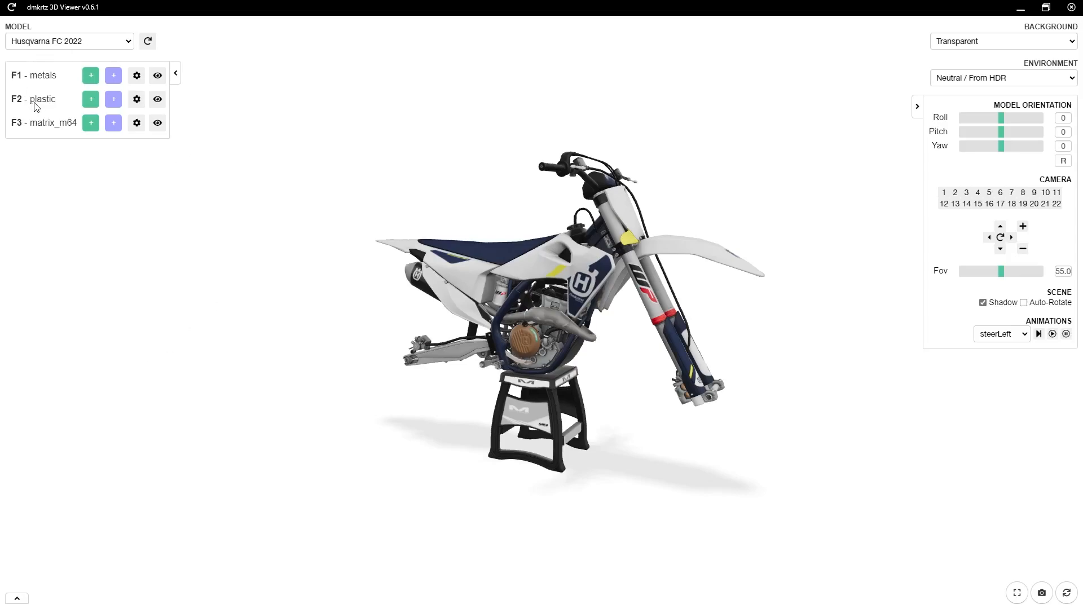
mouse_move(37, 107)
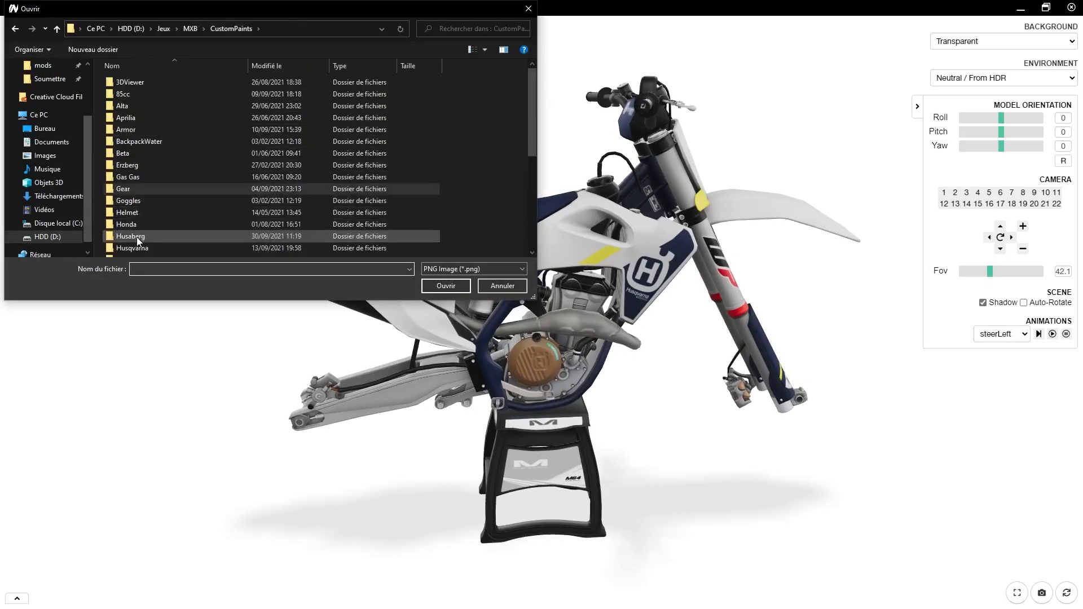
Load fc_livery.png from the Husqvarna paints folder and orbit the close-up view.
double_click(132, 248)
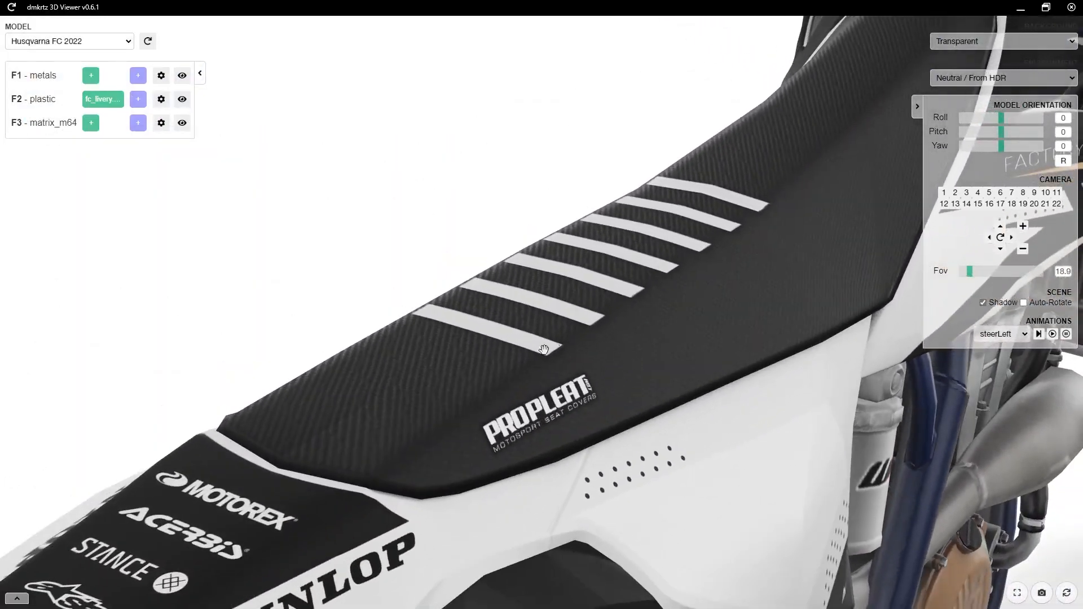
left_click_drag(544, 349, 508, 428)
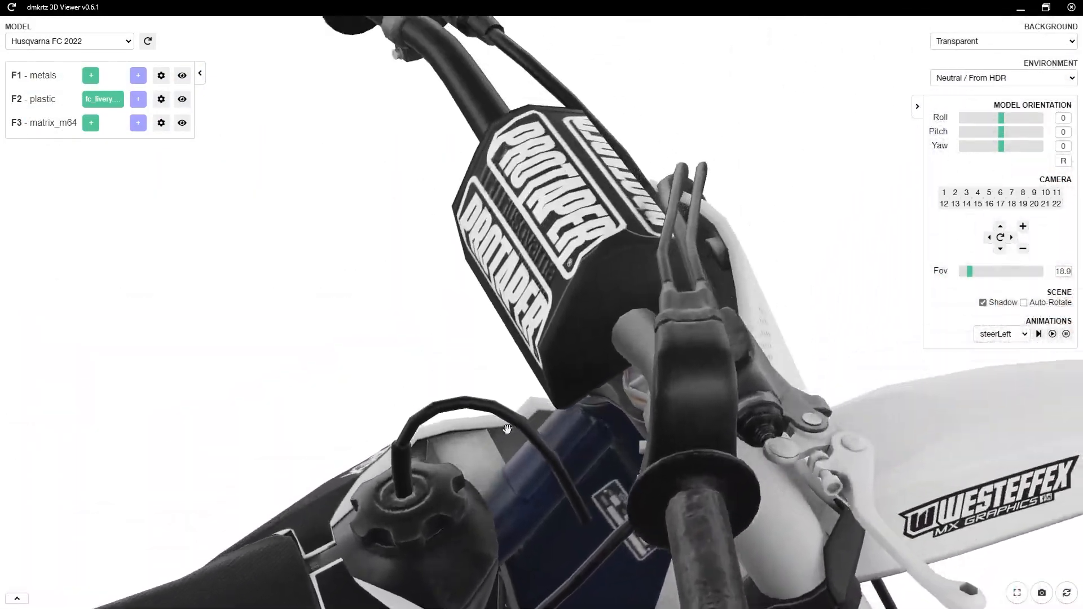
Turn the view to the handlebar front and add a second plastic texture.
left_click_drag(507, 428, 591, 176)
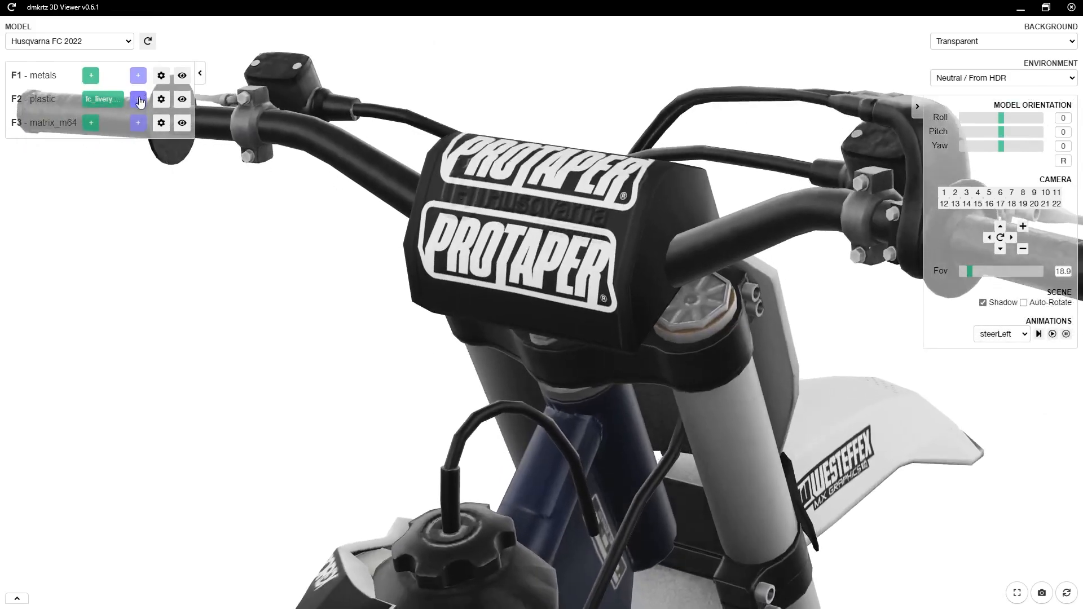
left_click(137, 98)
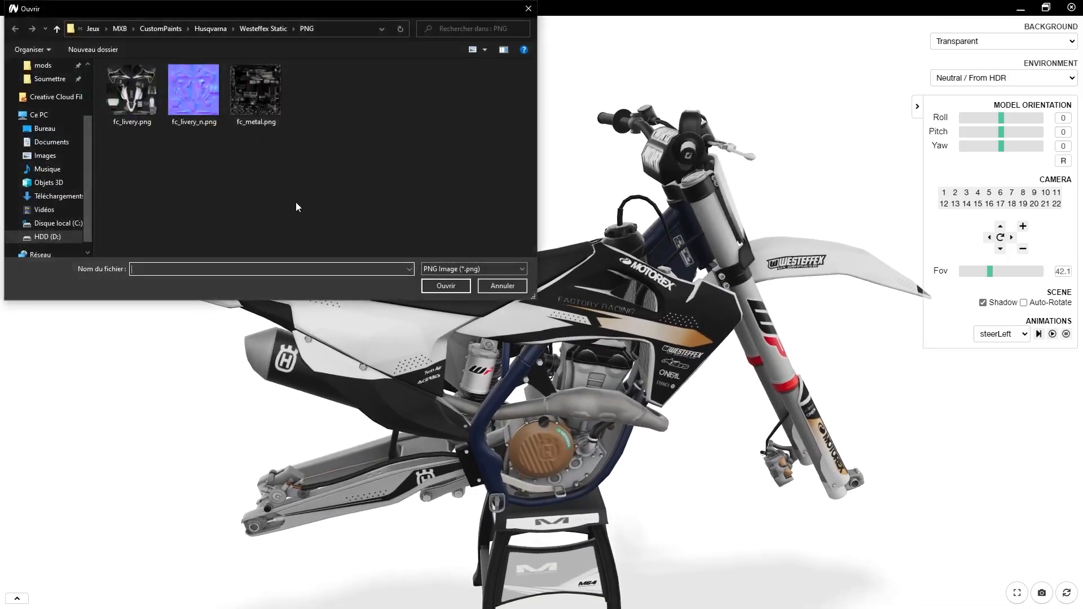
Load fc_metal.png onto the metals material and zoom in toward the seat.
left_click(255, 89)
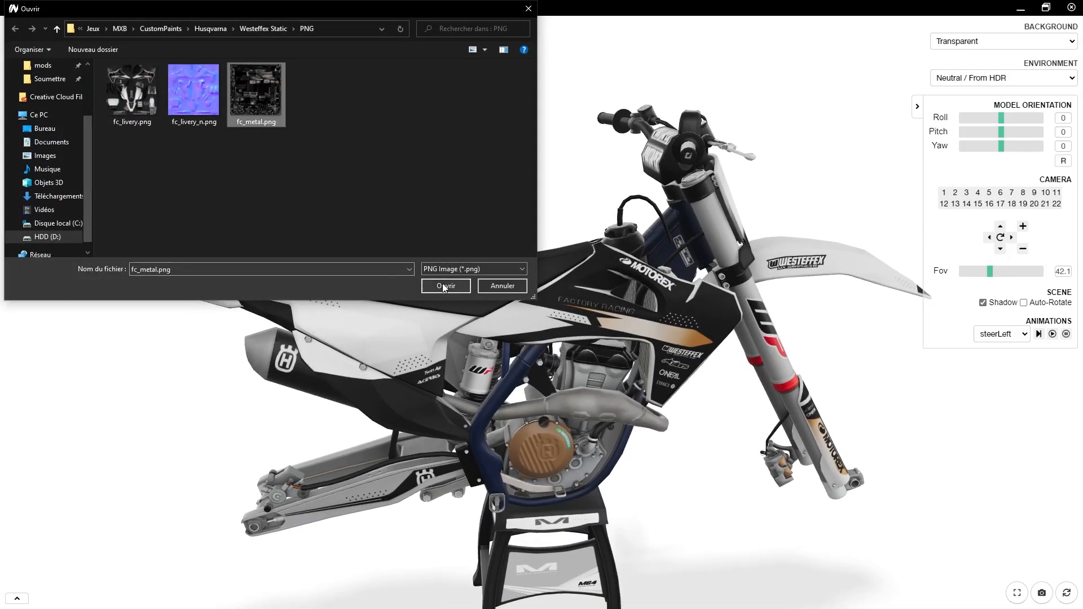
left_click(446, 286)
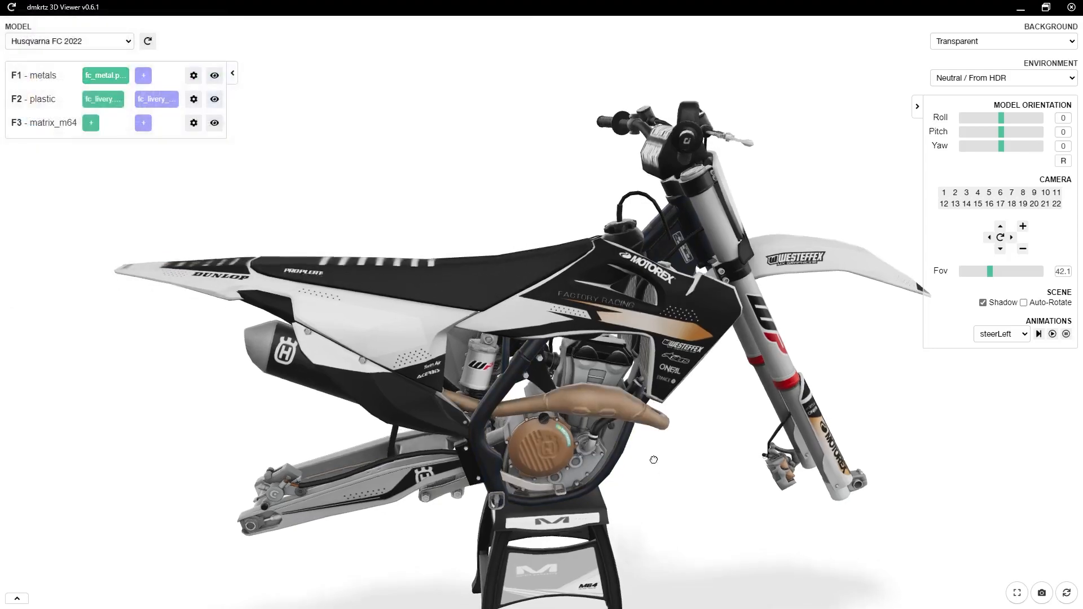
scroll("down", 3)
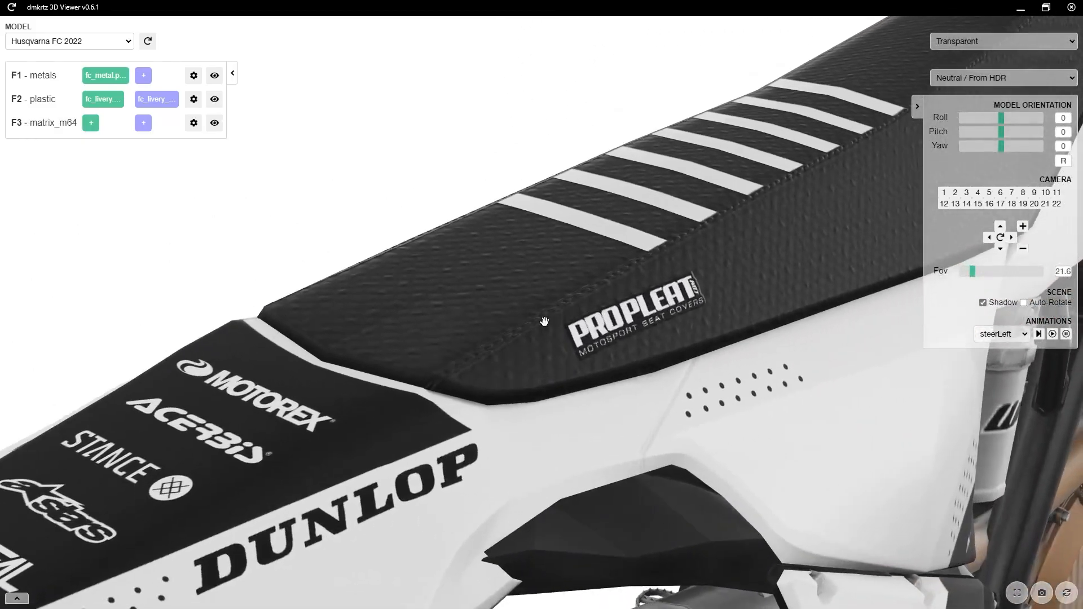
scroll("down", 3)
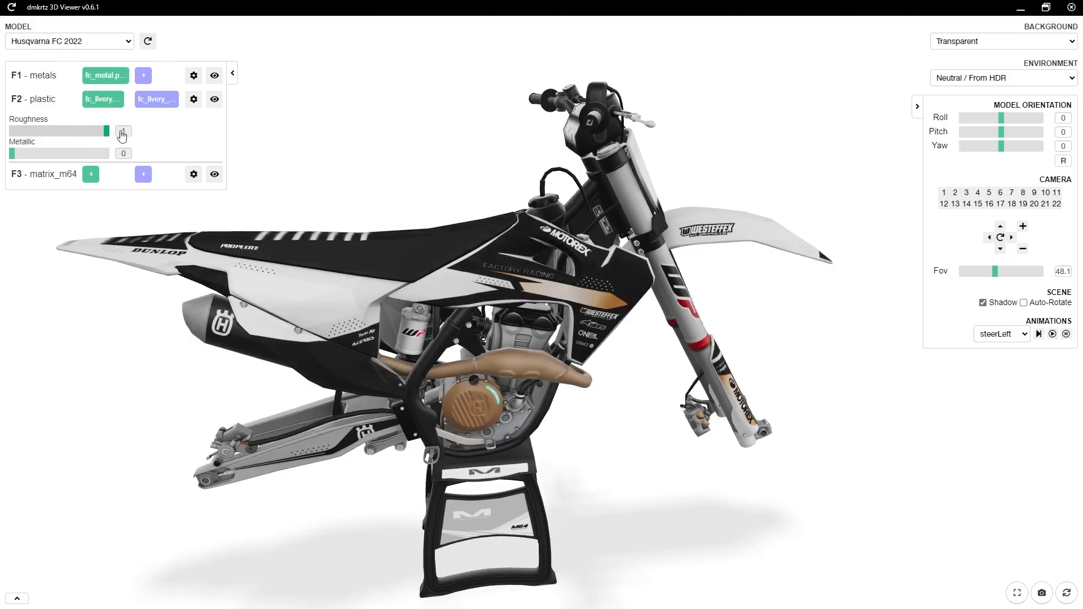
Set the plastic material to 0.69 roughness with metallic left at zero.
left_click_drag(107, 131, 46, 131)
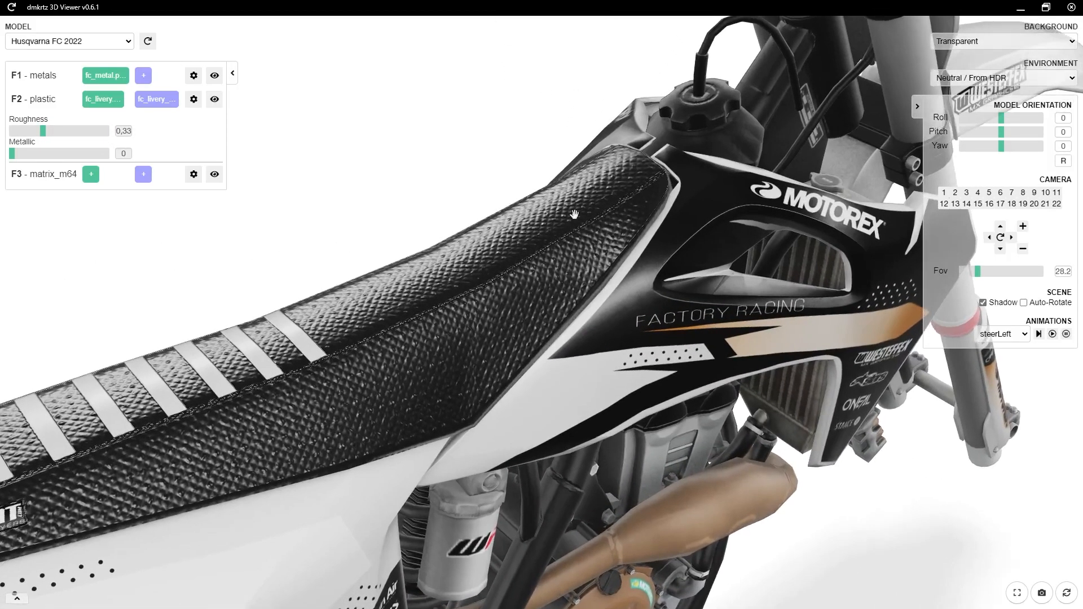
left_click_drag(573, 215, 522, 296)
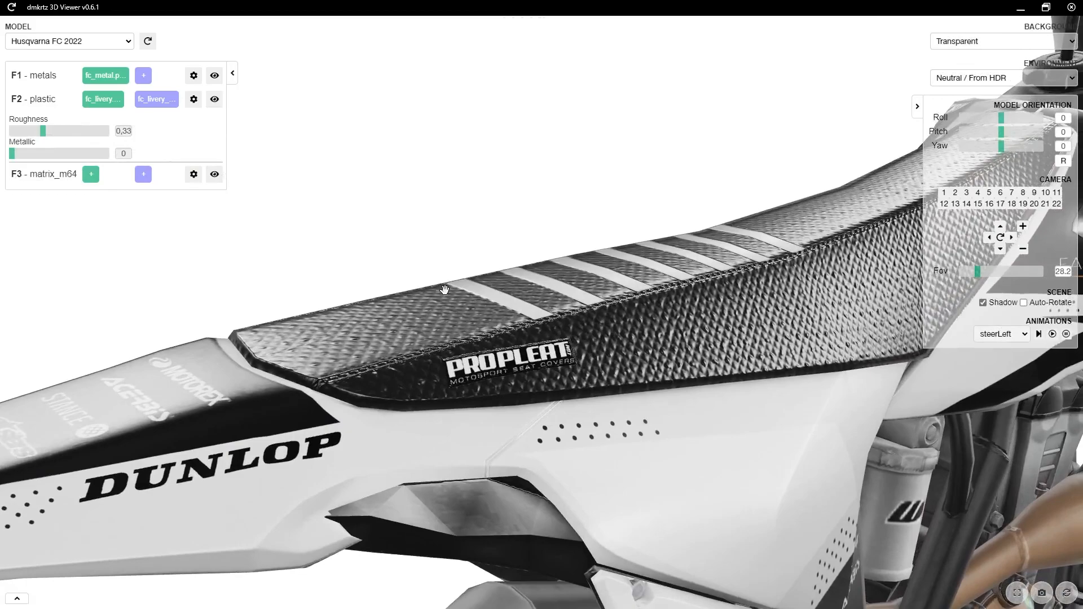
left_click_drag(12, 154, 68, 154)
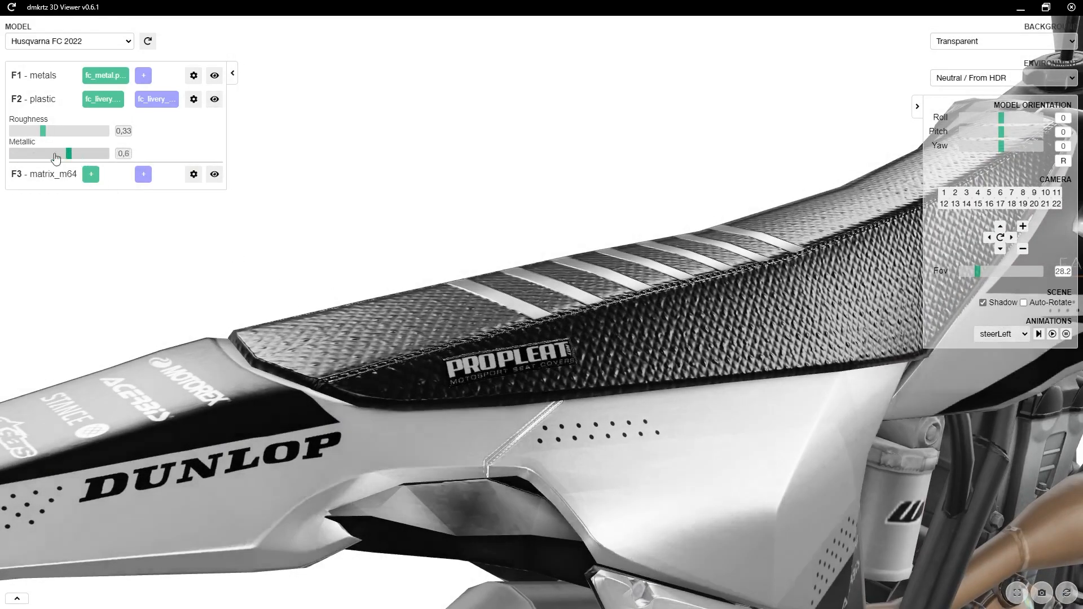
left_click_drag(67, 153, 10, 153)
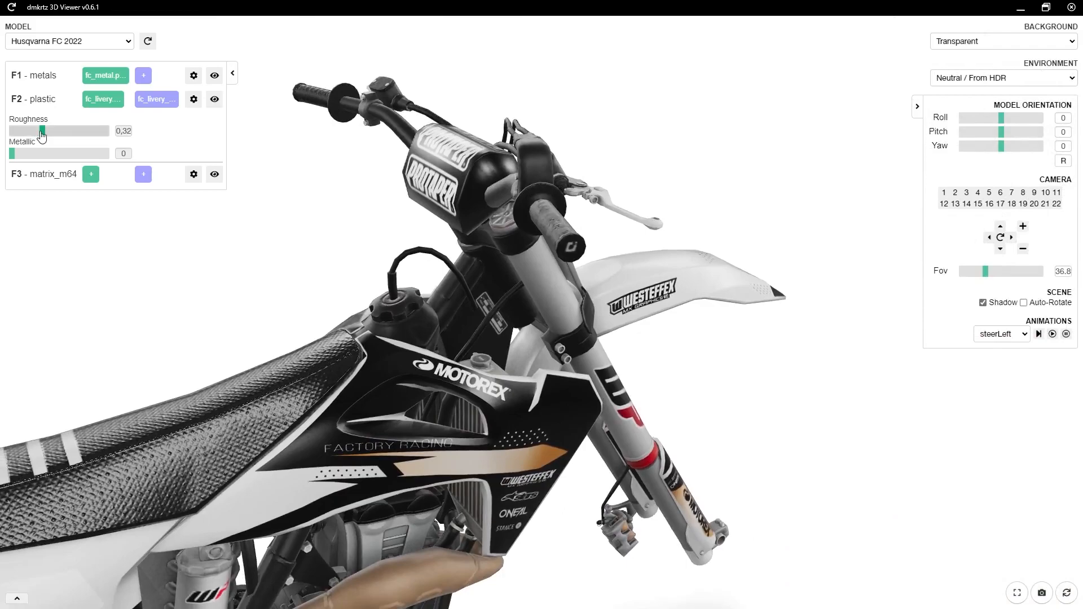
left_click_drag(41, 131, 74, 130)
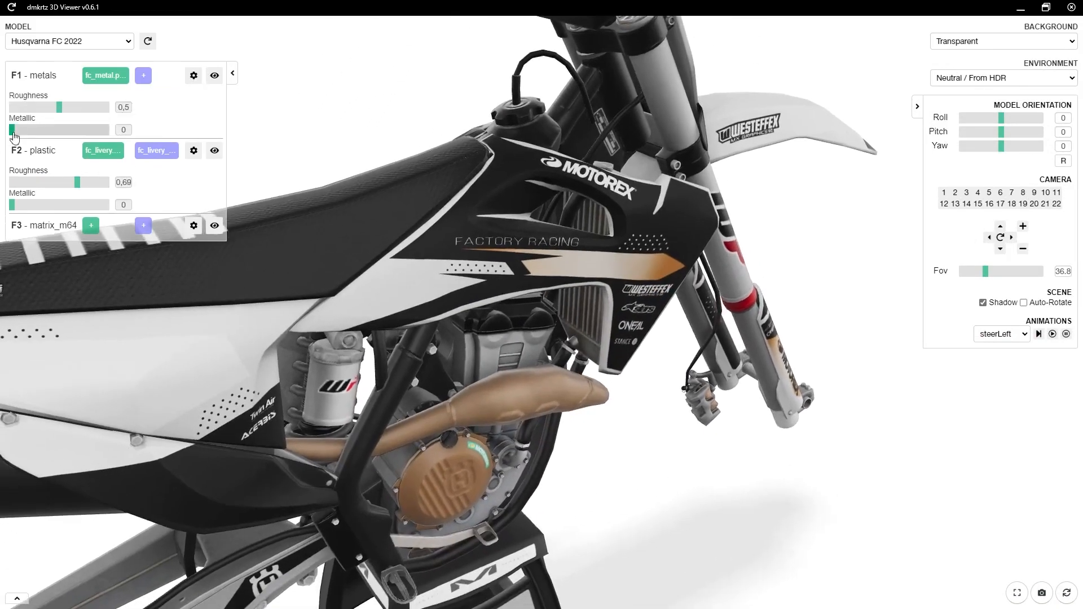
Set the metals material to 0.28 roughness and 0.21 metallic.
left_click_drag(10, 129, 90, 129)
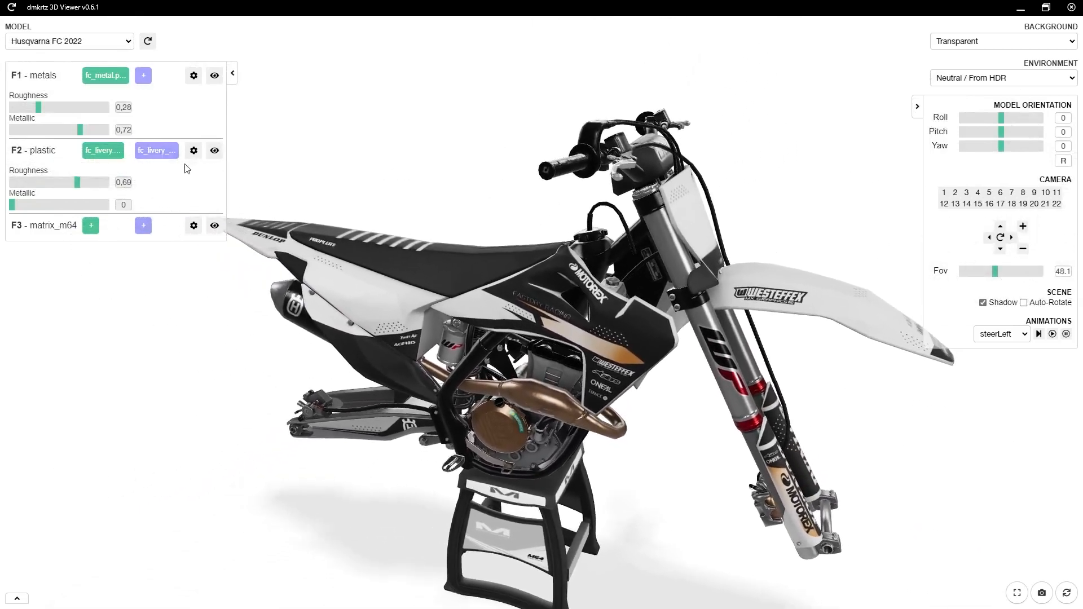
left_click_drag(79, 130, 27, 129)
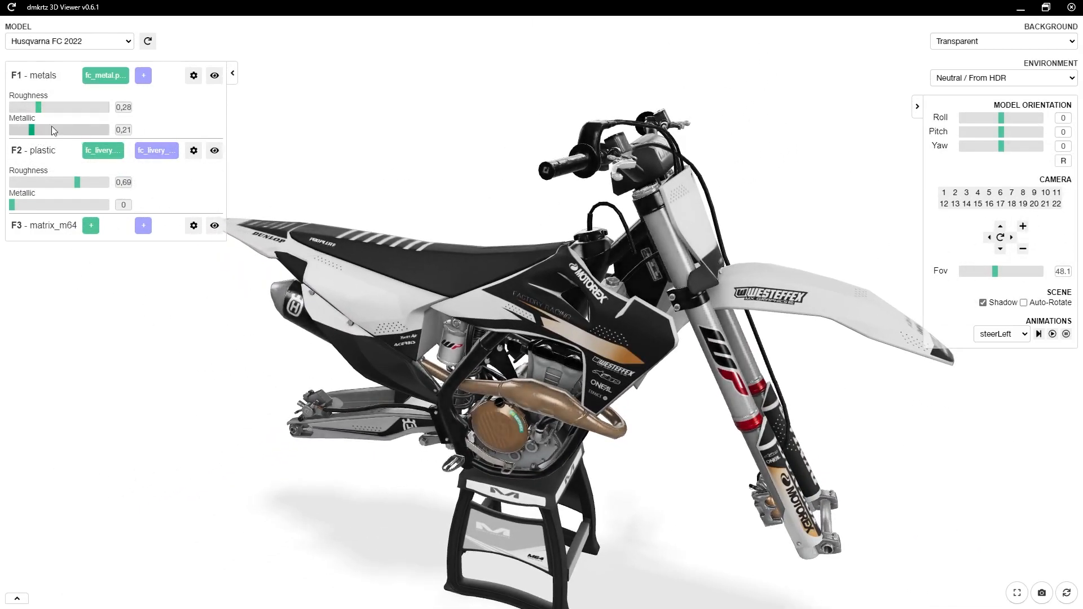
left_click_drag(40, 108, 68, 107)
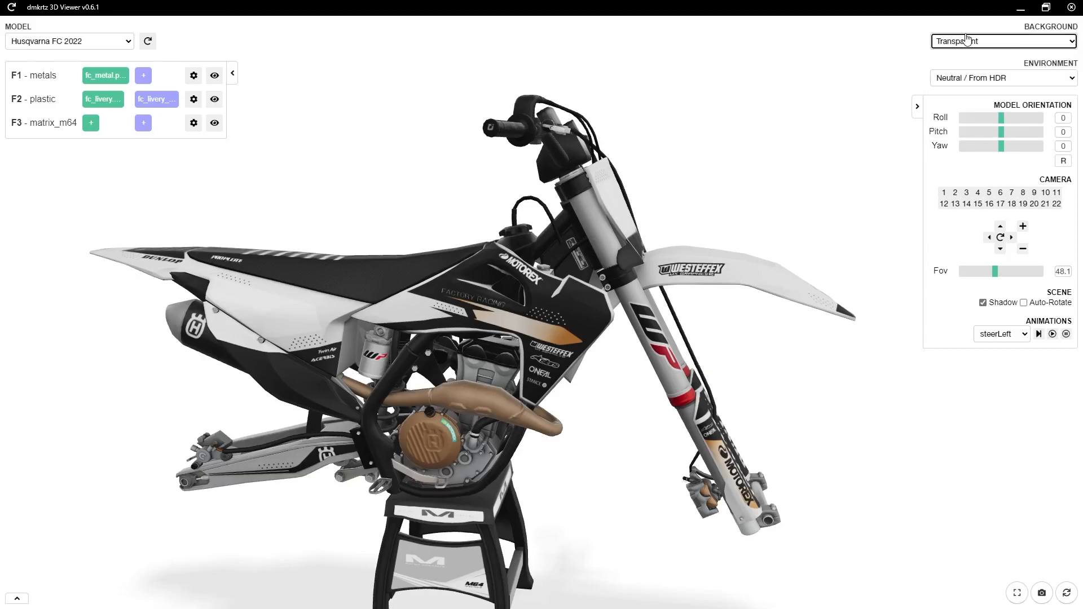
Preview the whipple_creek forest photo as the background while orbiting the bike.
left_click(1002, 77)
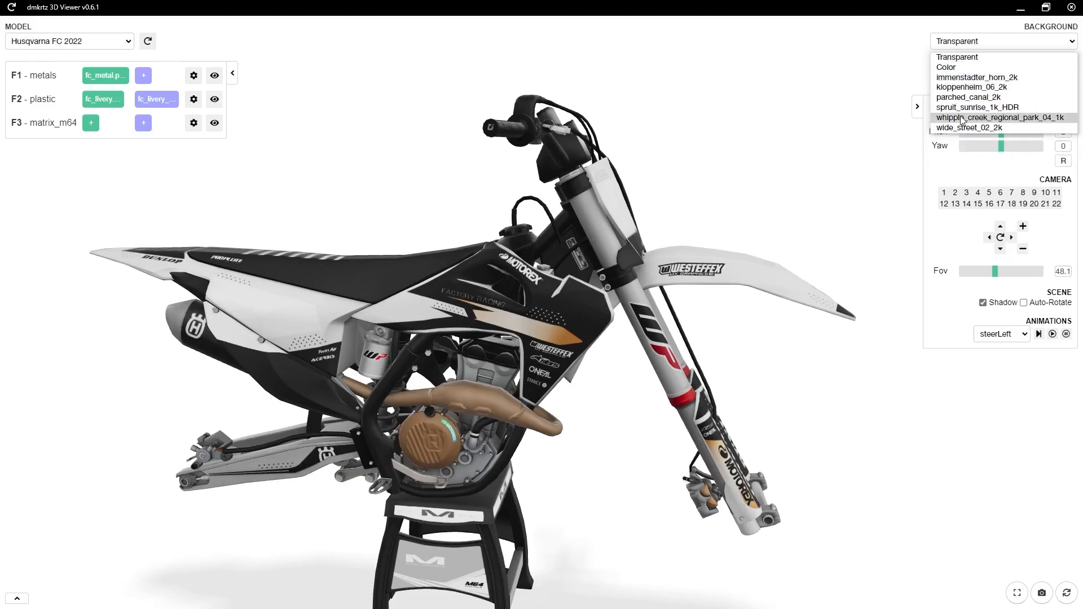
left_click(1001, 117)
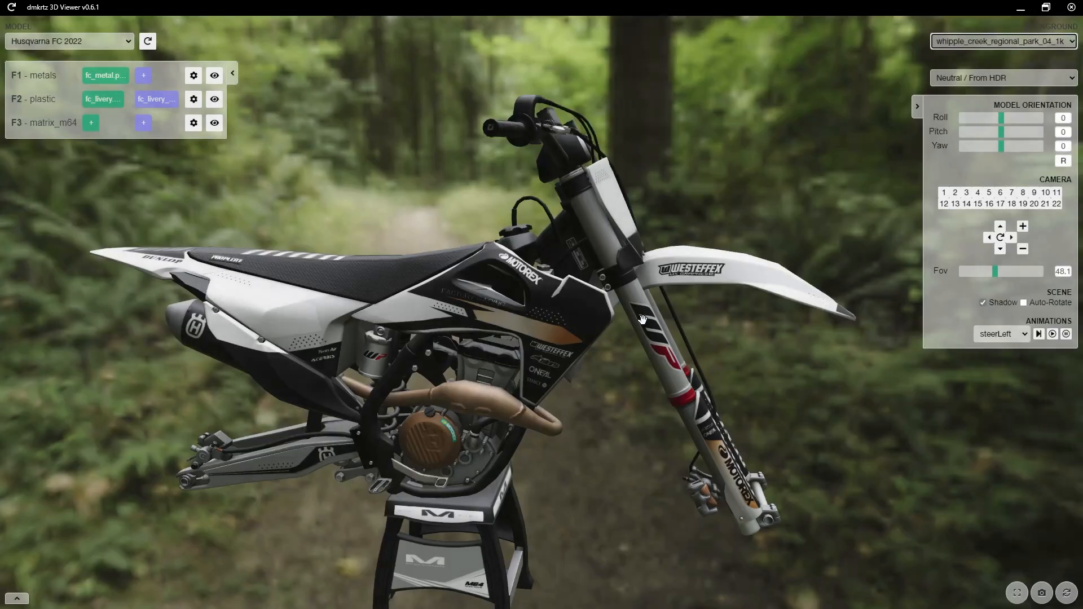
left_click_drag(643, 320, 730, 332)
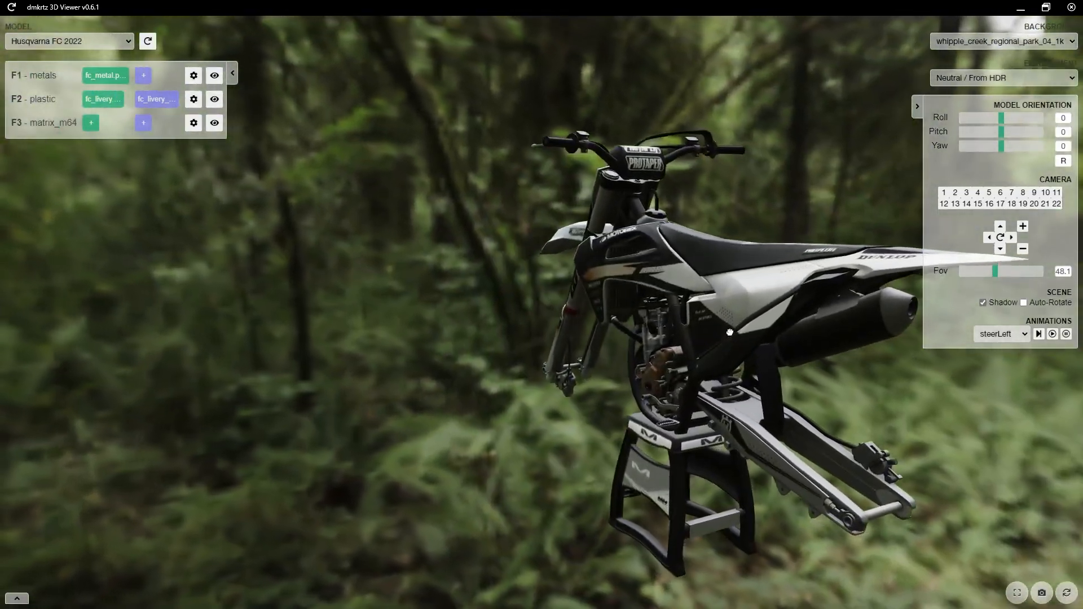
left_click_drag(730, 332, 569, 278)
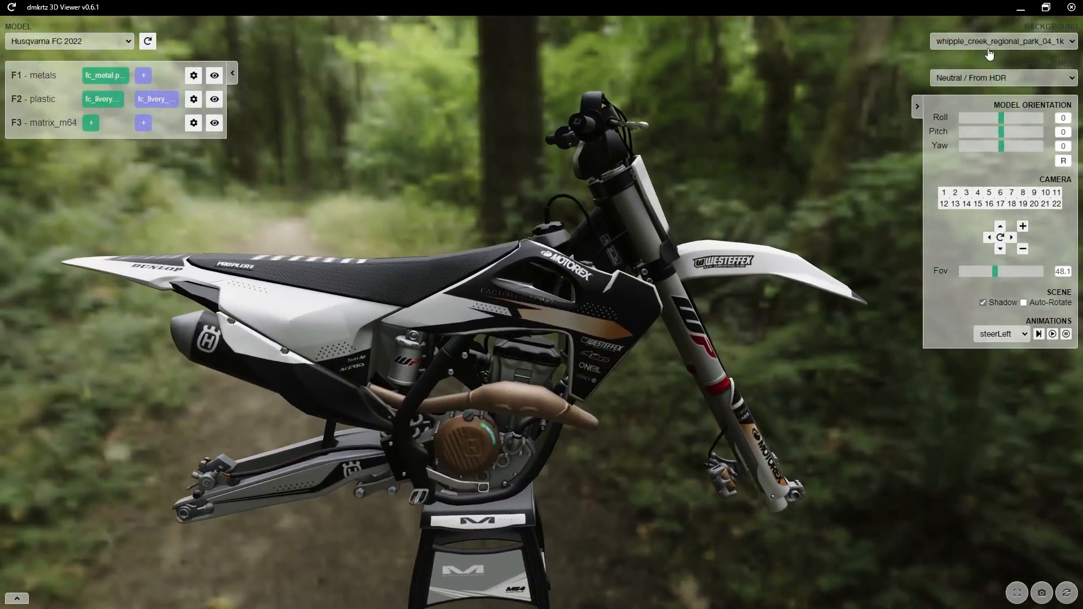
Reset the background to transparent and light the bike with whipple_creek_regional_park_04_1k.
left_click(1003, 77)
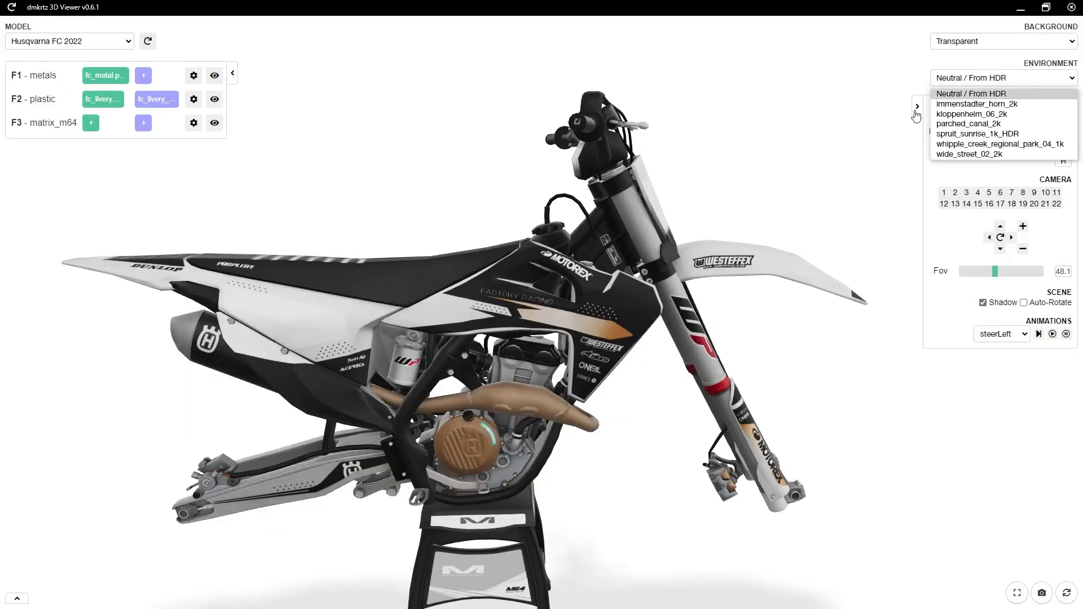
mouse_move(1000, 144)
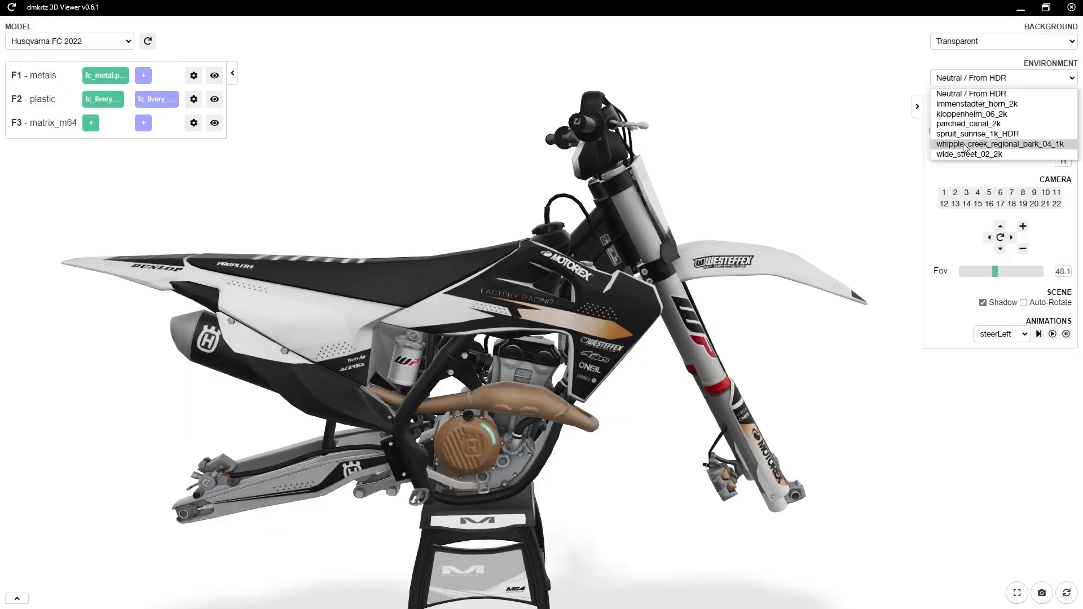
left_click(1000, 144)
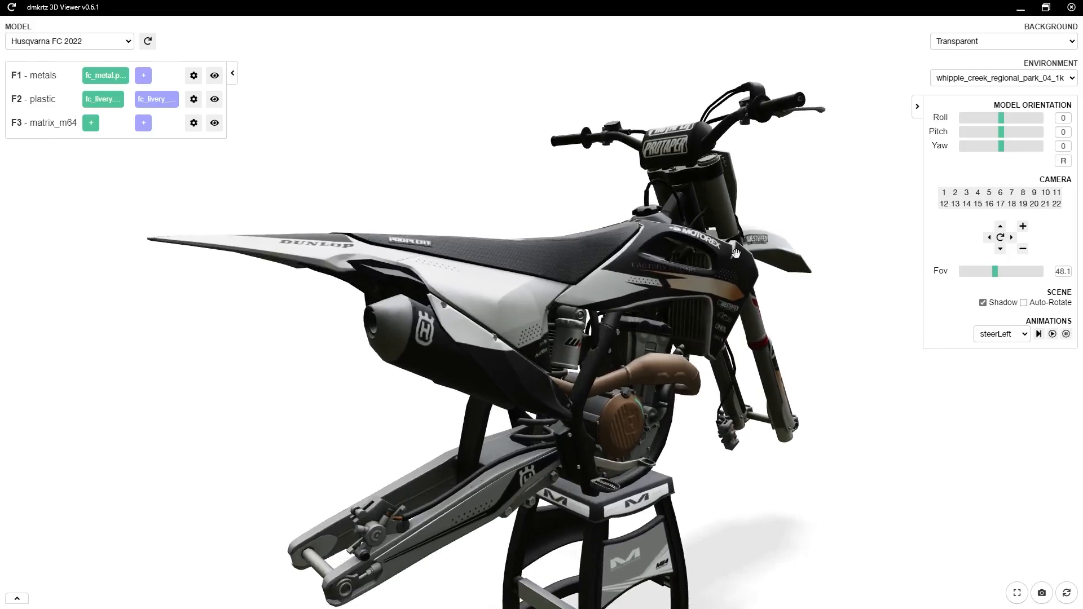
left_click_drag(733, 252, 660, 250)
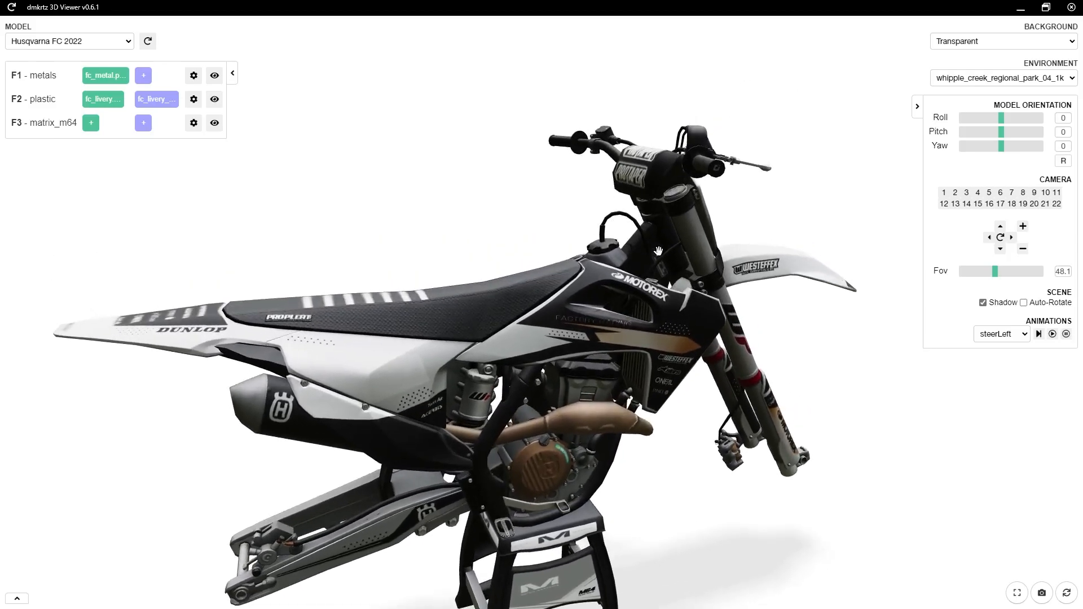
left_click_drag(659, 250, 784, 246)
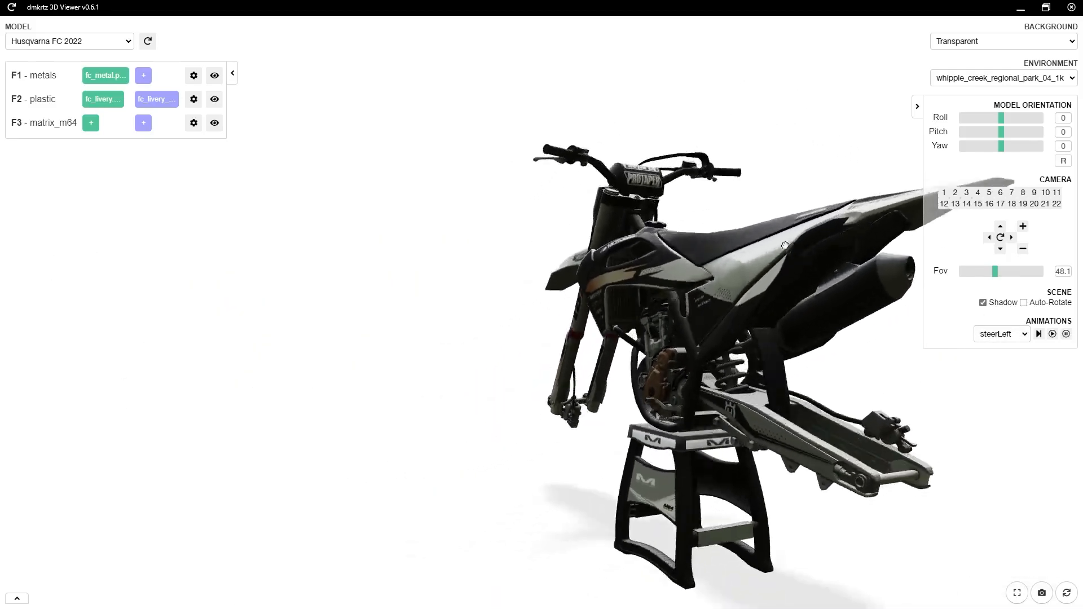
left_click(1002, 77)
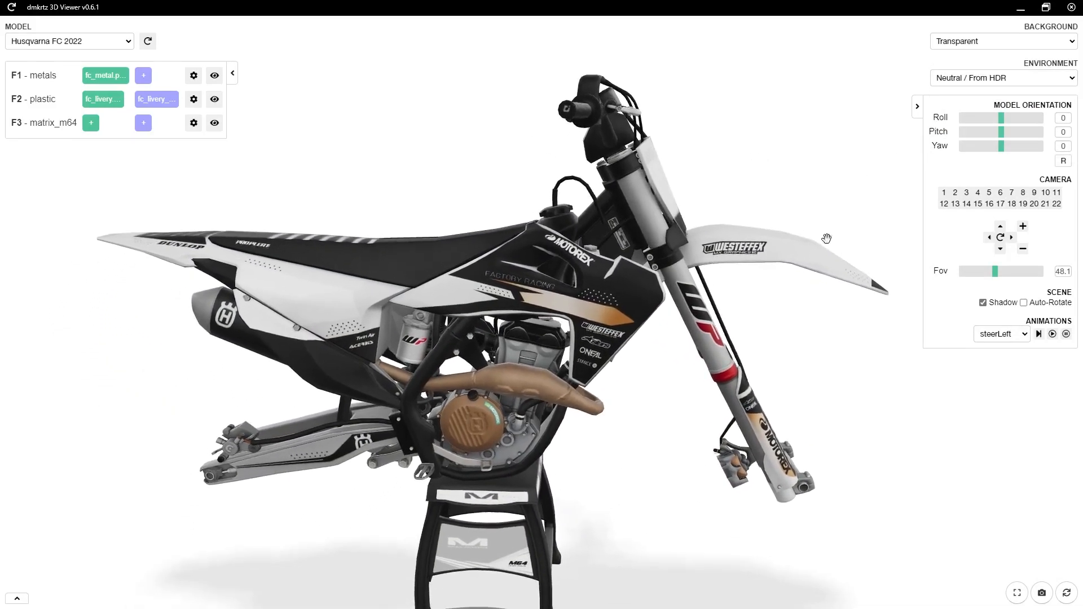
Test roll and pitch tilts on the bike, then reset roll, pitch and yaw to zero.
left_click_drag(1015, 117, 1002, 117)
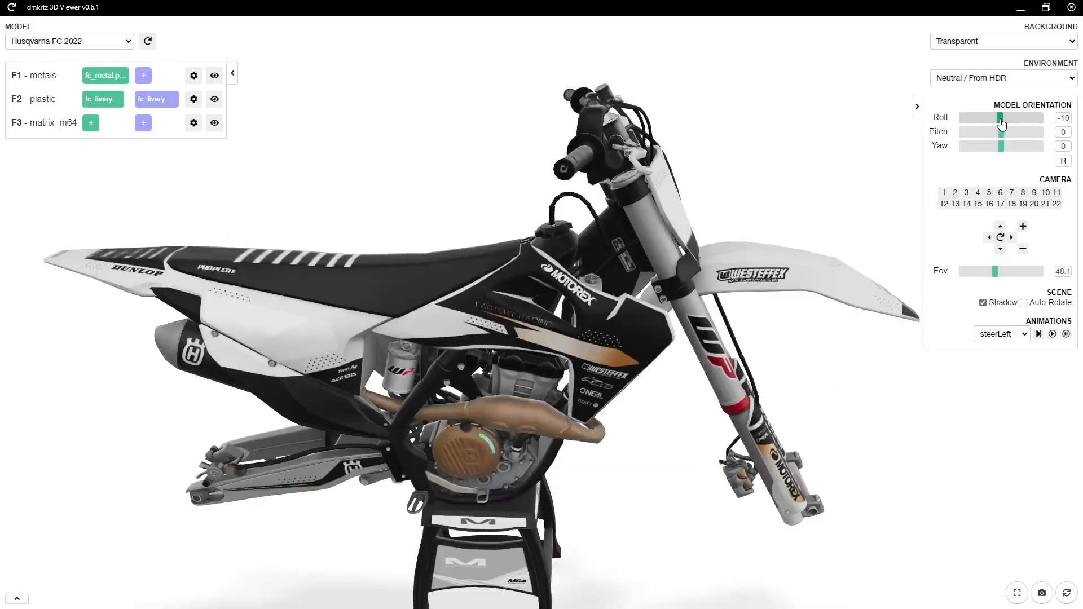
left_click_drag(1000, 130, 1009, 131)
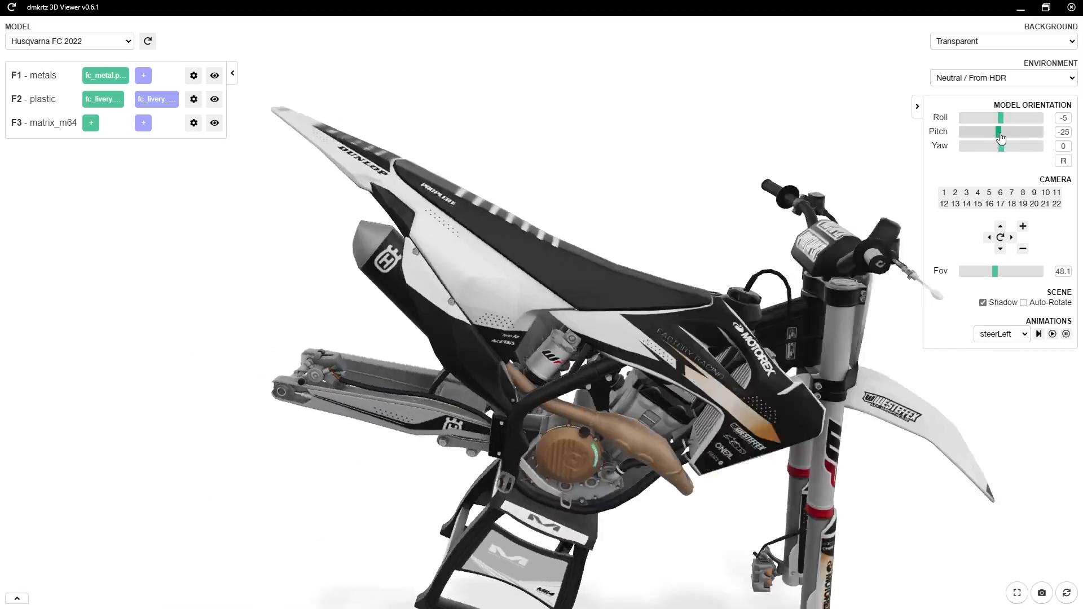
left_click_drag(1019, 131, 981, 132)
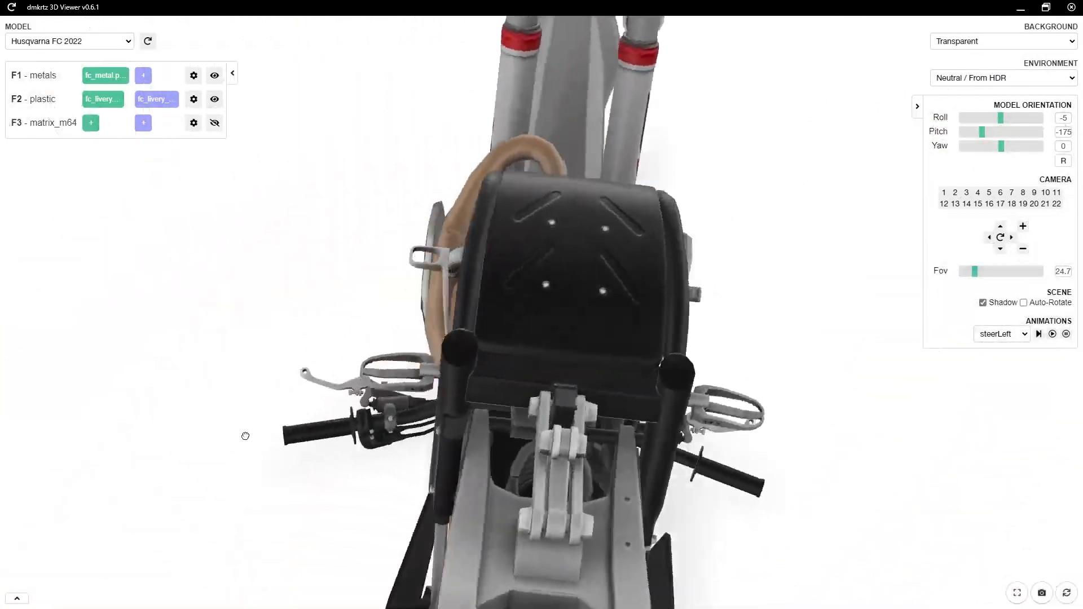
left_click_drag(245, 436, 527, 327)
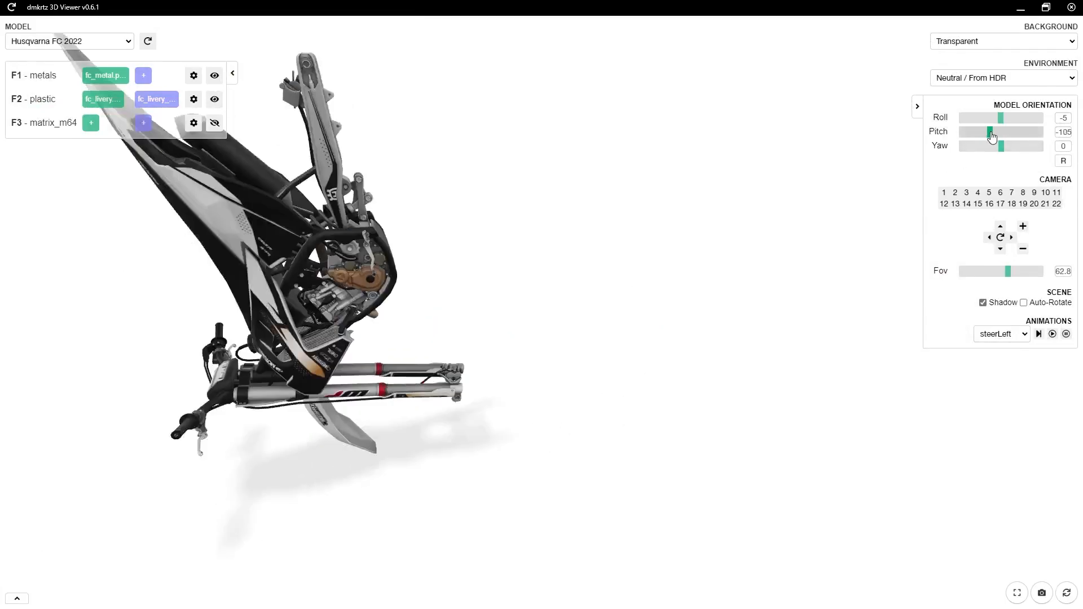
left_click_drag(989, 132, 1000, 132)
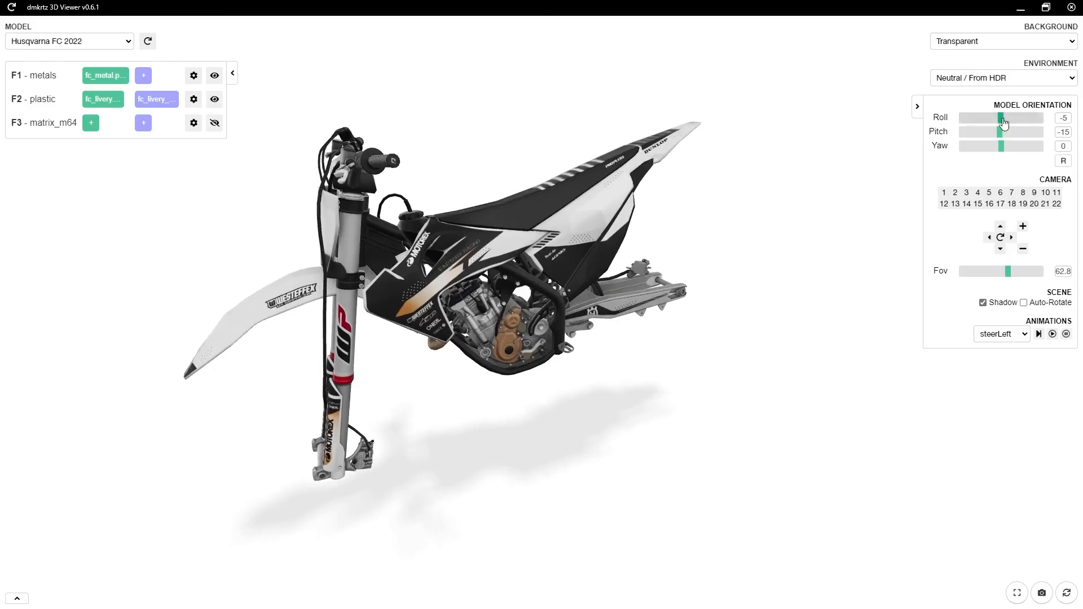
left_click(1064, 160)
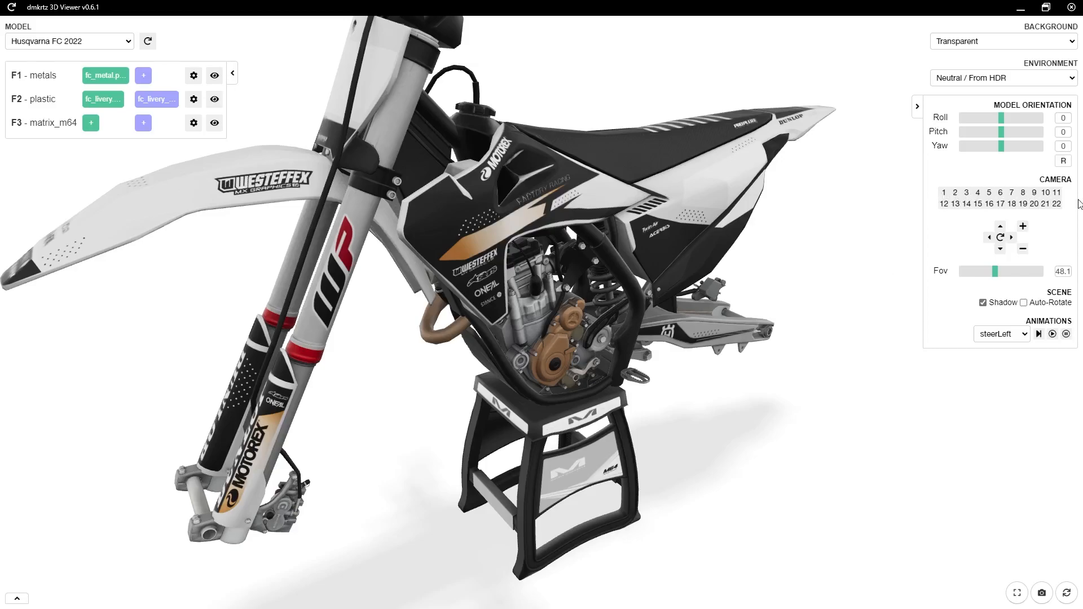
left_click(944, 193)
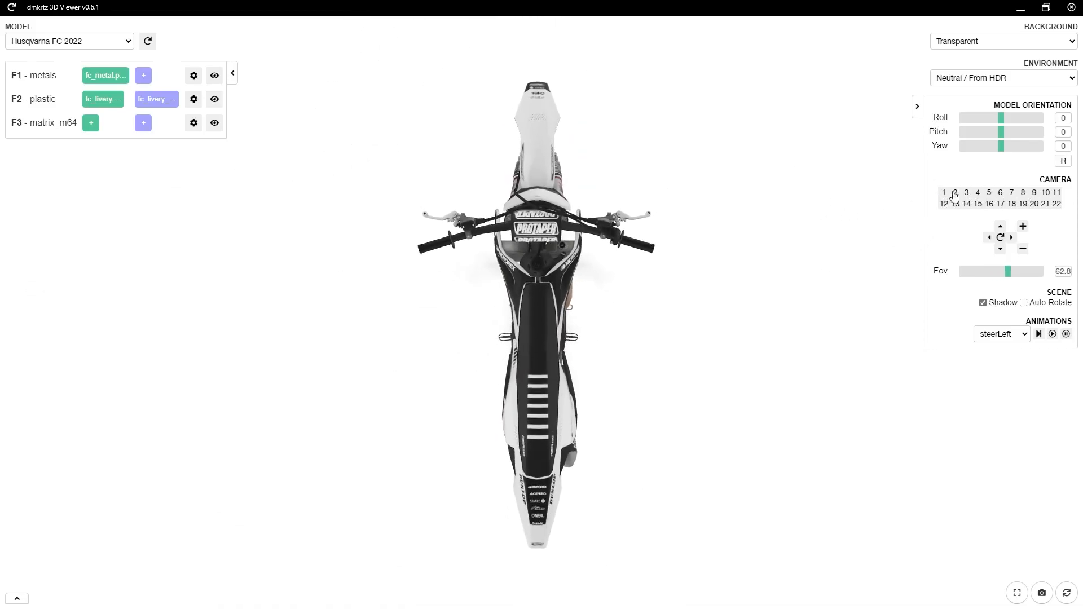
left_click(1000, 193)
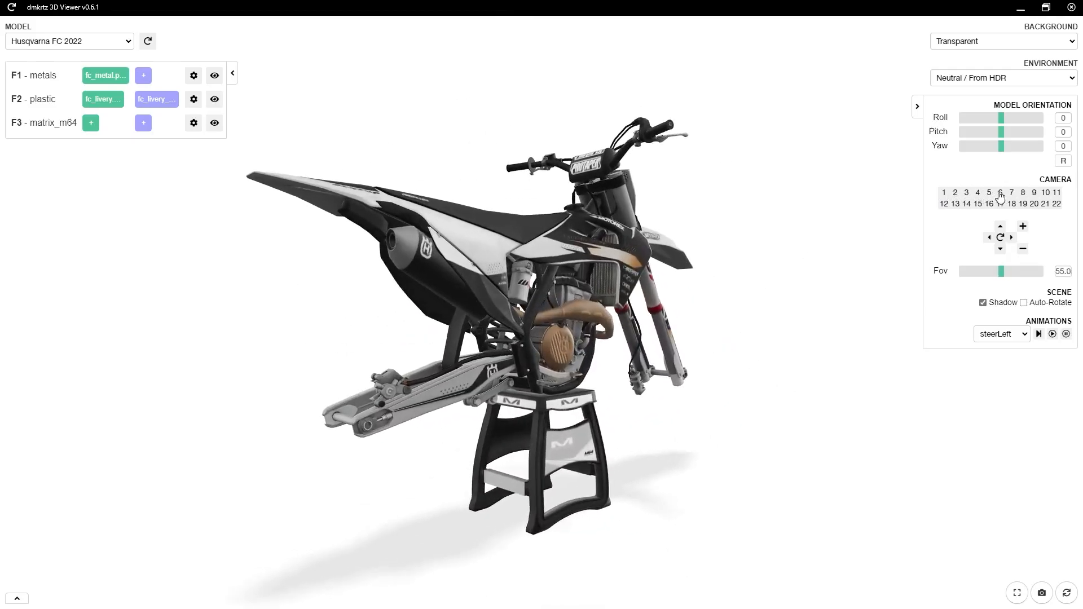
left_click(1045, 193)
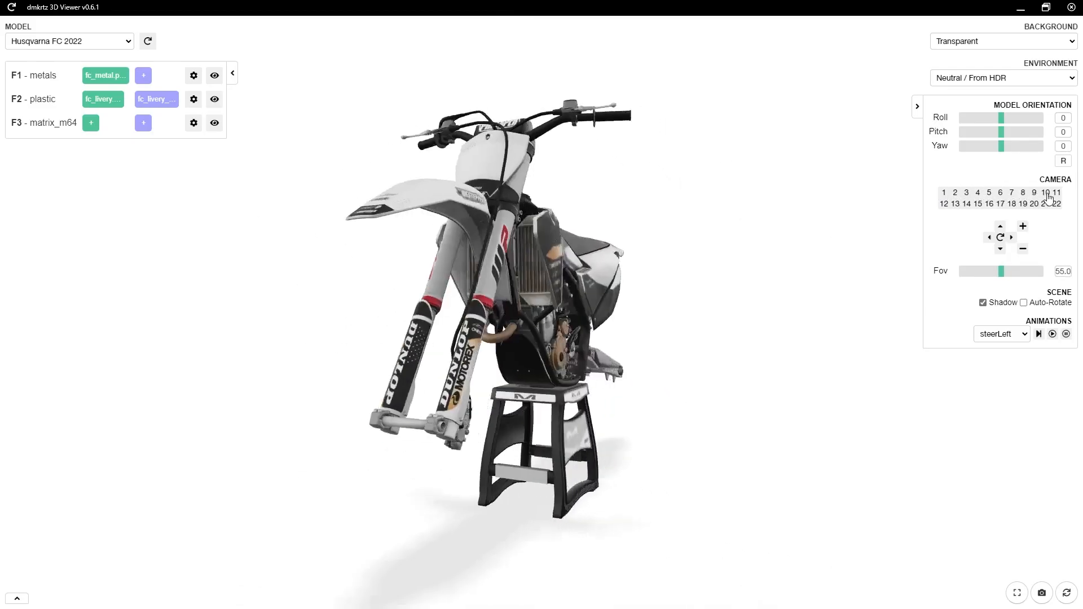
left_click(944, 204)
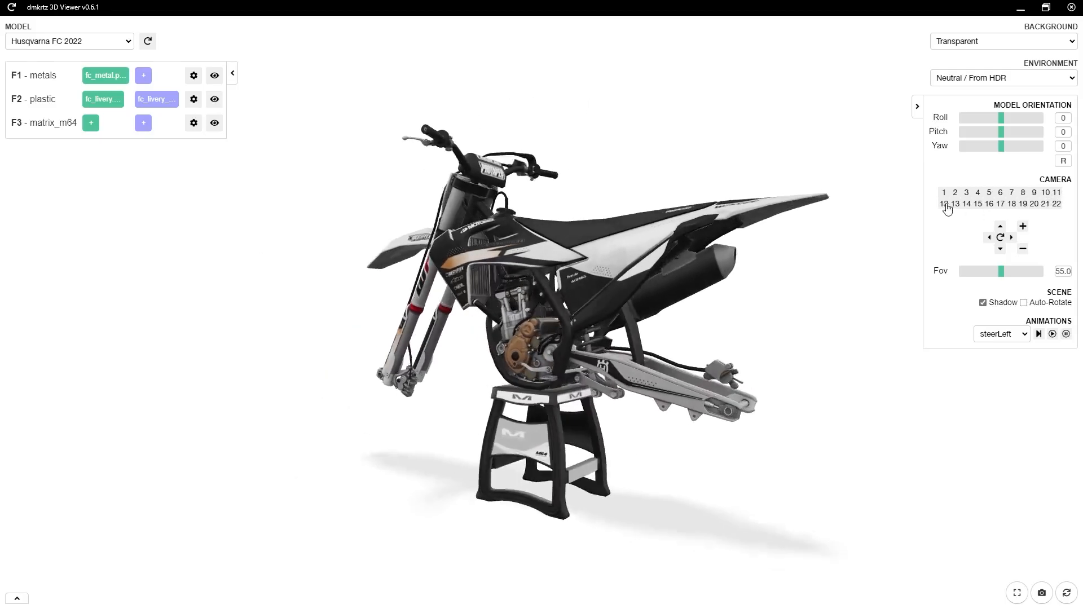
left_click(955, 204)
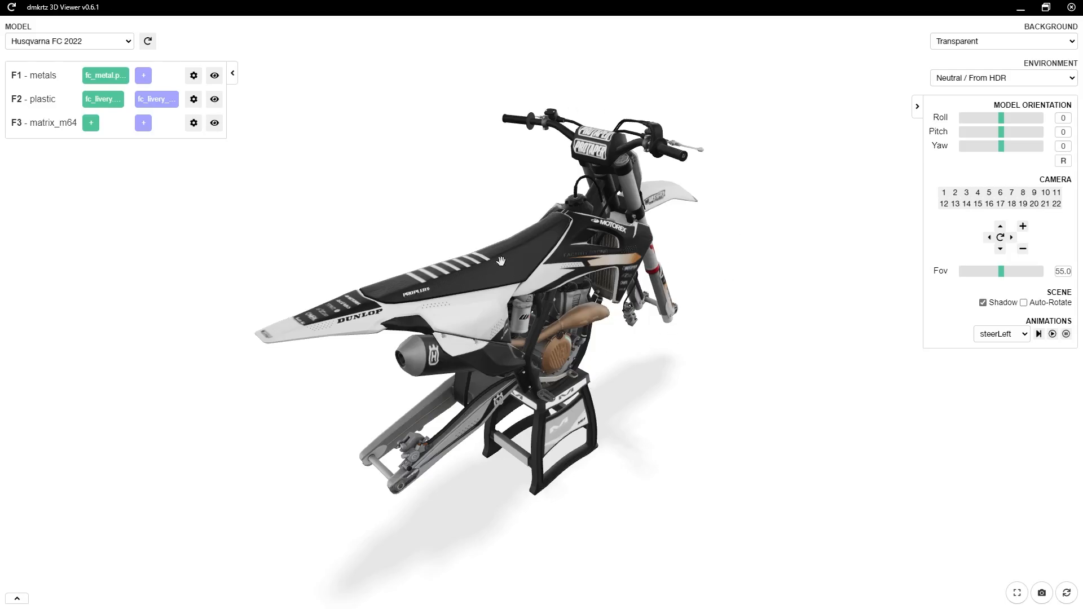
mouse_move(172, 41)
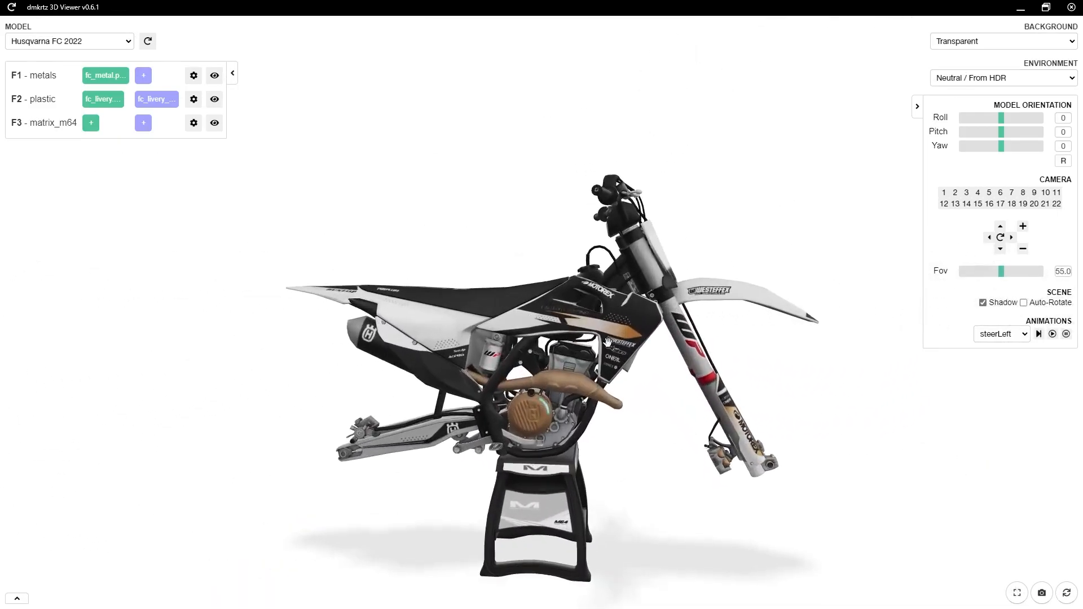
left_click_drag(1017, 271, 1006, 271)
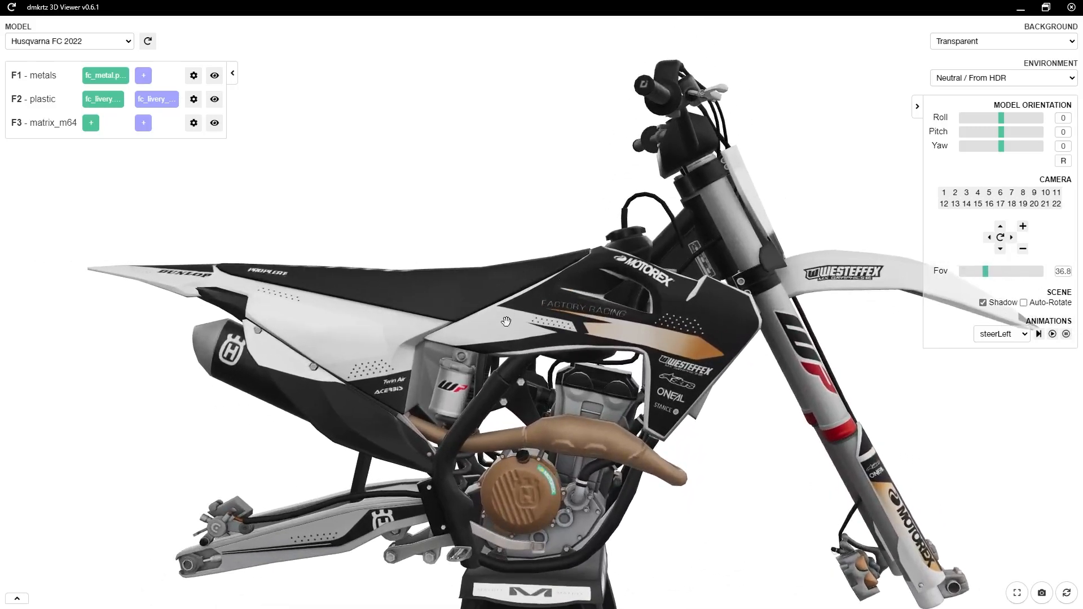
left_click_drag(506, 322, 507, 385)
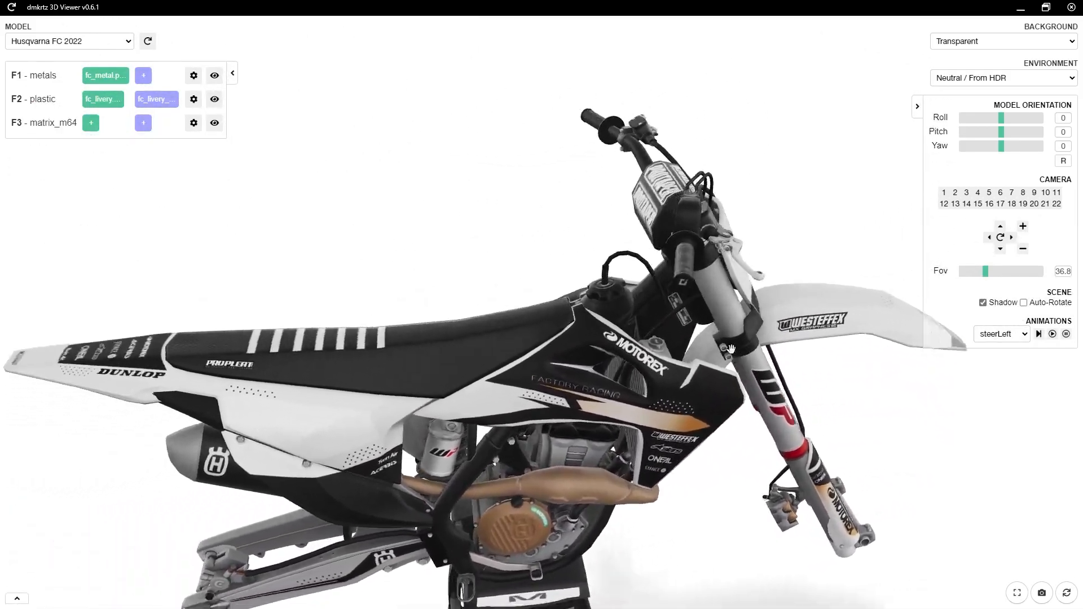
left_click_drag(729, 349, 674, 321)
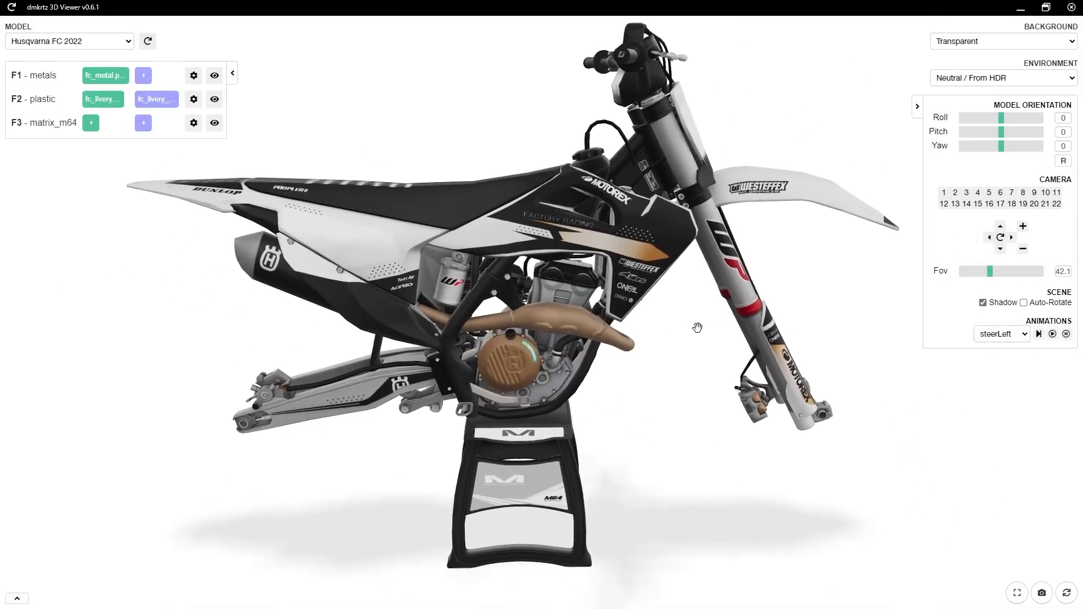
Toggle the ground shadow off and on, enable Auto-Rotate, and orbit toward the rear.
left_click(983, 303)
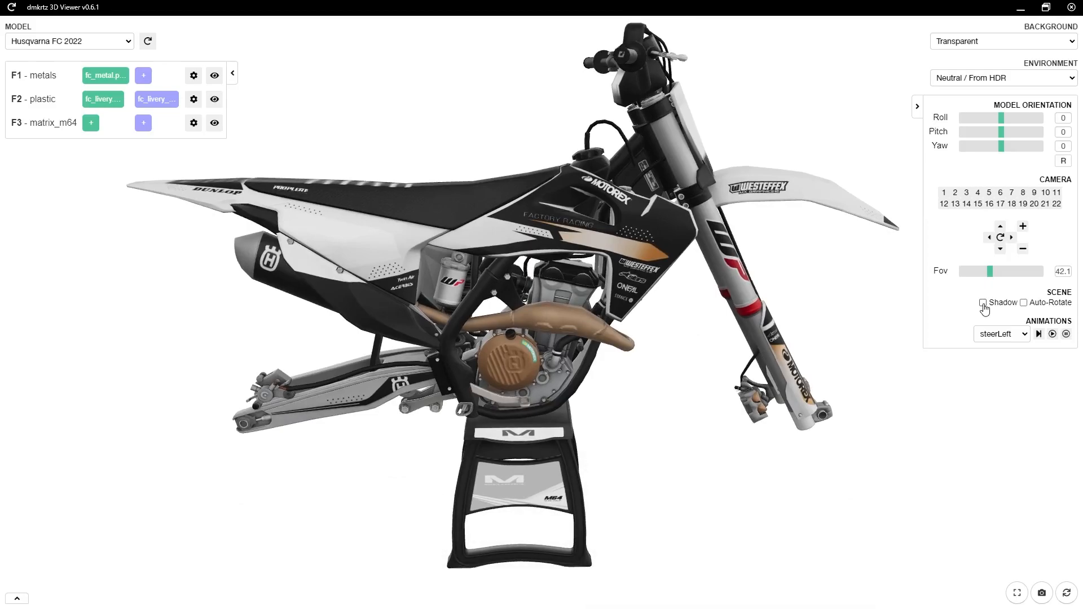
left_click(982, 303)
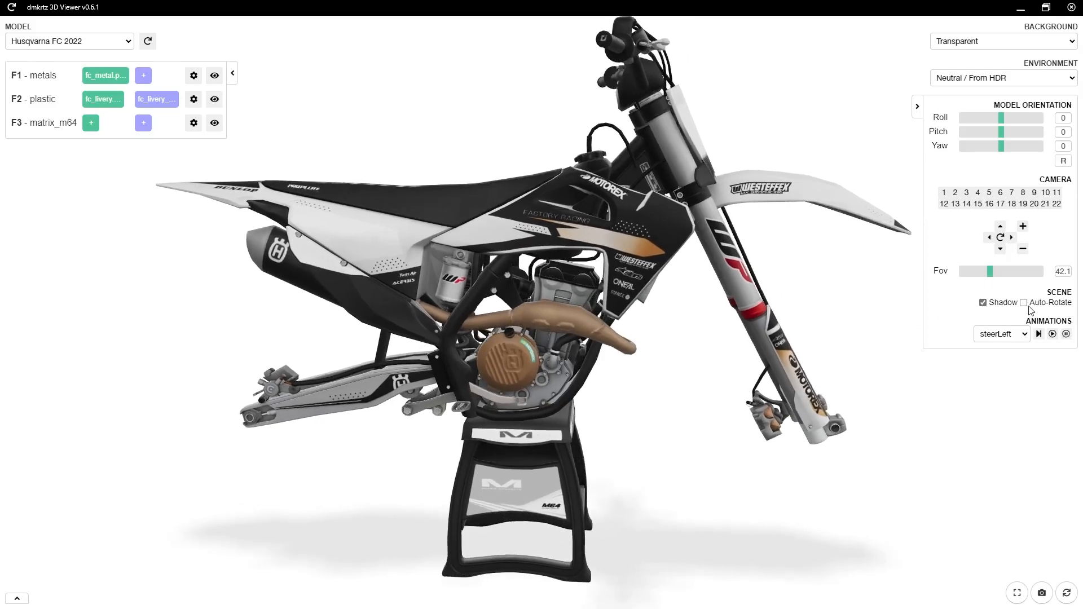
left_click(1024, 302)
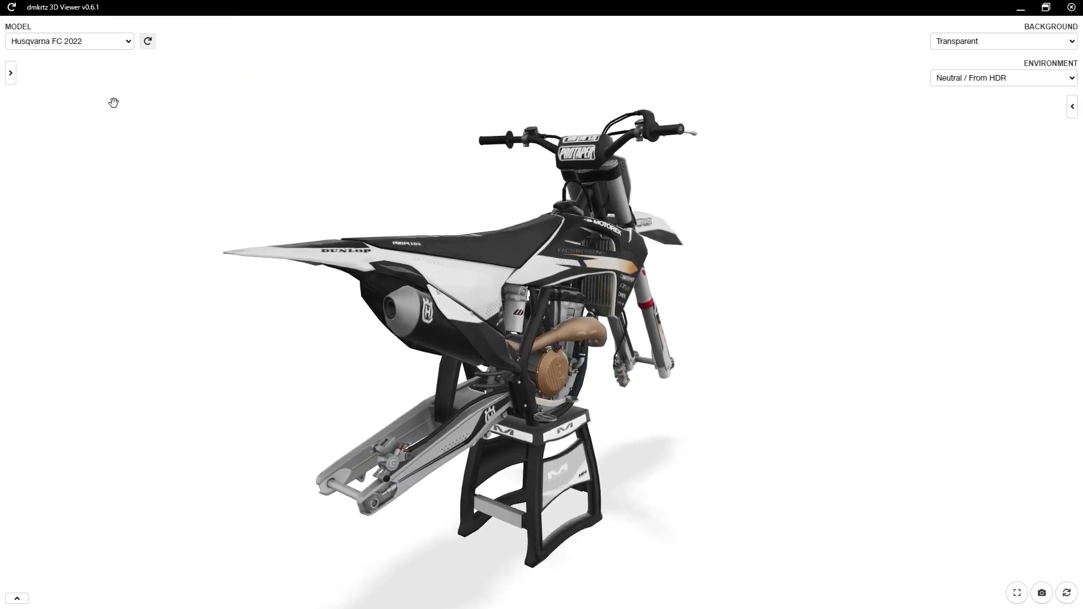
left_click_drag(113, 102, 781, 178)
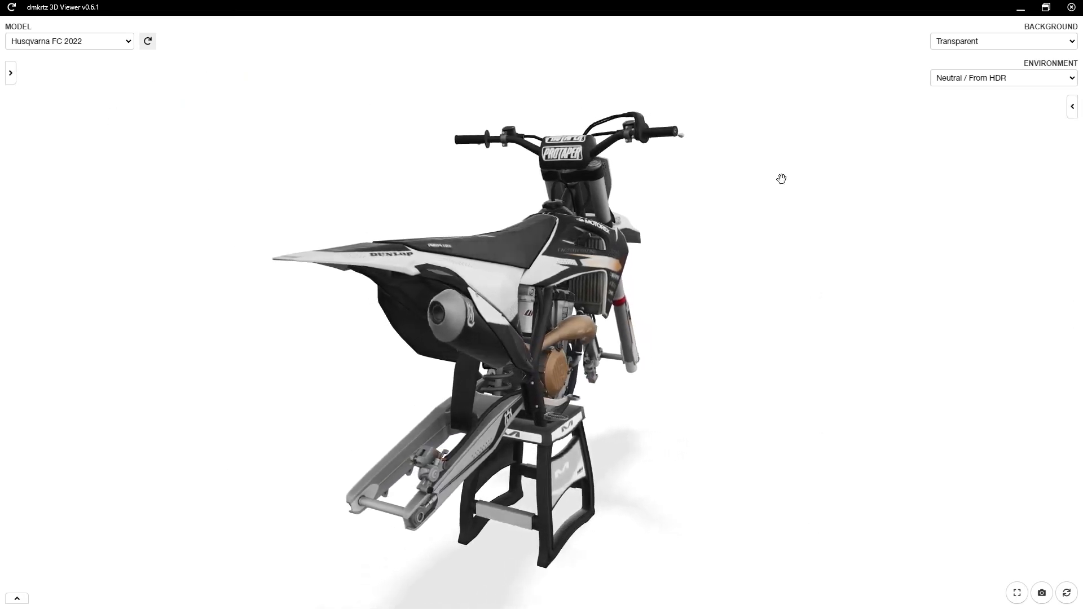
left_click(10, 73)
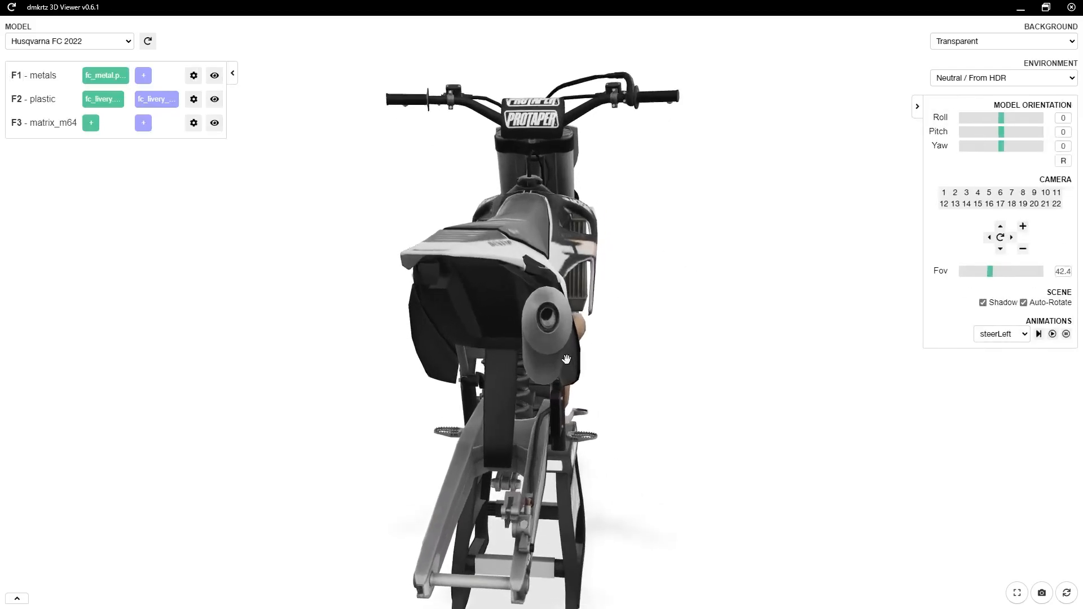
Turn off Auto-Rotate, select the steerRight animation and orbit to watch the turned wheel.
left_click(1024, 303)
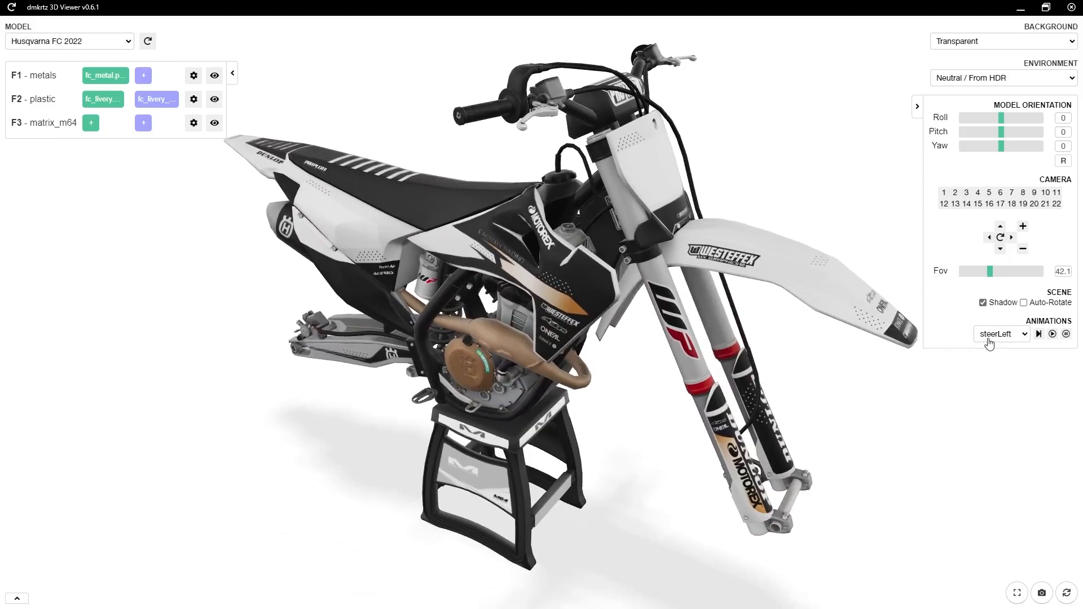
left_click(1001, 333)
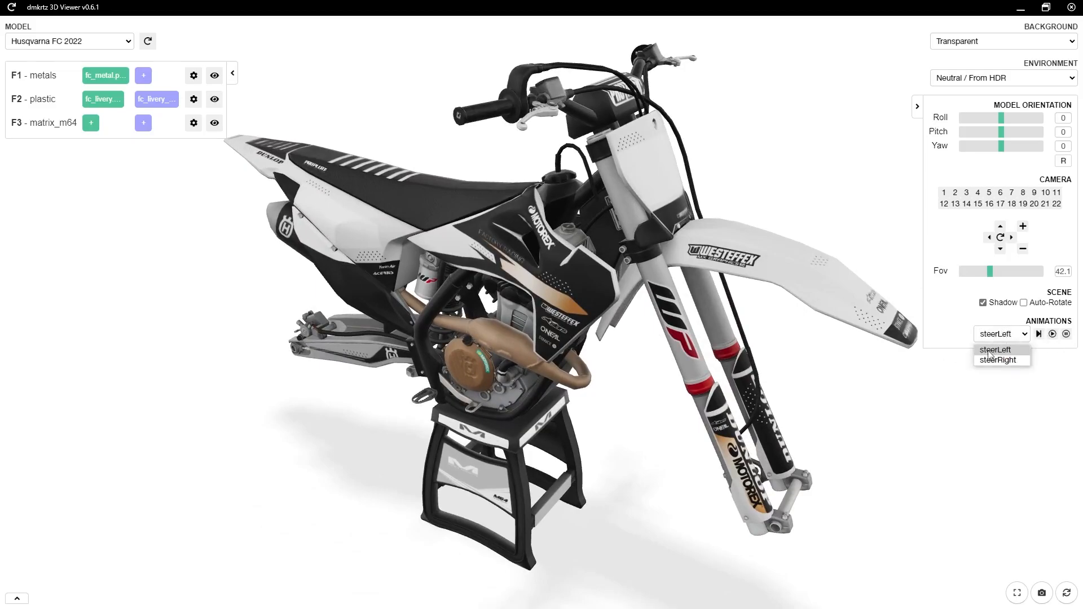
left_click(995, 359)
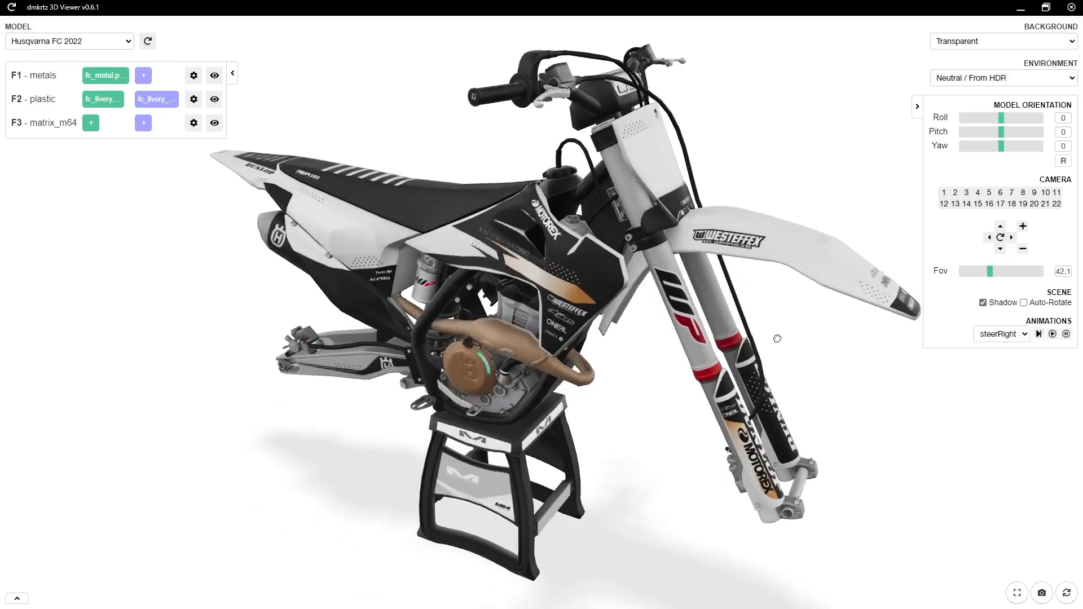
left_click_drag(778, 338, 877, 416)
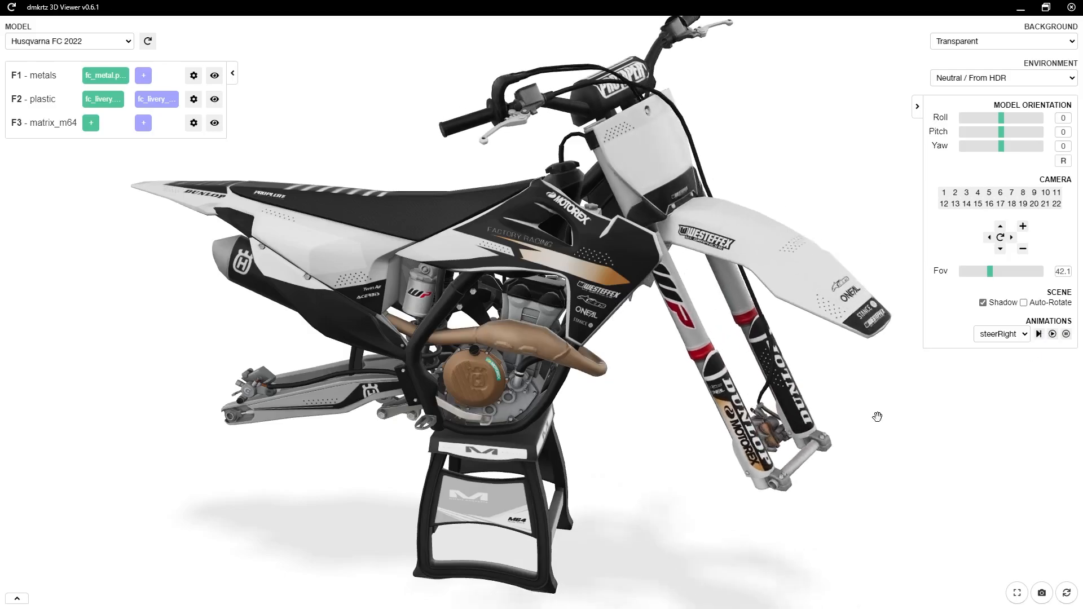
left_click_drag(877, 417, 795, 404)
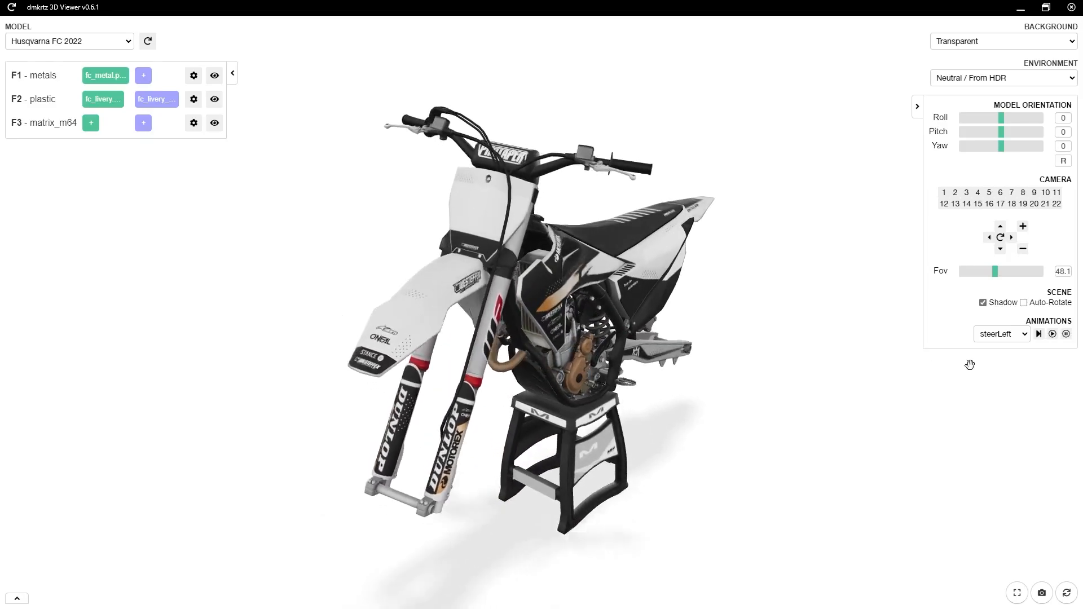
Reselect steerRight in Animations and orbit from head-on round to the right side.
left_click(1053, 335)
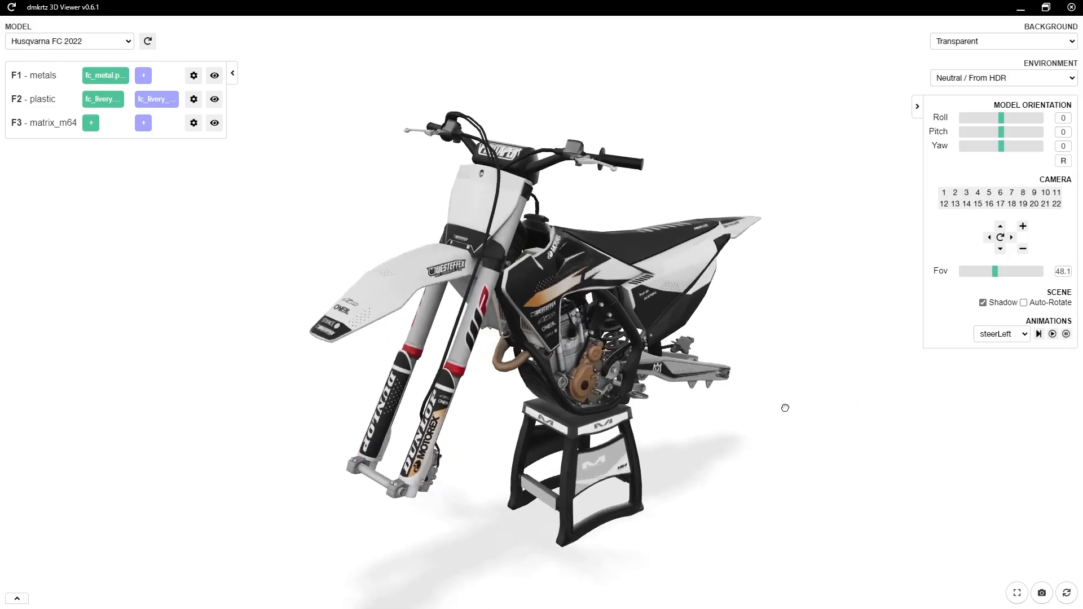
left_click(1001, 333)
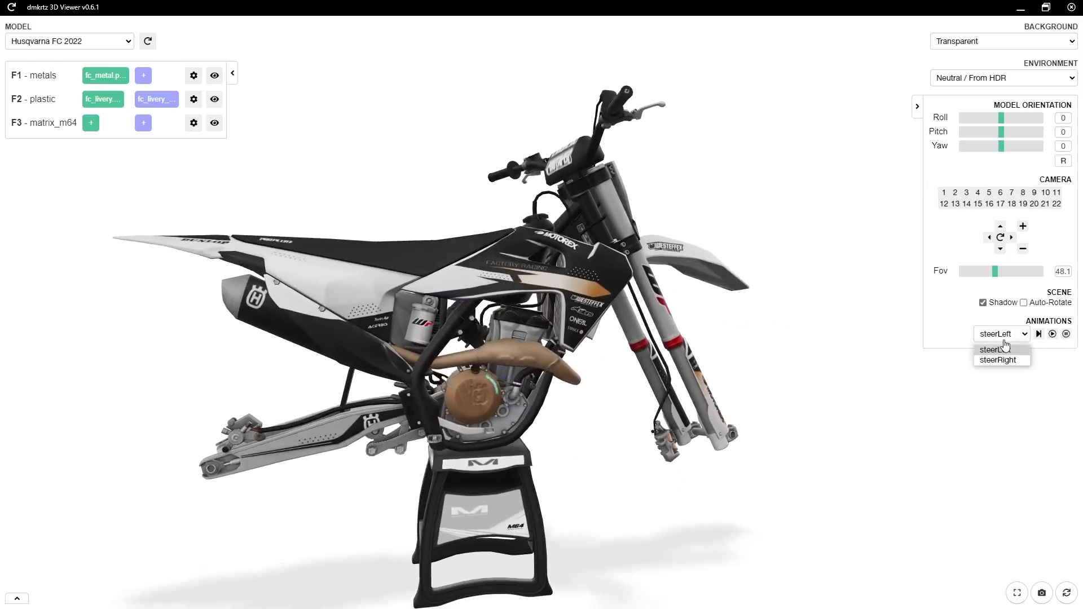
left_click(1000, 360)
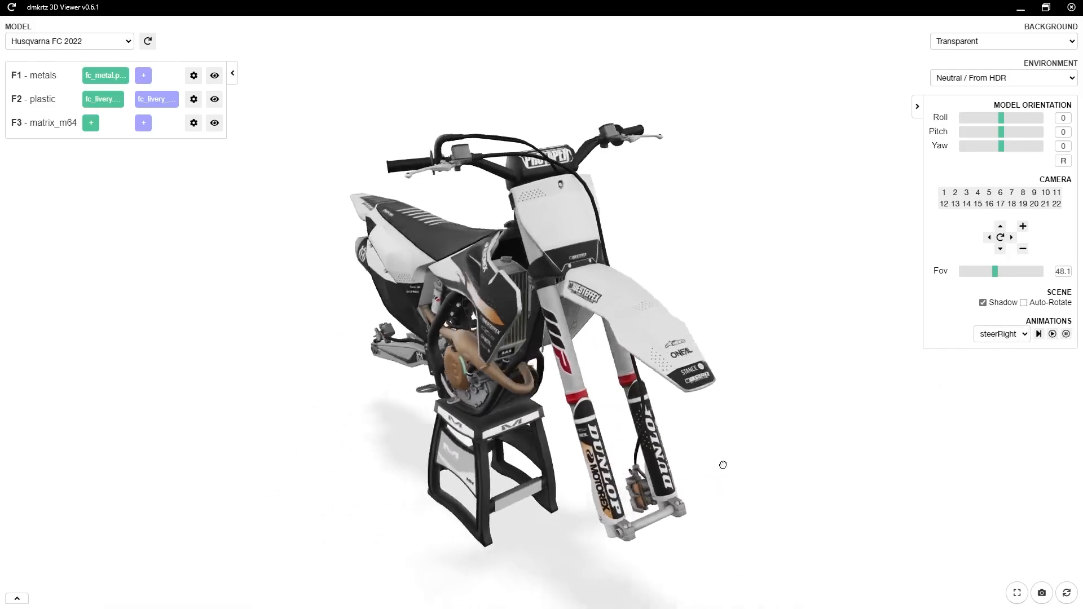
left_click_drag(723, 465, 560, 428)
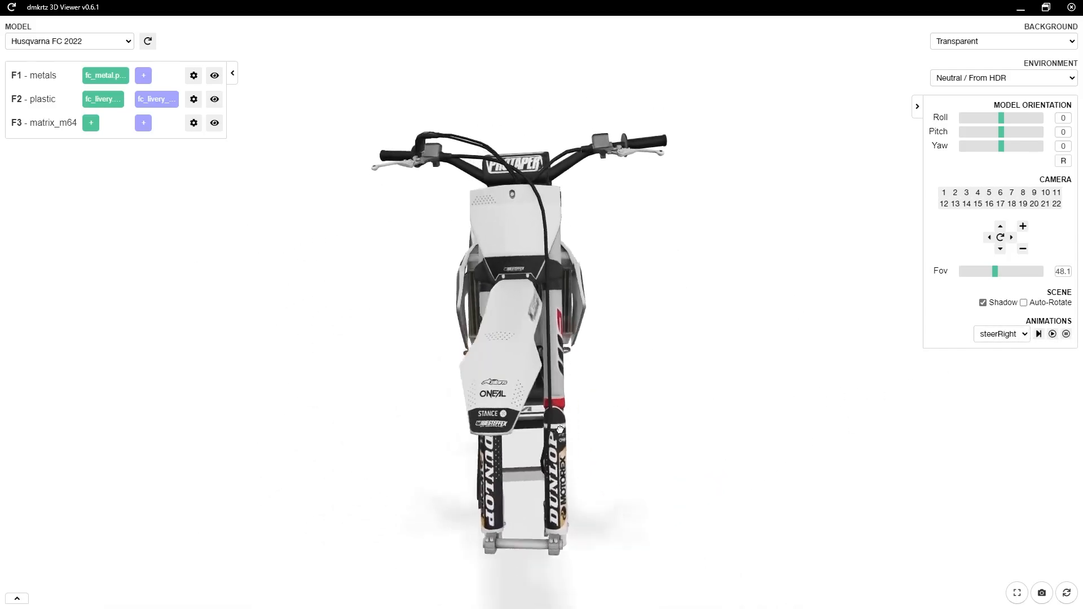
left_click_drag(560, 428, 843, 427)
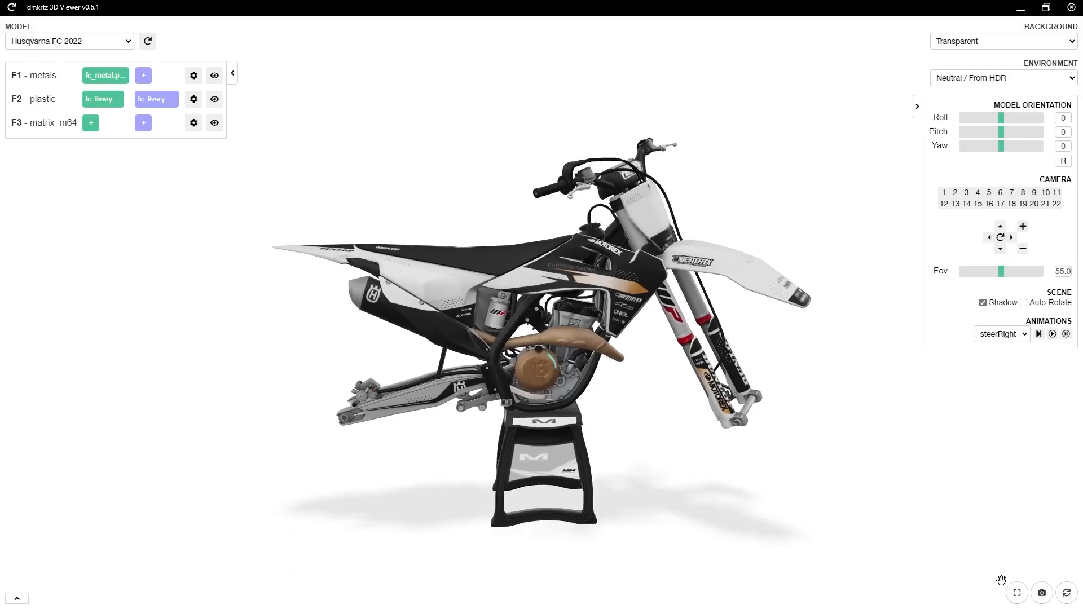
Save a 4K PNG screenshot of the steered bike using the camera button.
left_click(1015, 593)
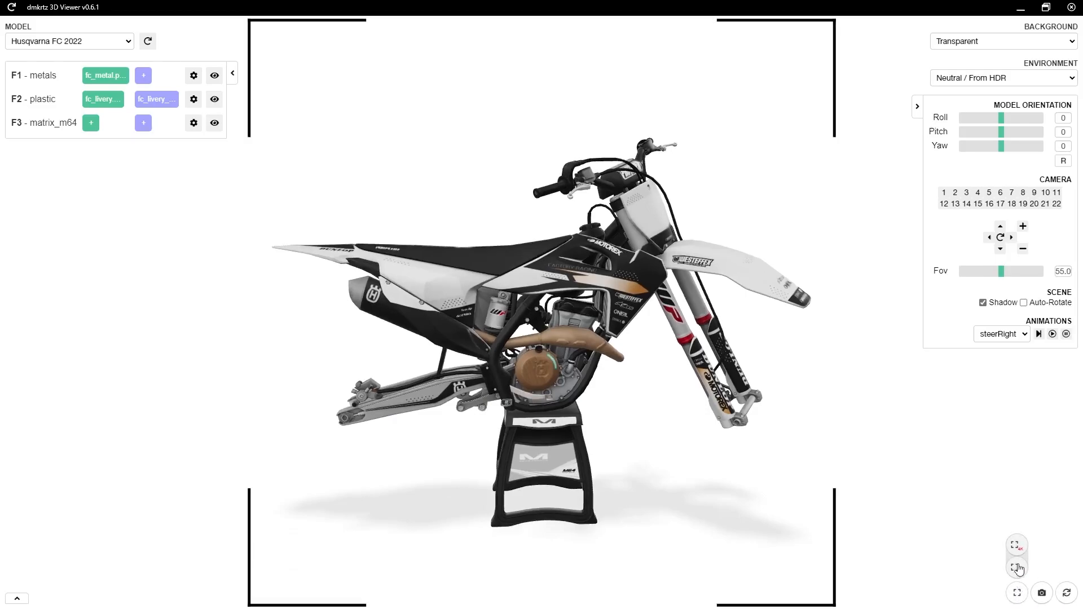
mouse_move(1016, 593)
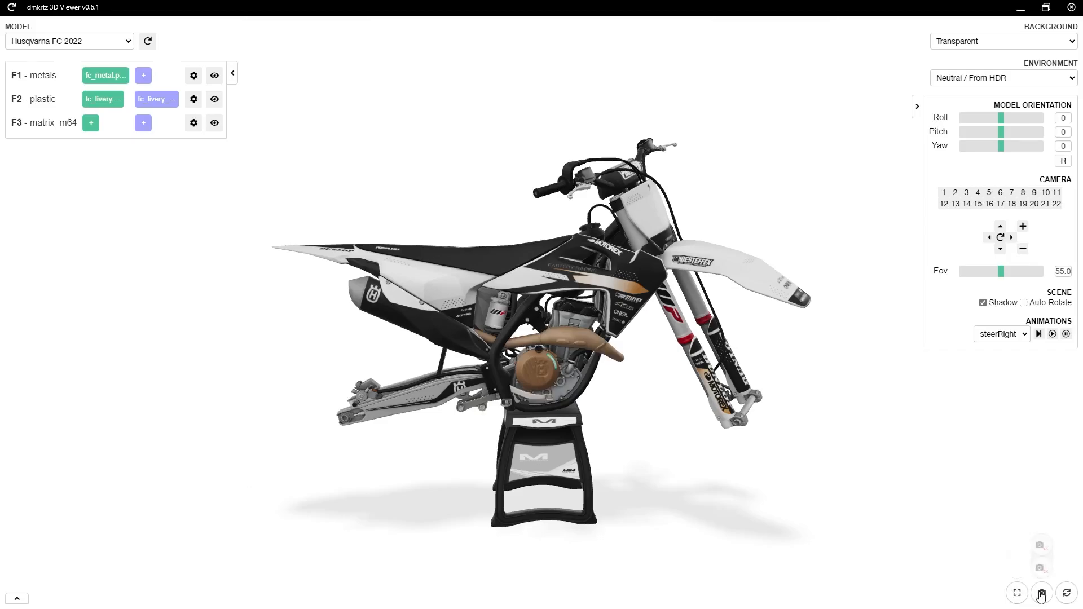
mouse_move(1040, 593)
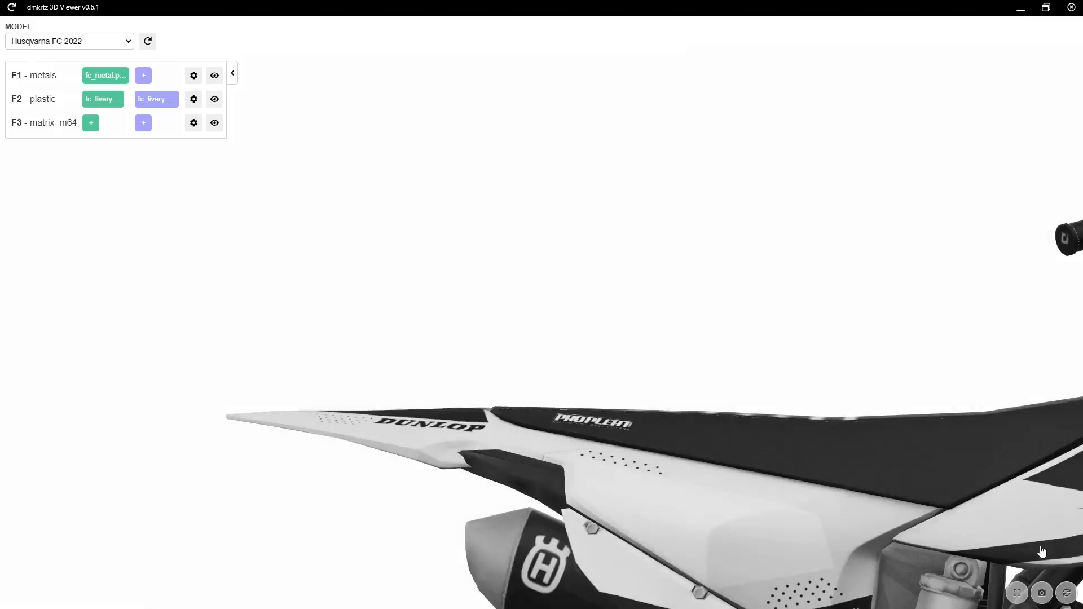
left_click(1042, 554)
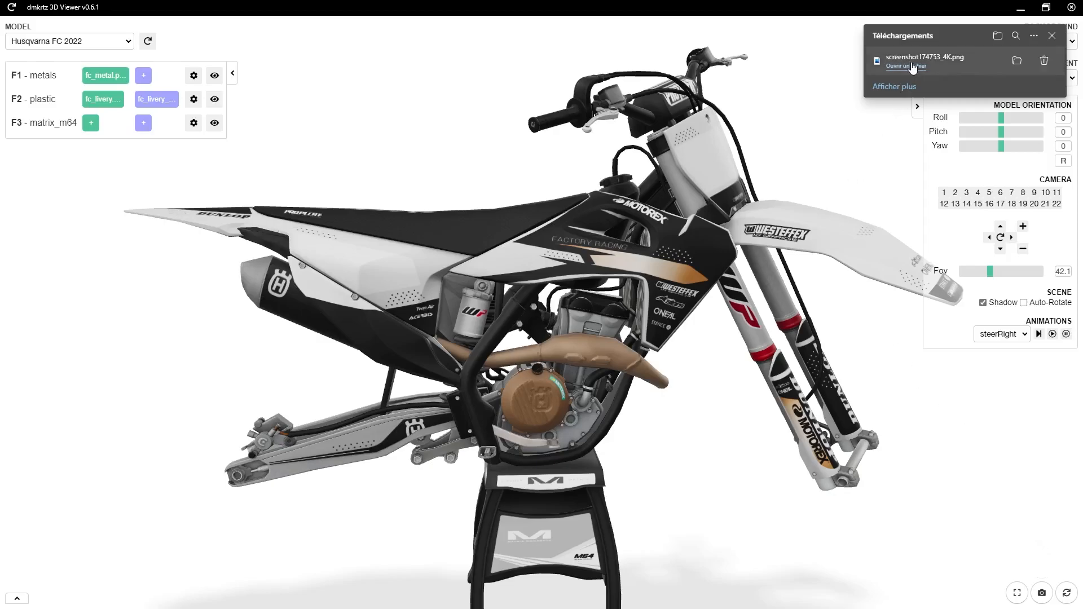
Open the downloaded screenshot in Photos and zoom into the engine, shroud graphics and front plate.
left_click(905, 67)
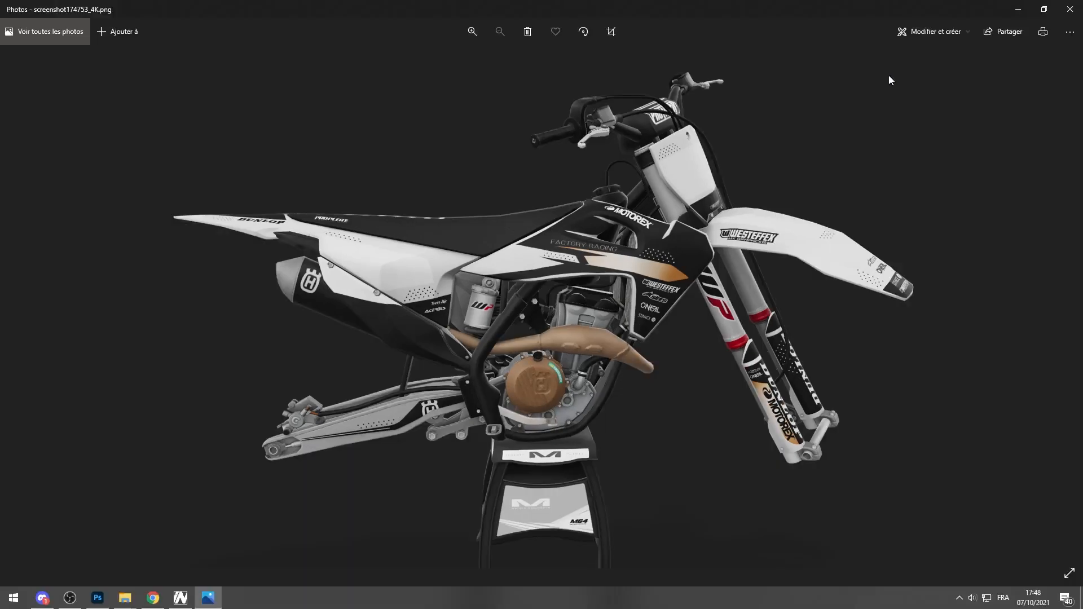
left_click(472, 32)
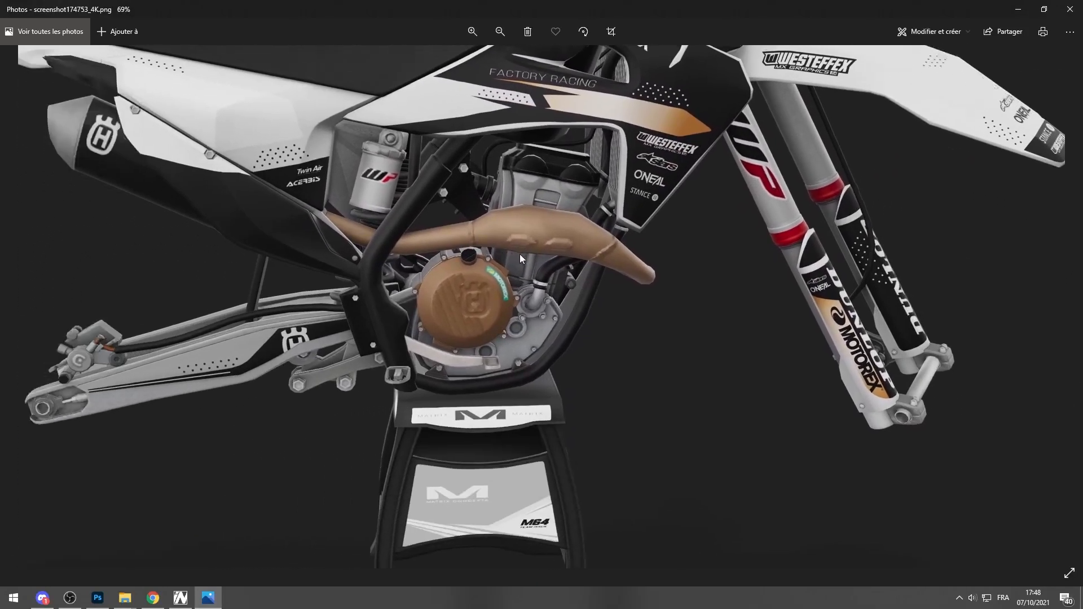
left_click(472, 32)
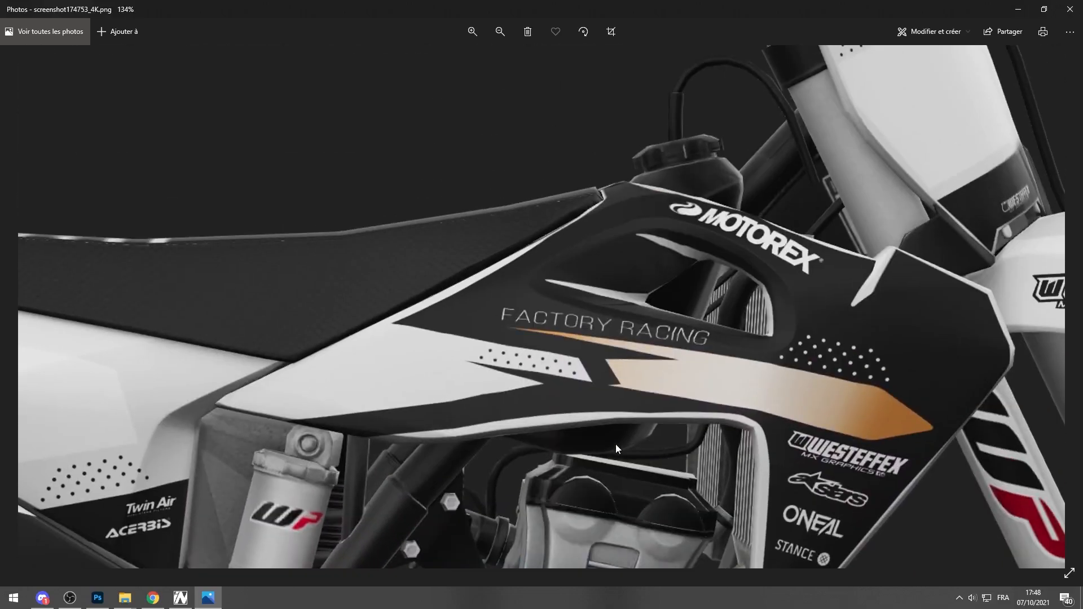
left_click(472, 32)
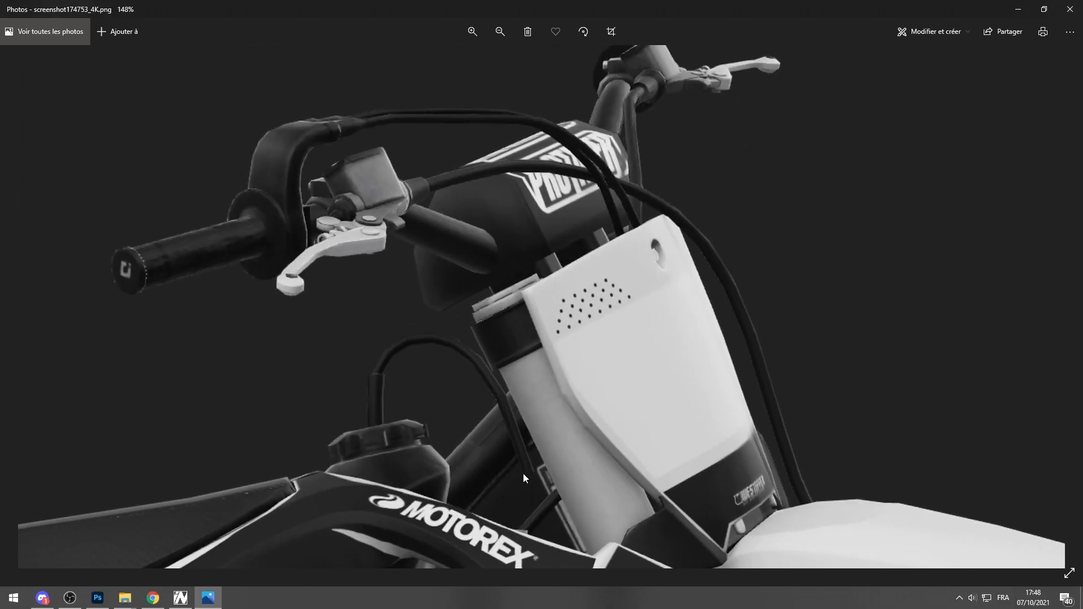
left_click(498, 31)
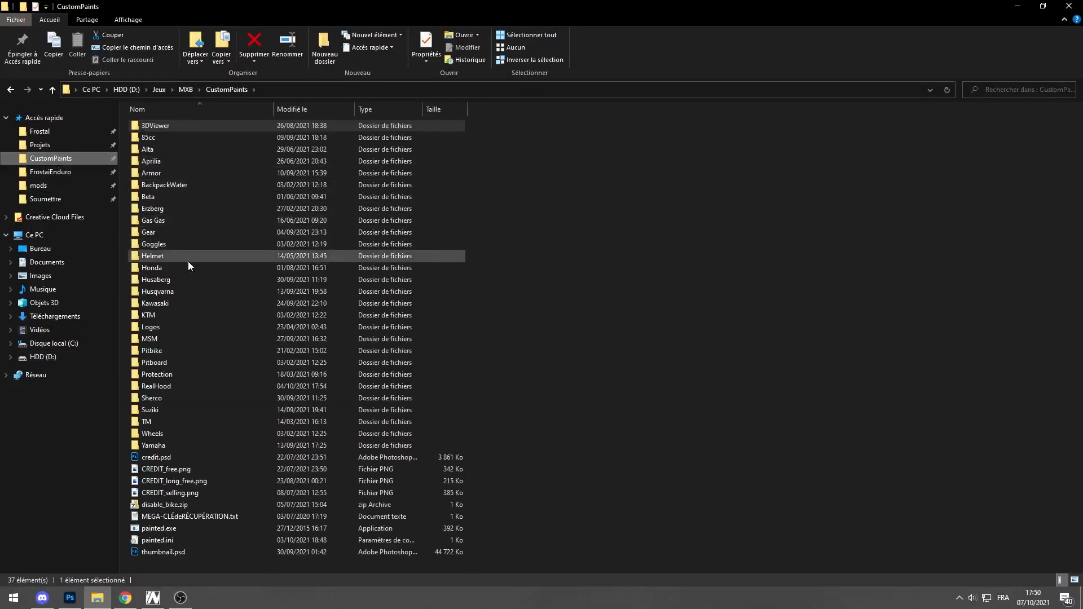
Browse to Husqvarna > Westeffex Static PNG folder and open fc_livery.png in Photoshop 2021.
double_click(157, 291)
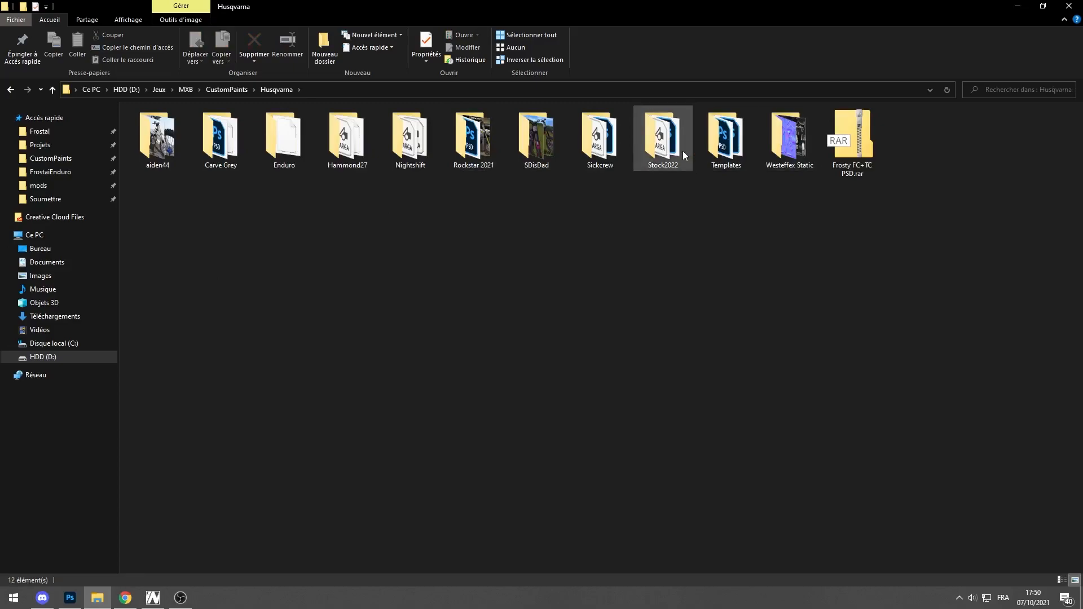
double_click(788, 135)
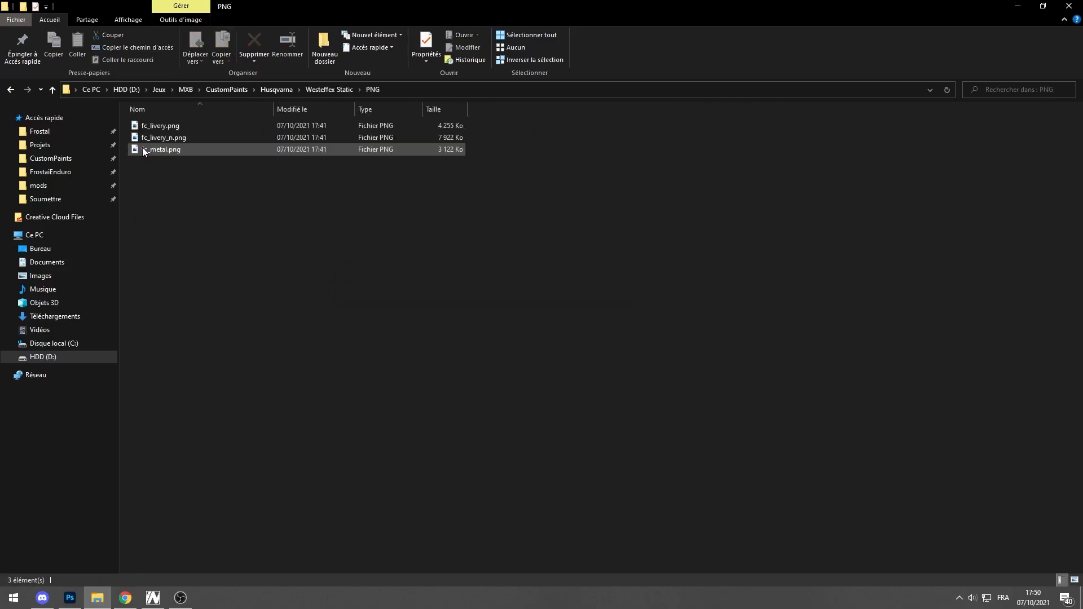
left_click(477, 35)
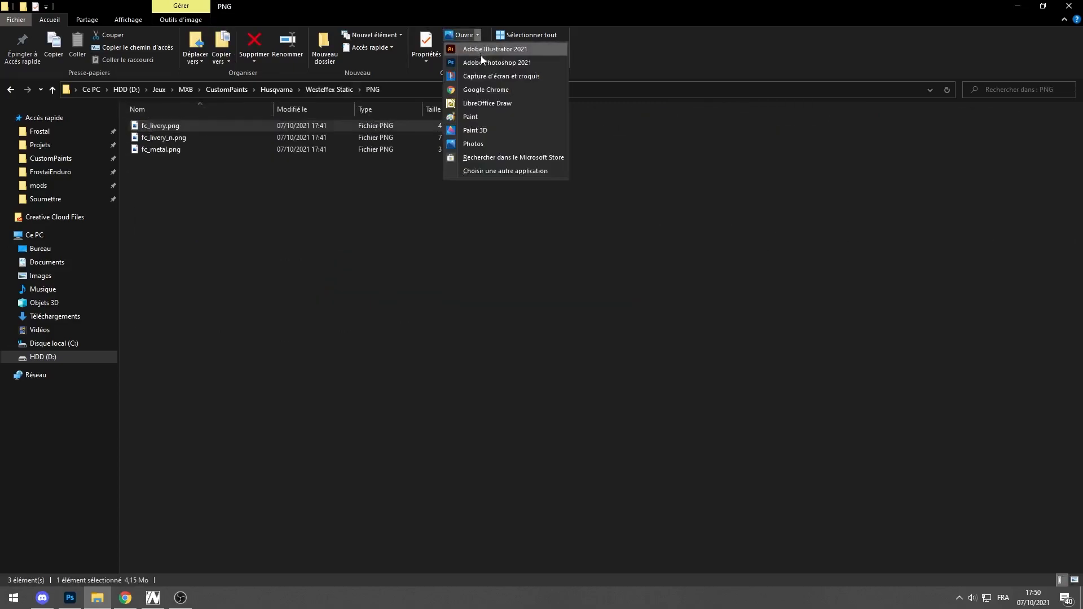
left_click(497, 62)
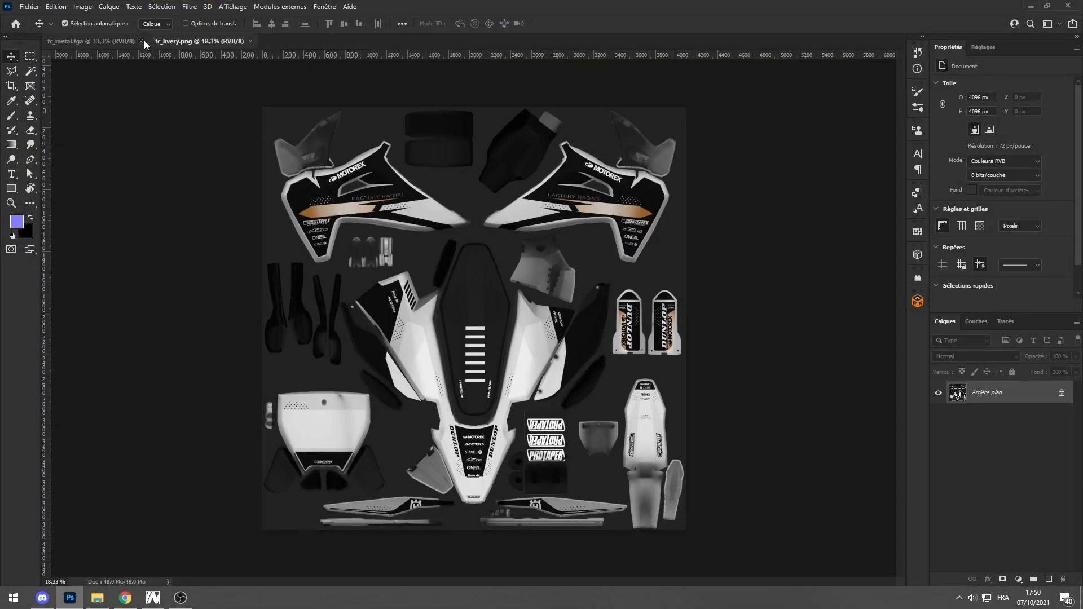
Close fc_metal, resize the brush and paint purple 125 on the front plate and both side panels.
left_click(139, 40)
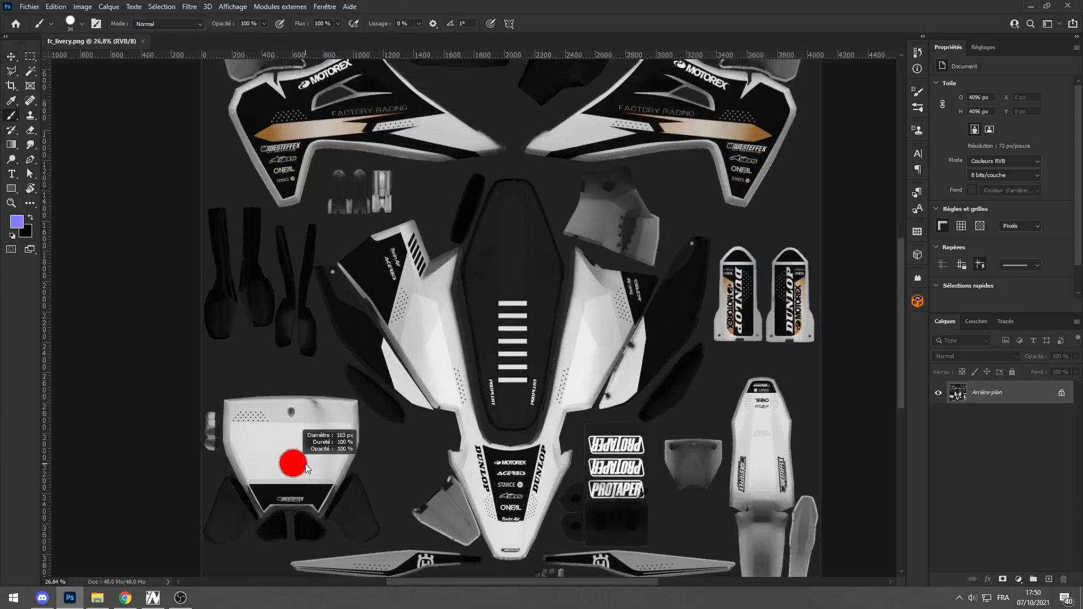
left_click_drag(293, 462, 262, 444)
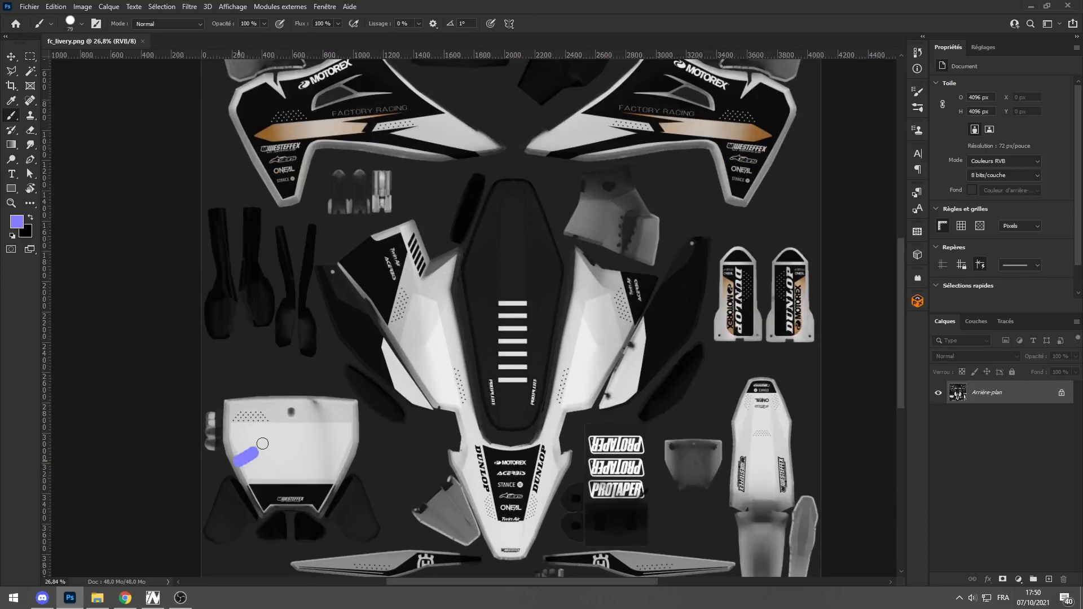
left_click_drag(245, 455, 276, 459)
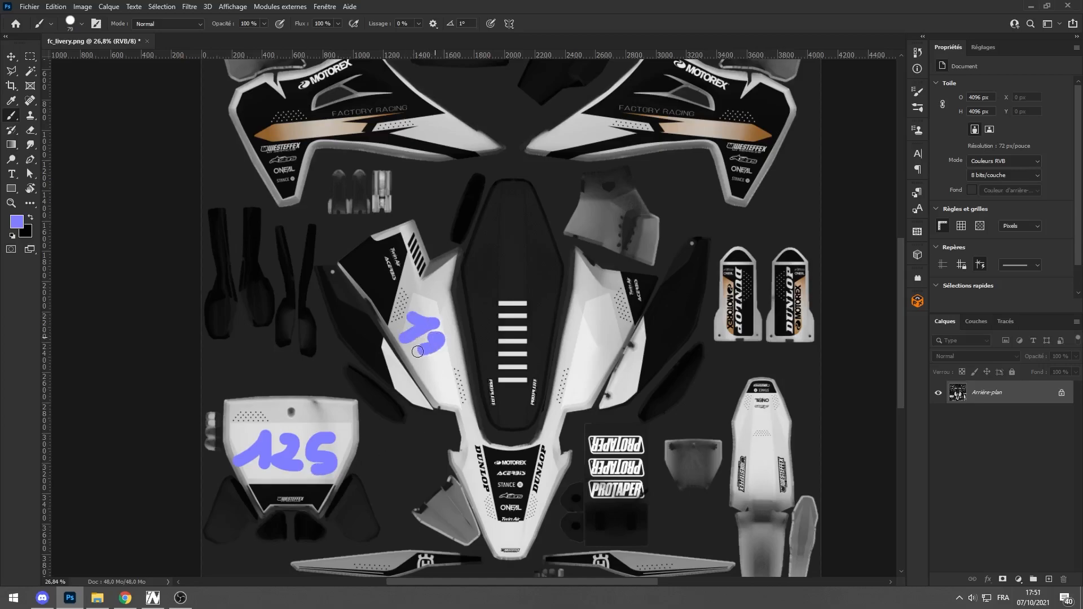
left_click_drag(418, 352, 453, 365)
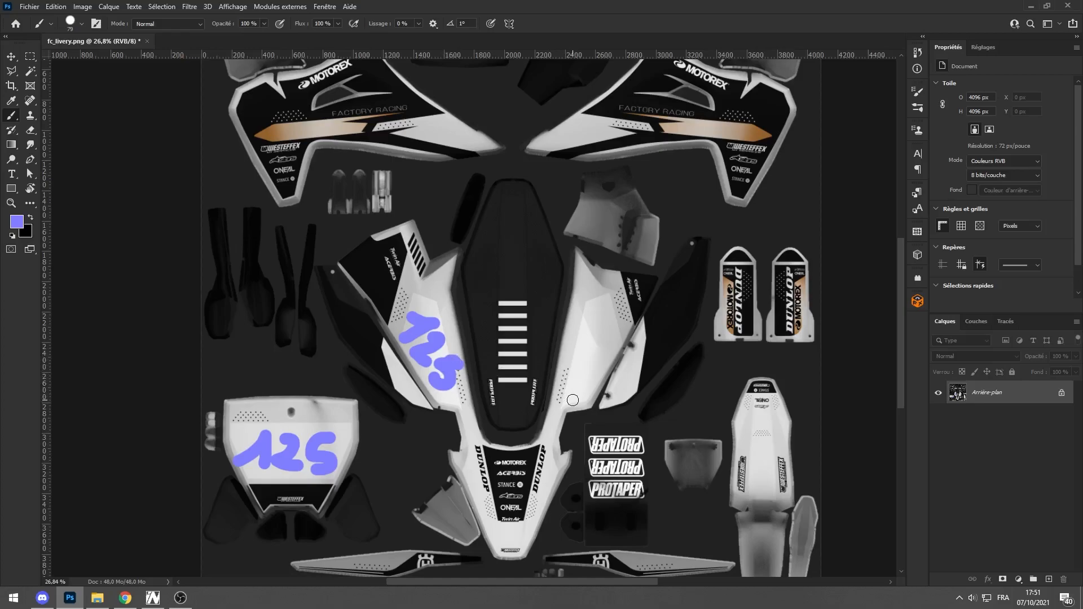
left_click_drag(580, 397, 570, 387)
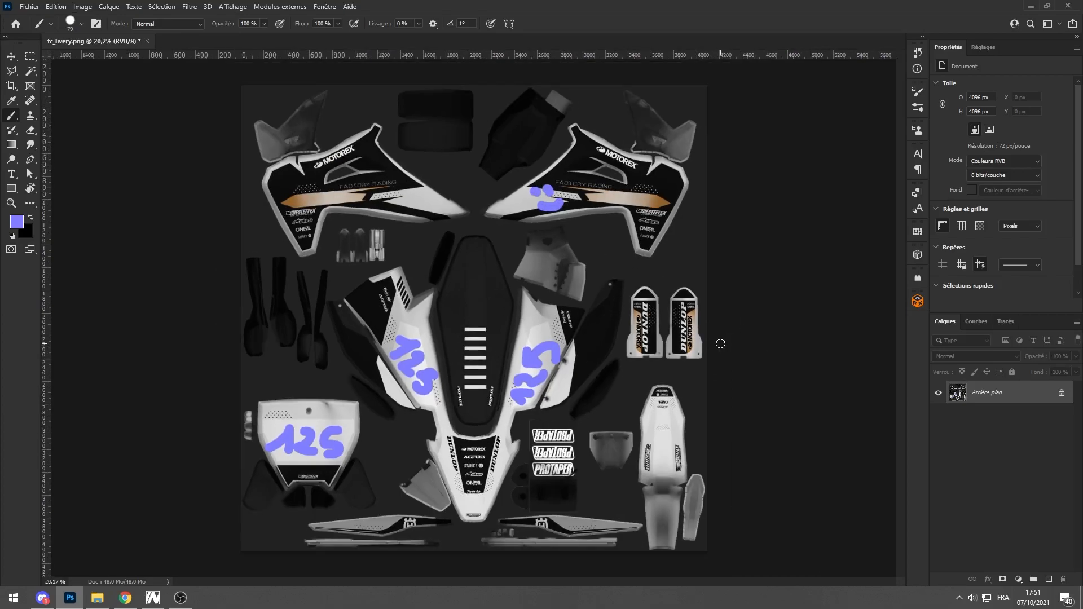
left_click(29, 7)
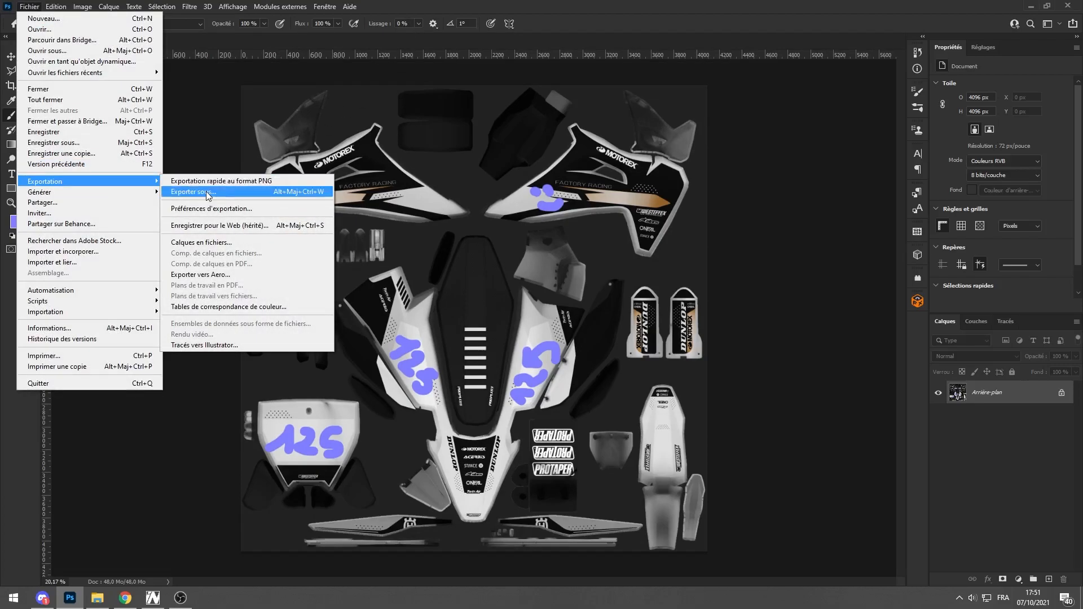
Export the livery as PNG named fc_livery.png, confirming overwrite of the original.
left_click(192, 191)
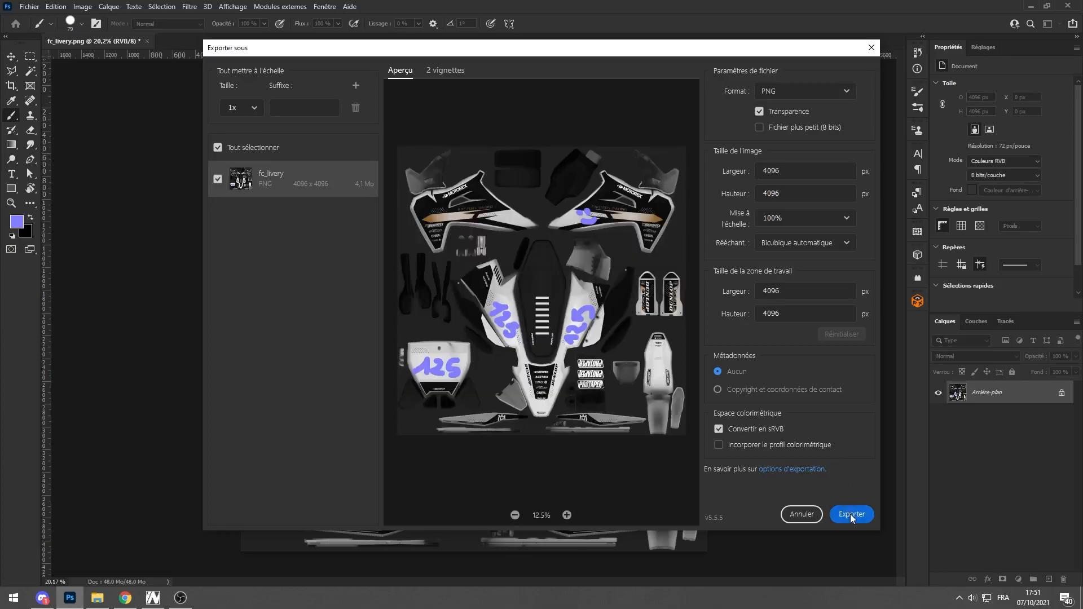
left_click(852, 514)
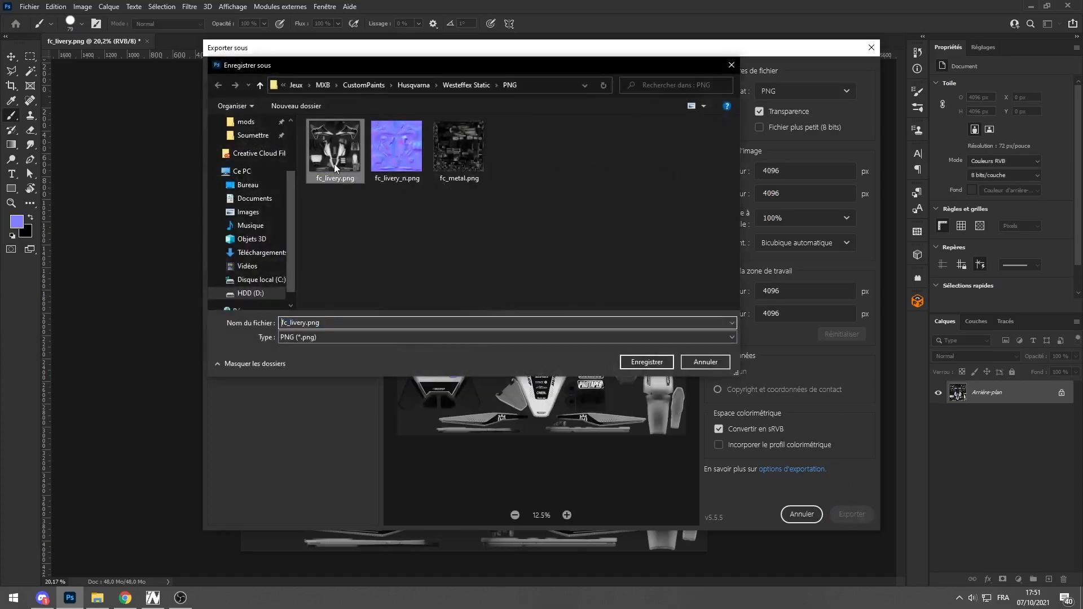
left_click(646, 362)
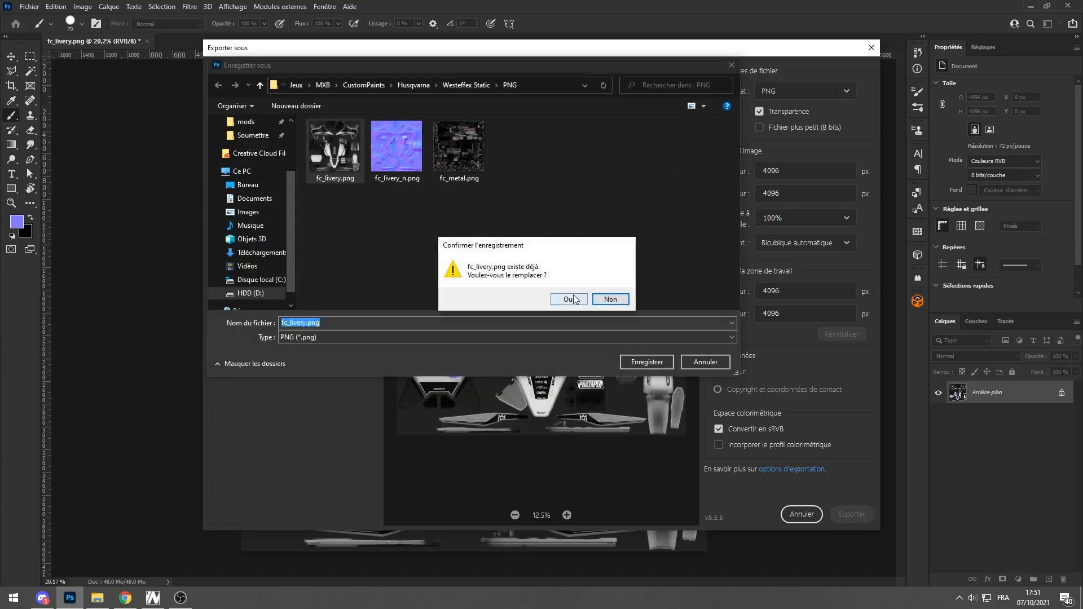
left_click(567, 299)
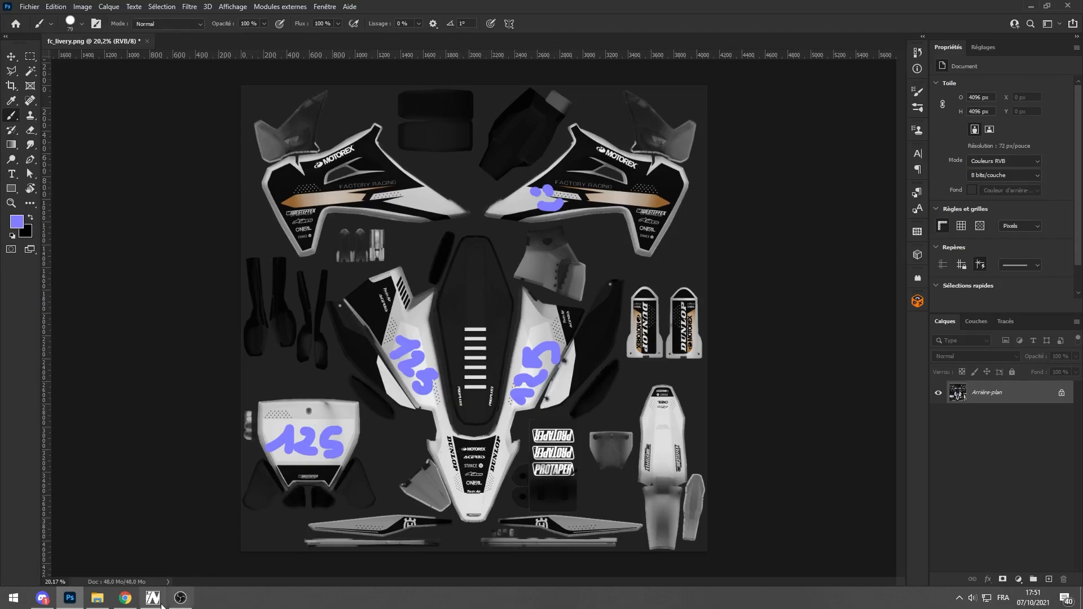
Back in 3D Viewer, reload fc_livery.png and rotate to show the purple side-panel numbers.
left_click(151, 597)
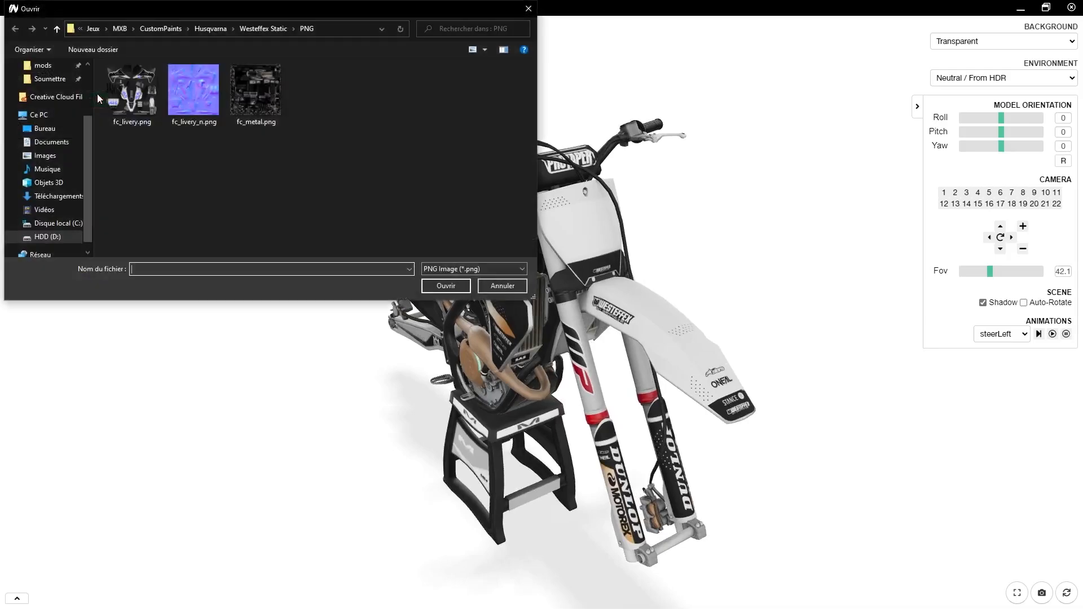
left_click(445, 286)
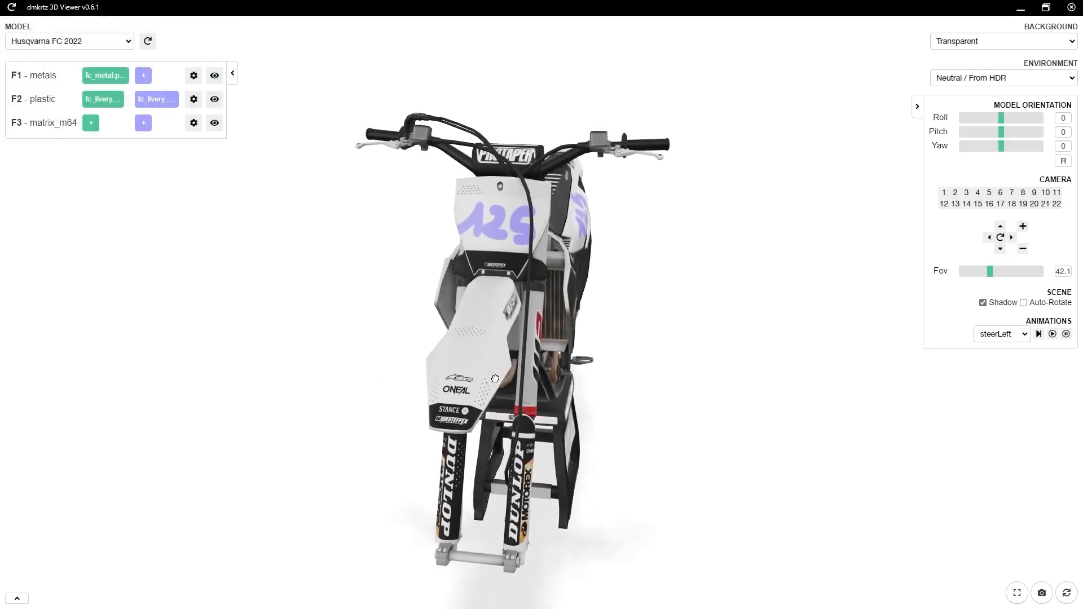
left_click_drag(496, 378, 504, 277)
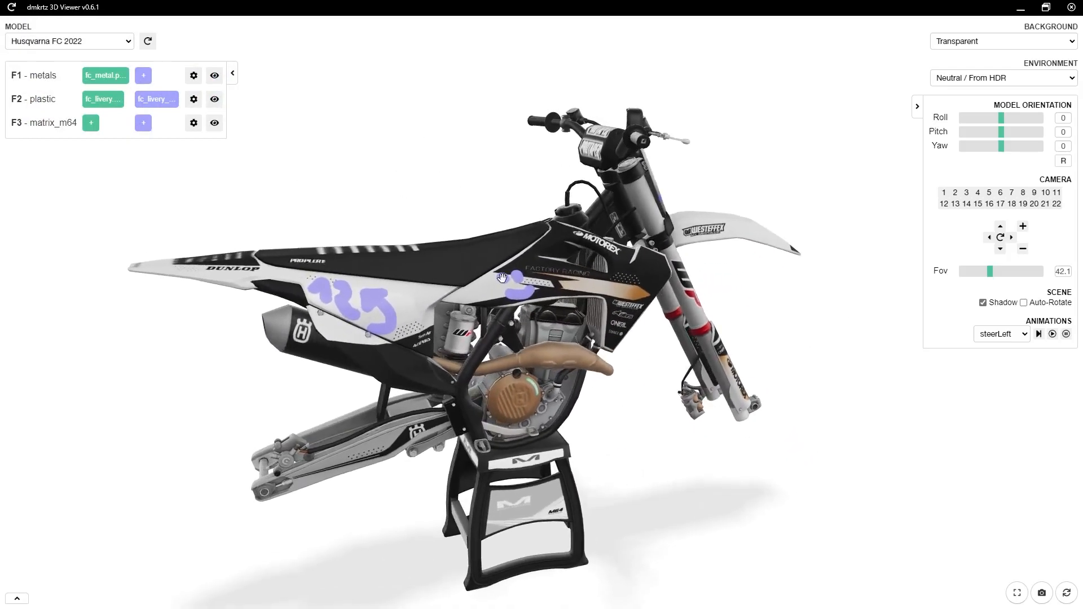